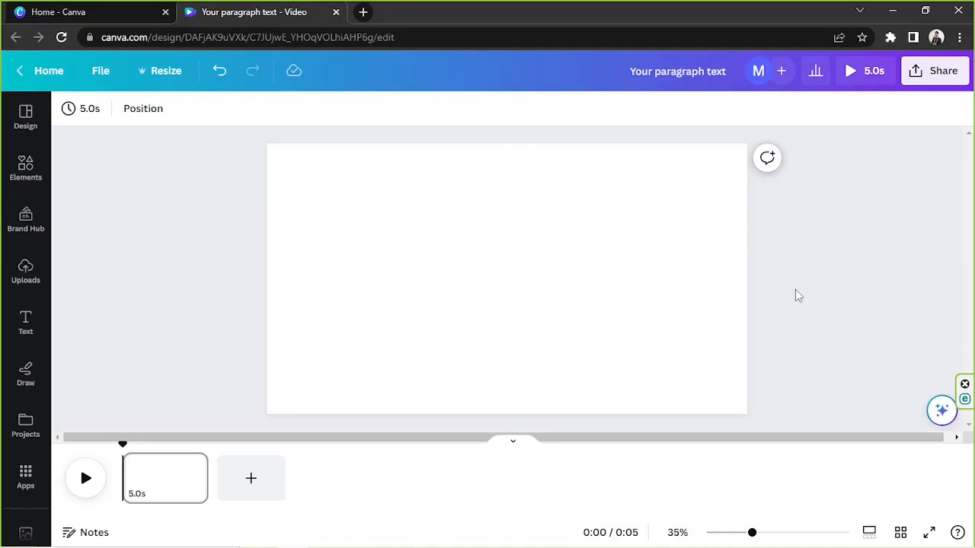
pyautogui.moveTo(792, 305)
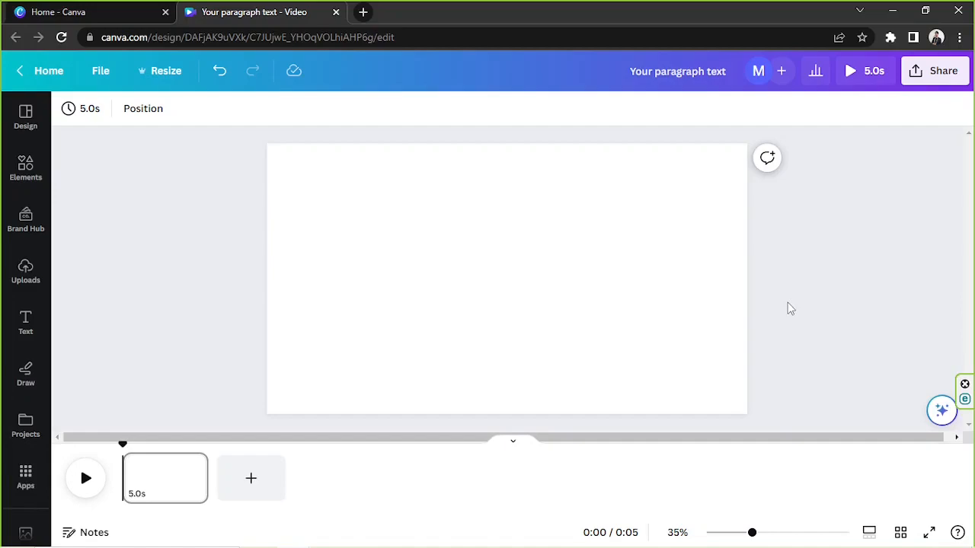
pyautogui.moveTo(789, 303)
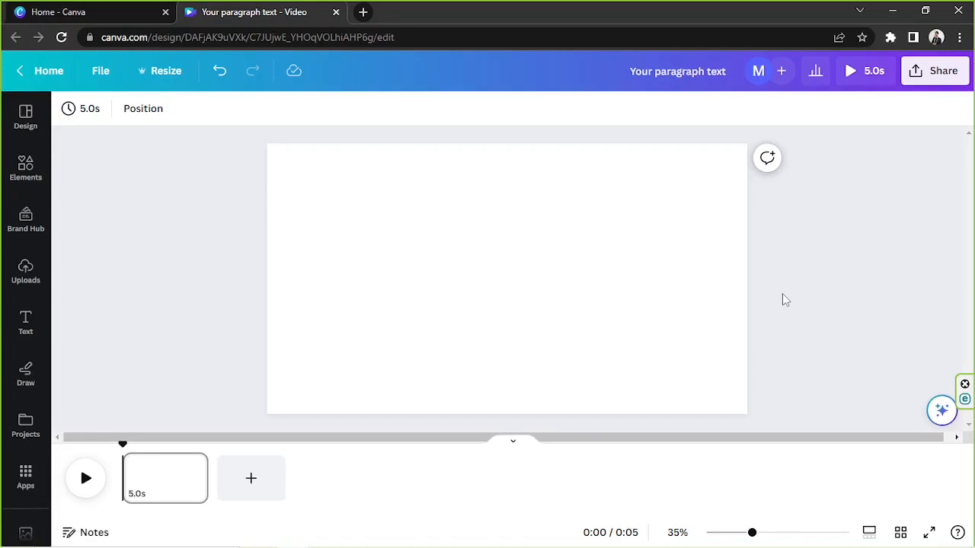
# - Place the size-100 'Your paragraph text' box near the page centre and show the text styles collection
pyautogui.click(437, 247)
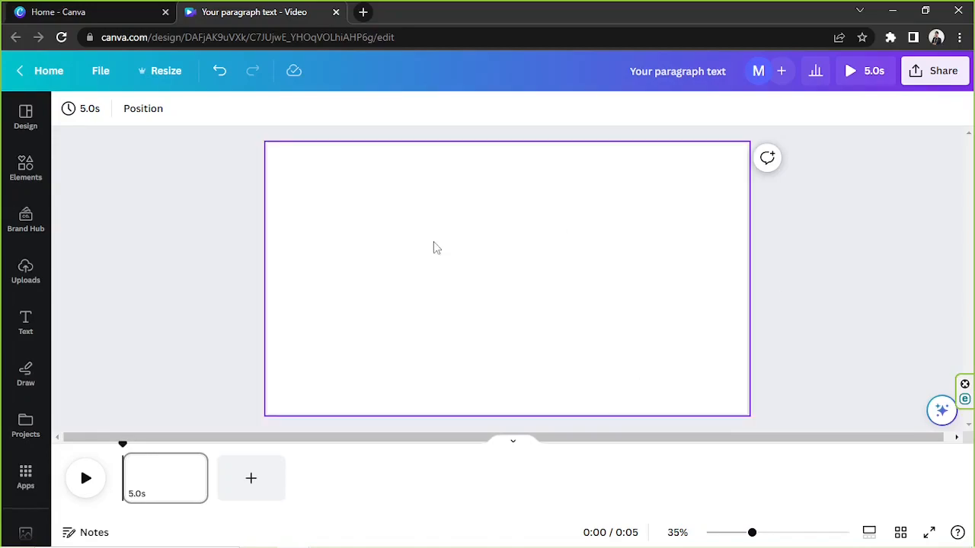
pyautogui.click(746, 475)
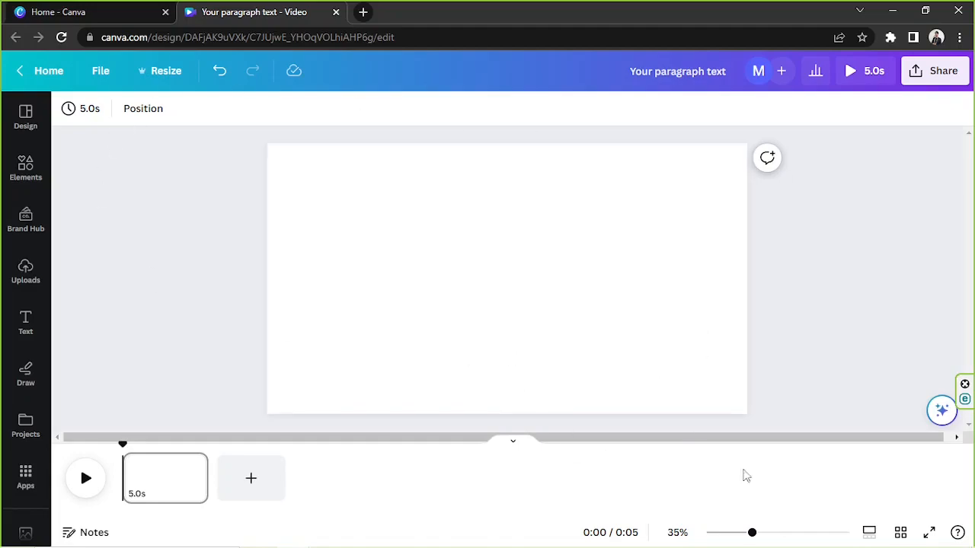
pyautogui.moveTo(749, 423)
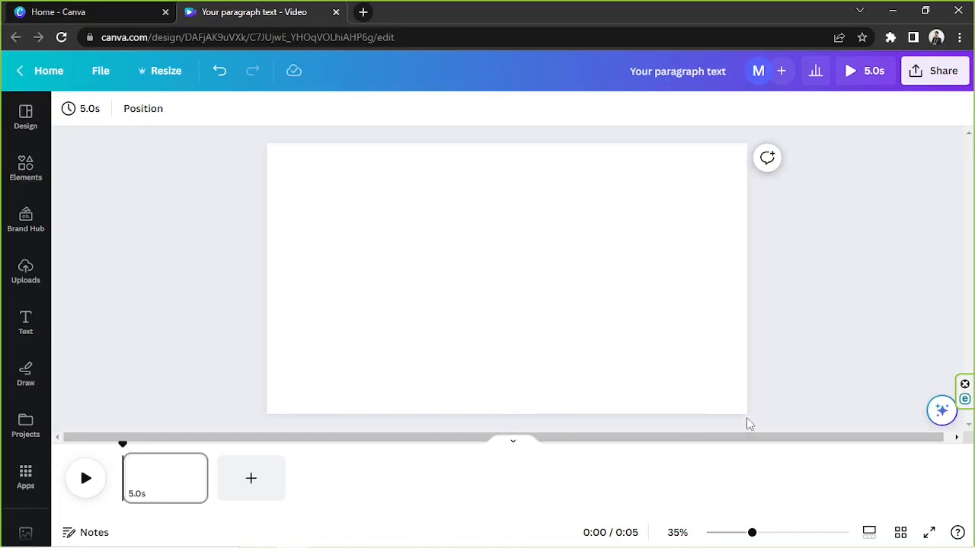
pyautogui.moveTo(755, 390)
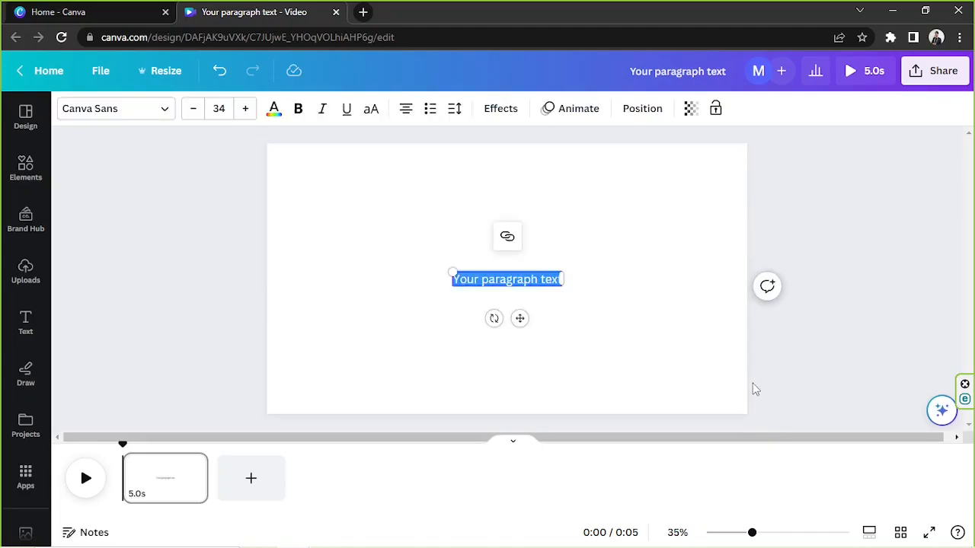
pyautogui.moveTo(411, 274)
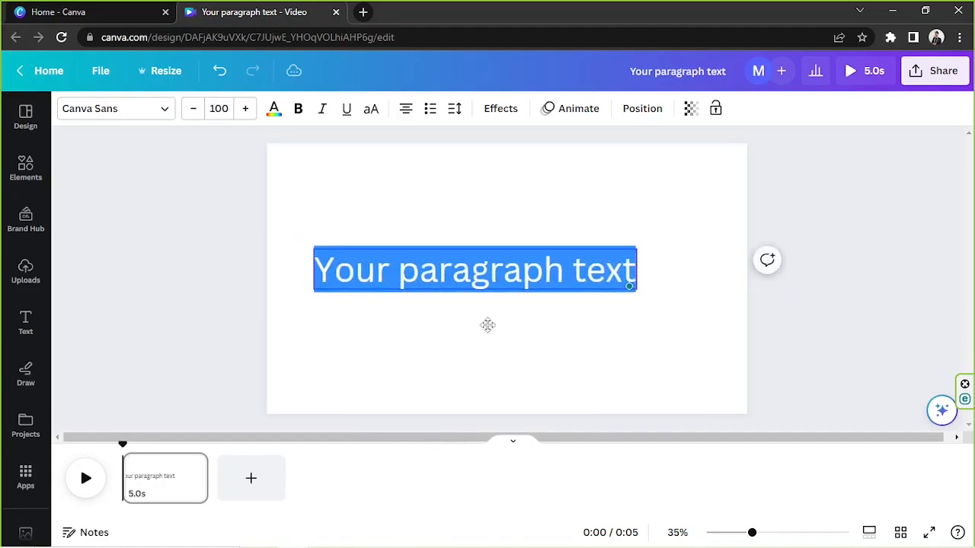
pyautogui.moveTo(475, 270); pyautogui.dragTo(509, 280)
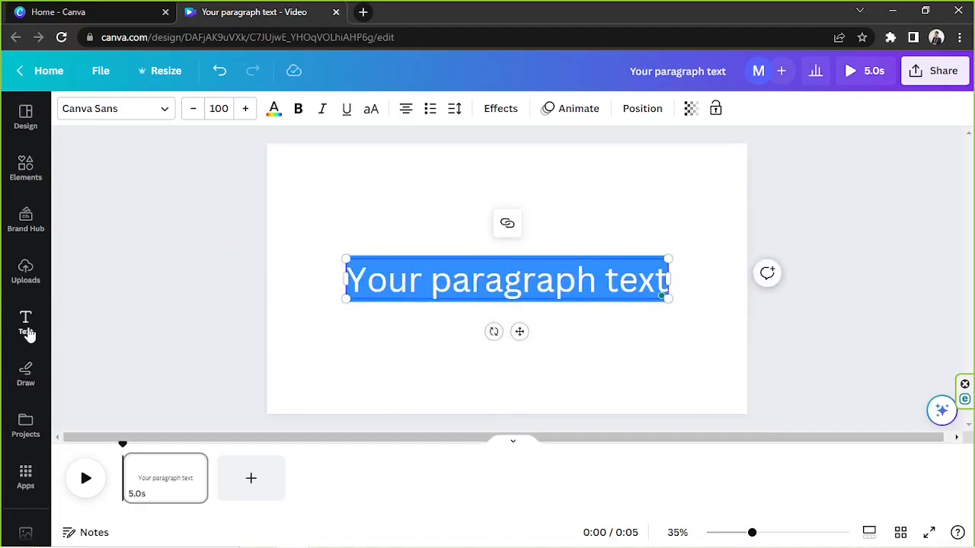
pyautogui.click(24, 323)
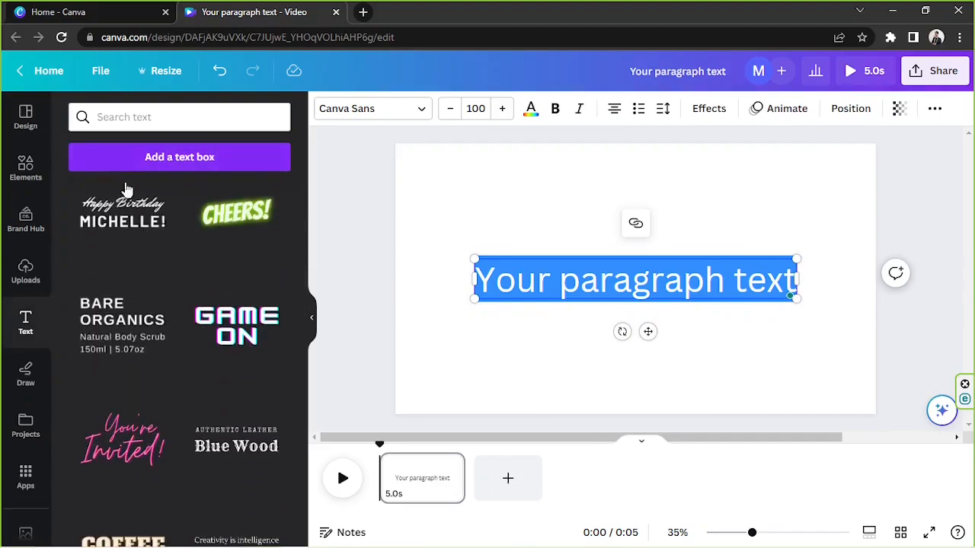
pyautogui.moveTo(212, 168)
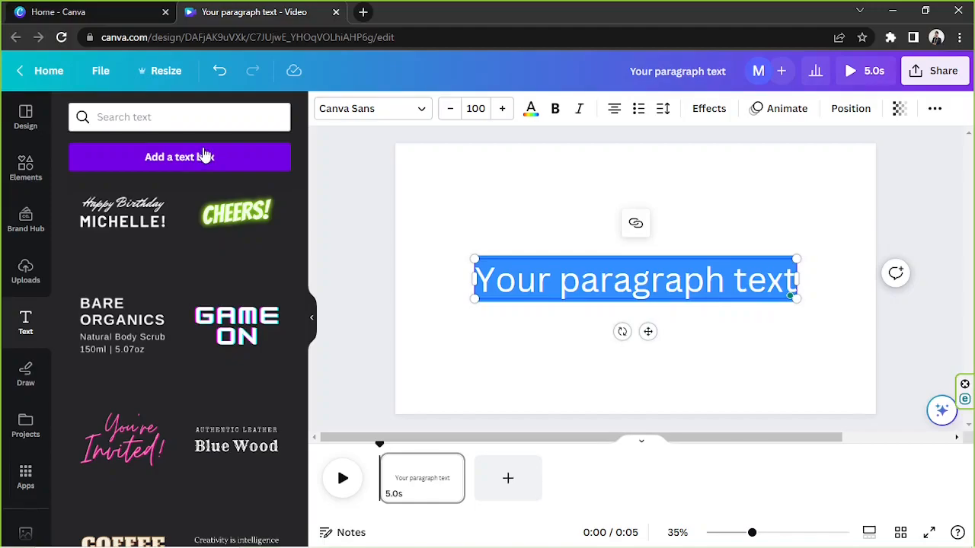
pyautogui.click(600, 235)
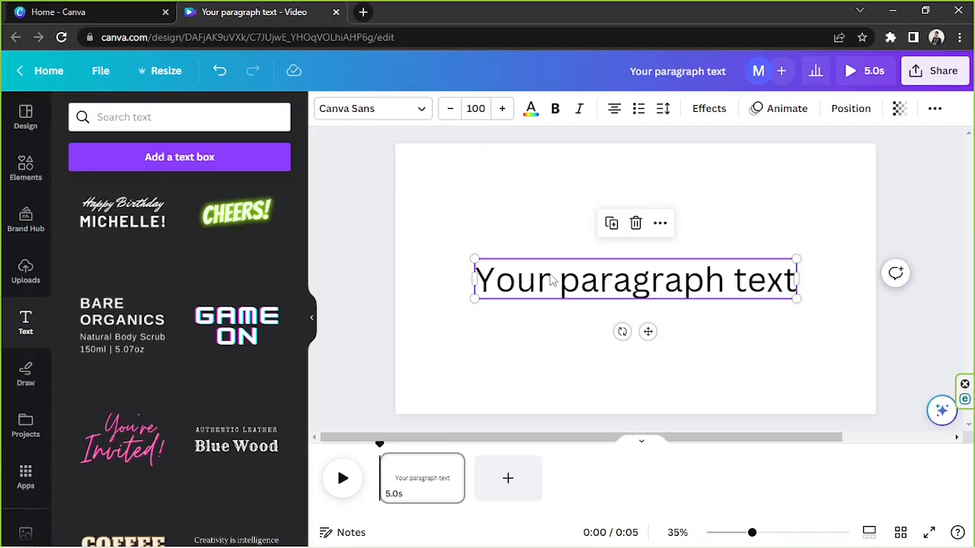
pyautogui.moveTo(573, 290)
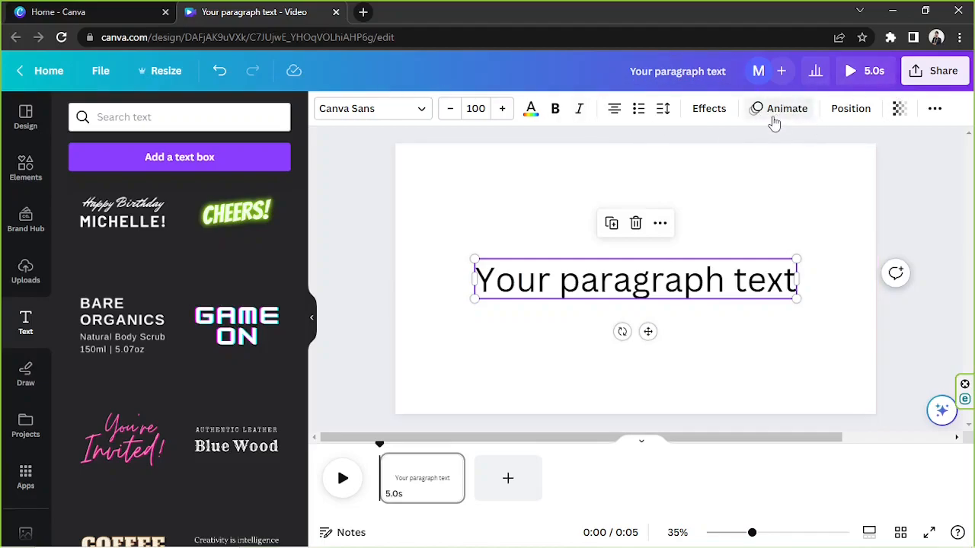
# - Apply the Typewriter animation from the Writing group to the paragraph text
pyautogui.click(786, 108)
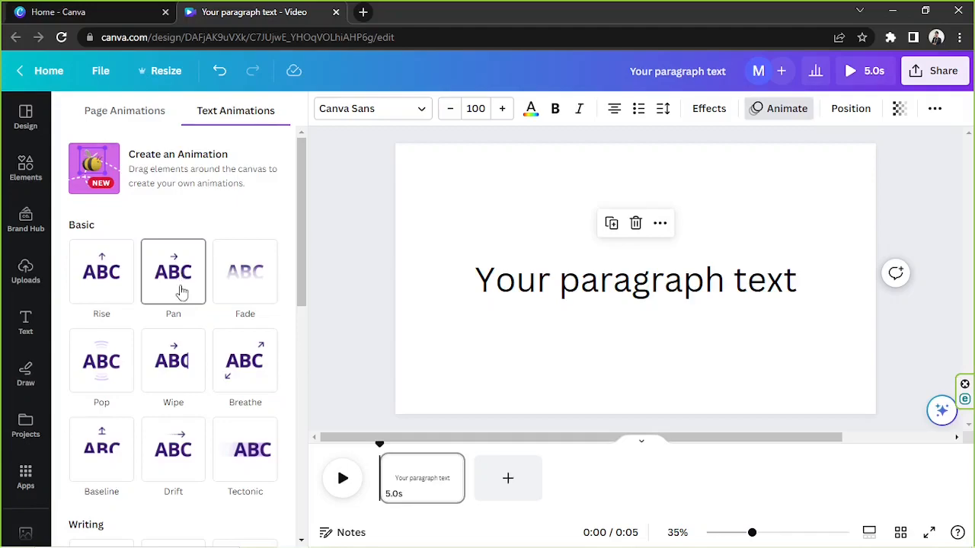
pyautogui.scroll(-3)
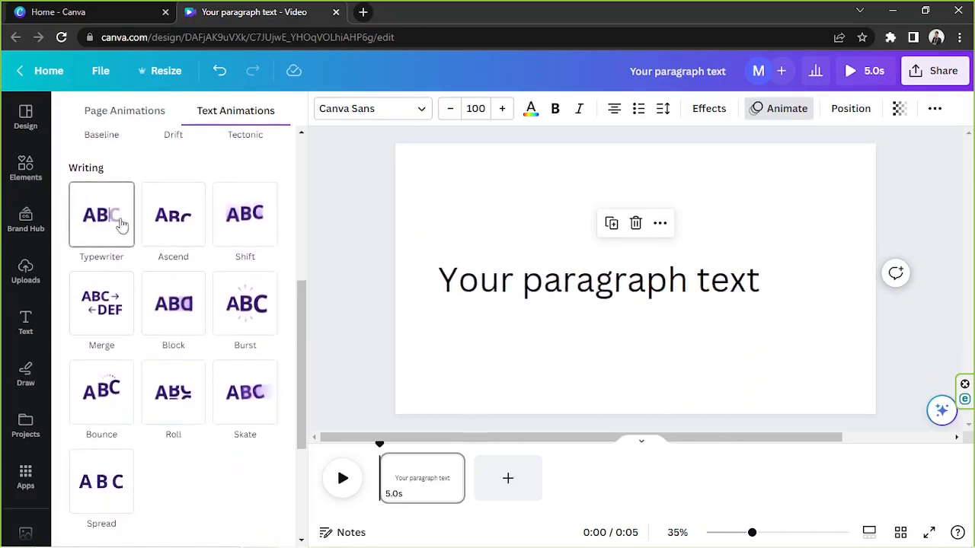
pyautogui.click(100, 214)
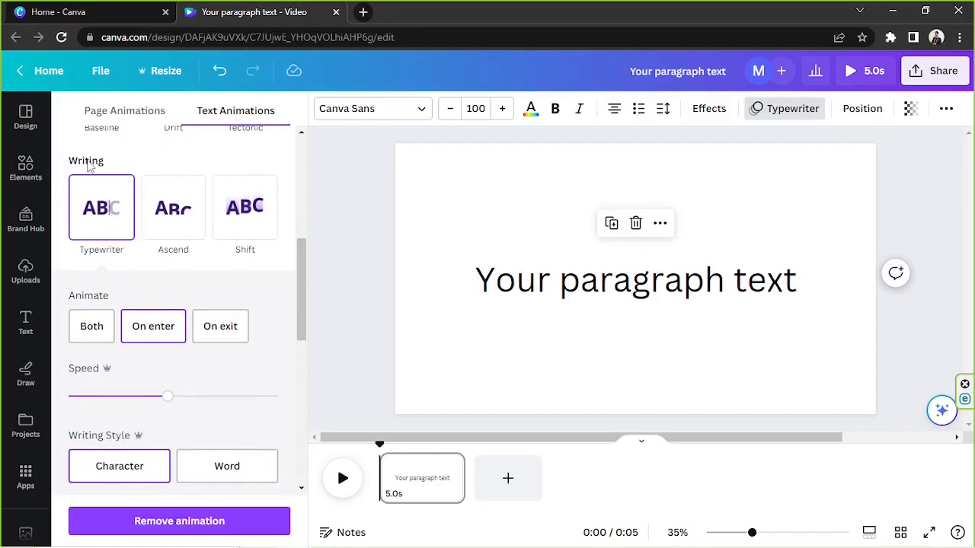
# - Preview On enter, then set the Typewriter animation to play on Both enter and exit
pyautogui.click(635, 281)
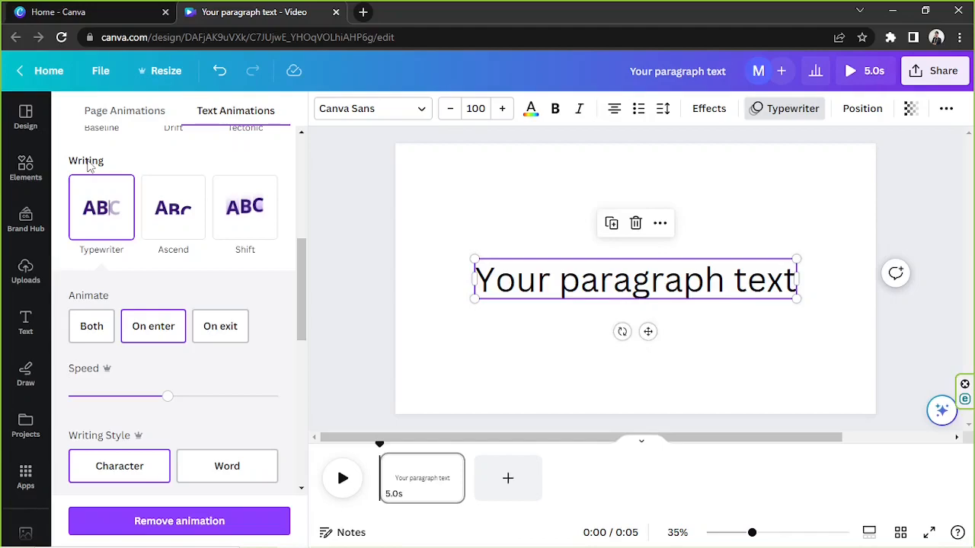
pyautogui.moveTo(153, 326)
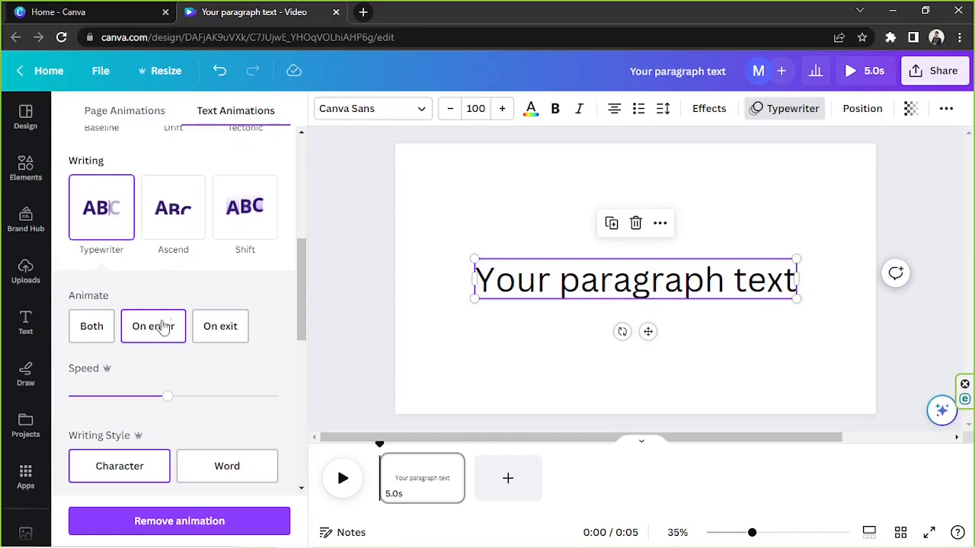
pyautogui.click(152, 326)
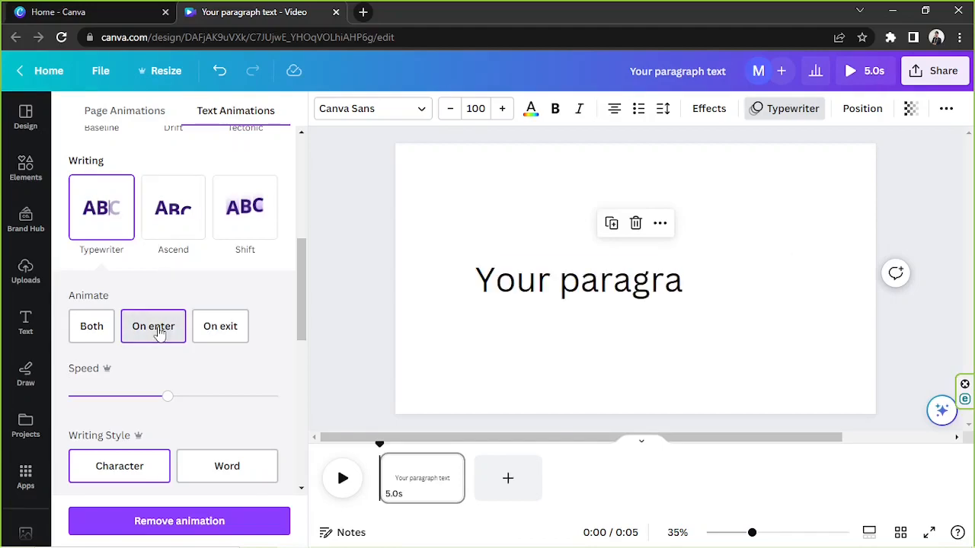
pyautogui.click(219, 326)
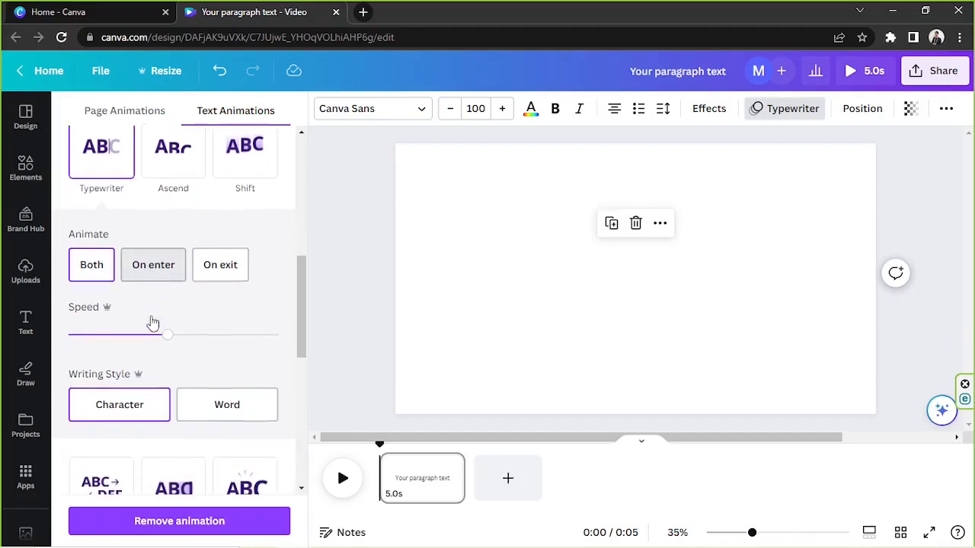
pyautogui.click(633, 280)
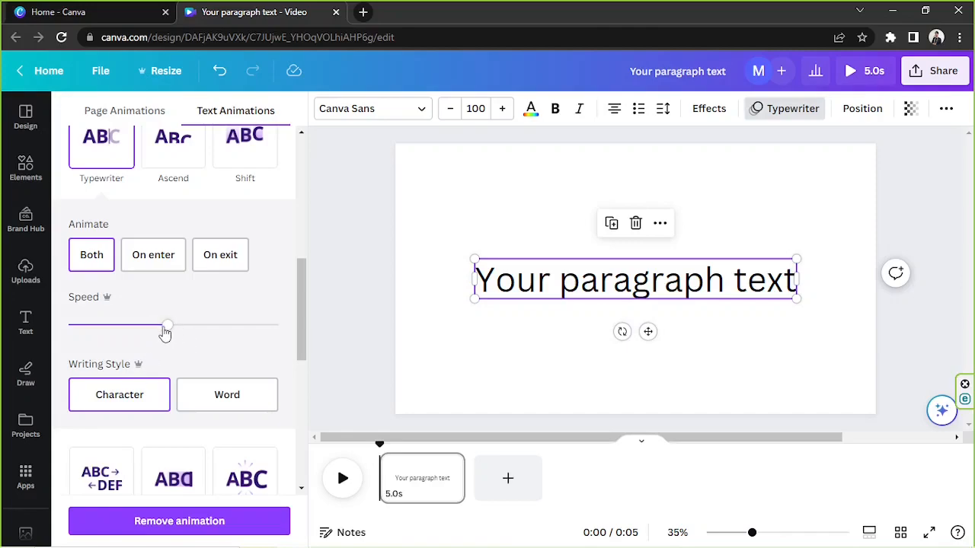
# - Drag the Typewriter Speed slider to maximum, then all the way down to its slowest setting
pyautogui.moveTo(167, 326); pyautogui.dragTo(277, 325)
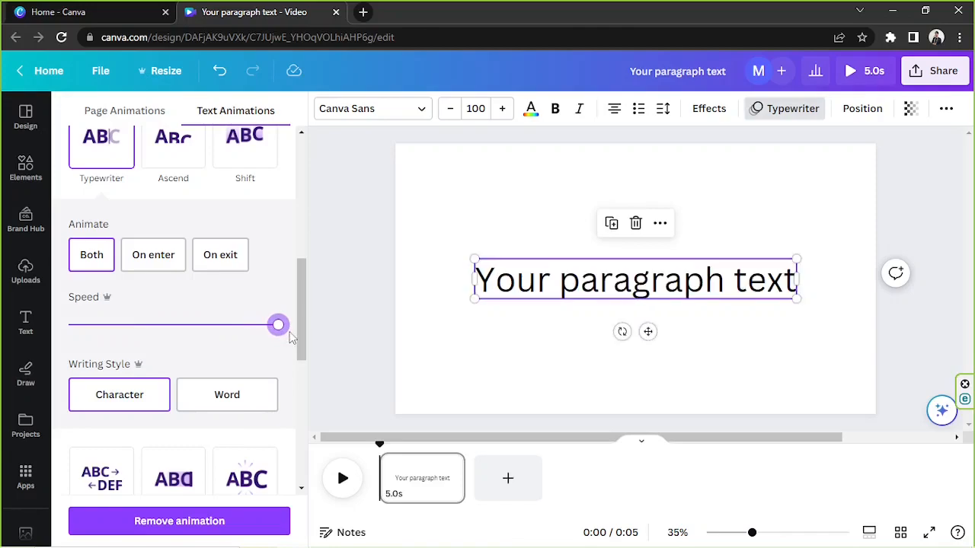
pyautogui.moveTo(284, 314)
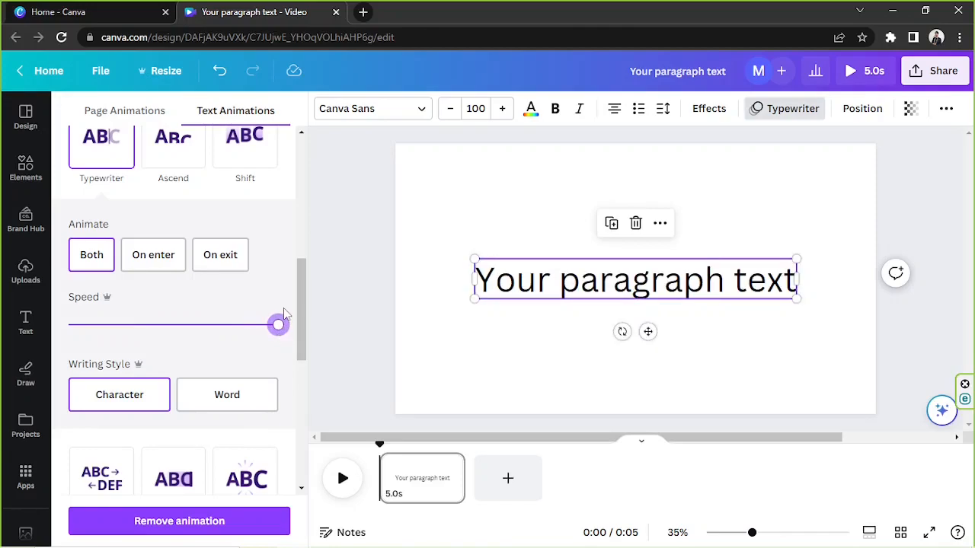
pyautogui.moveTo(278, 326); pyautogui.dragTo(82, 326)
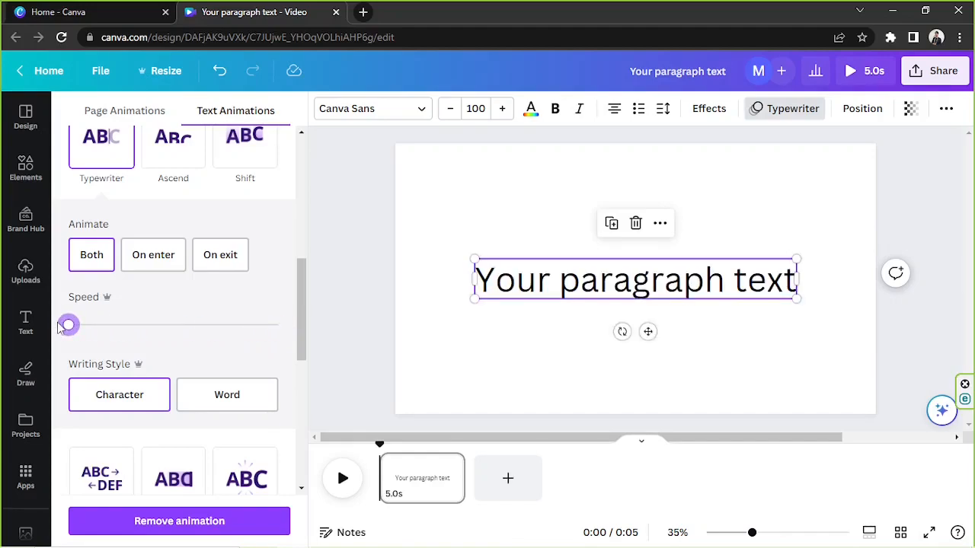
pyautogui.moveTo(136, 319)
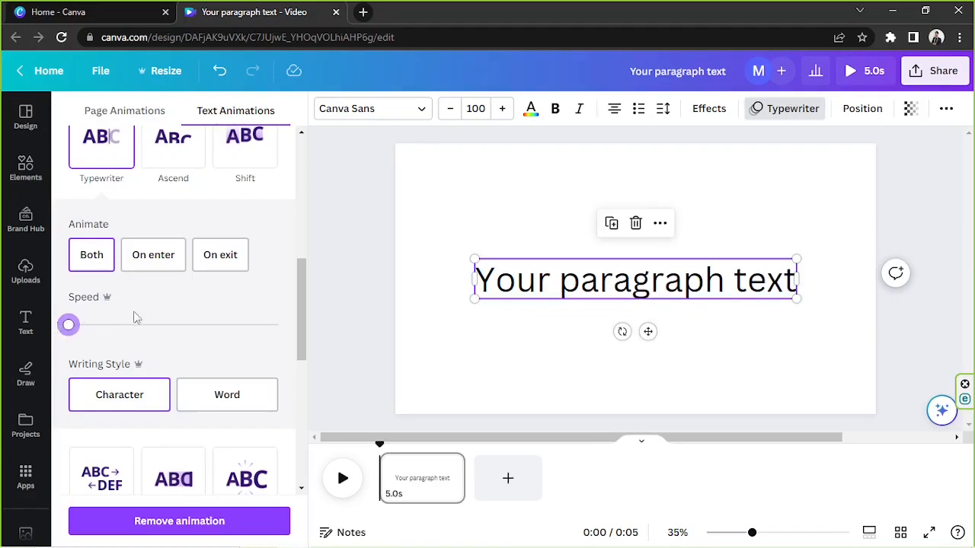
# - Preview the Character writing style, then switch the Typewriter reveal to Word
pyautogui.scroll(-3)
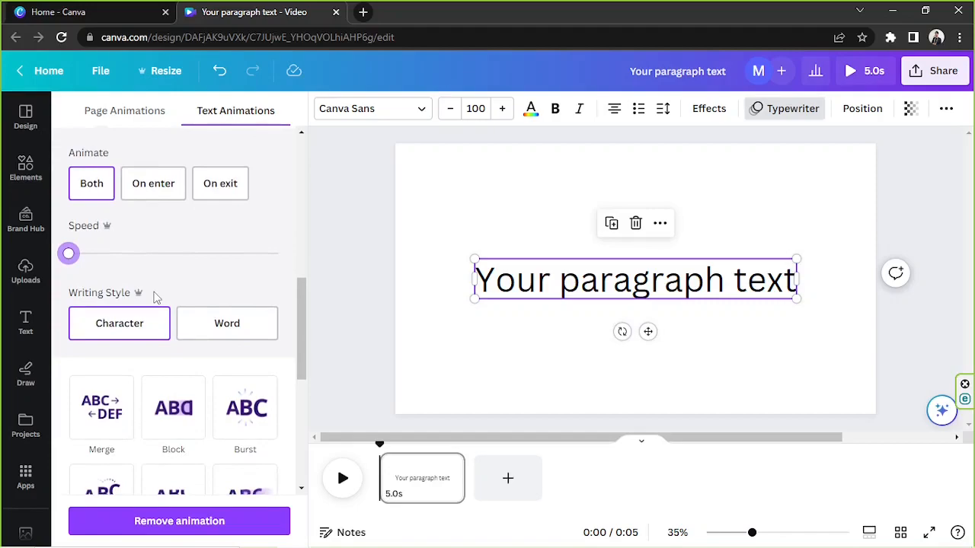
pyautogui.moveTo(128, 353)
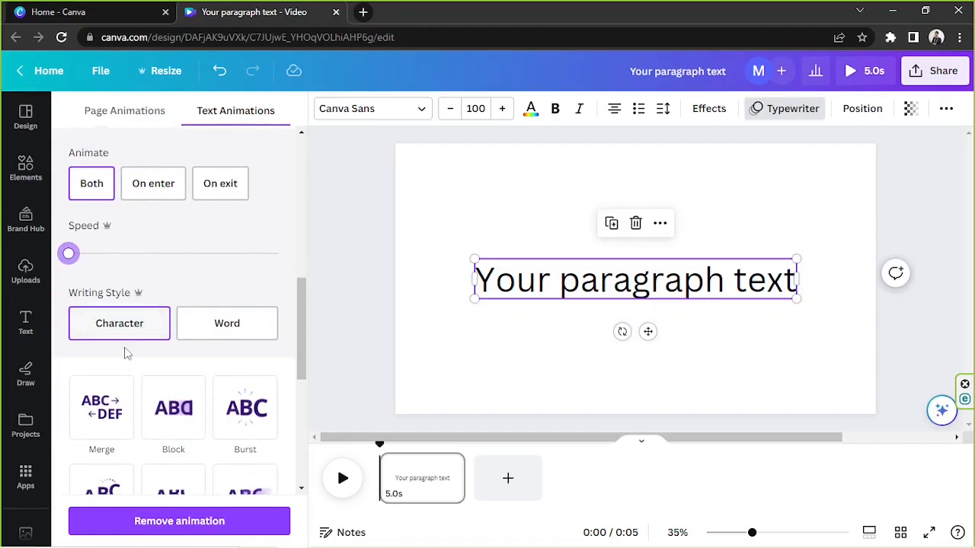
pyautogui.click(119, 323)
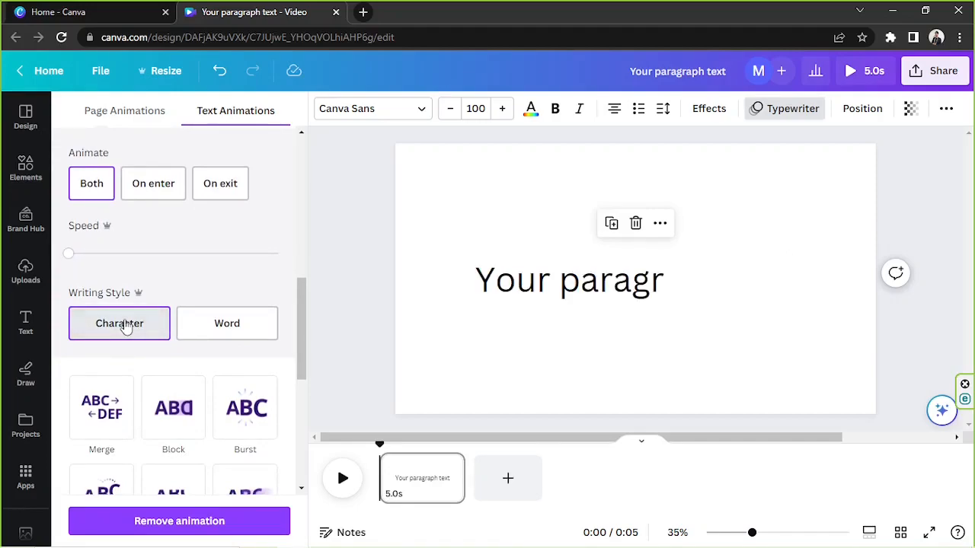
pyautogui.click(227, 323)
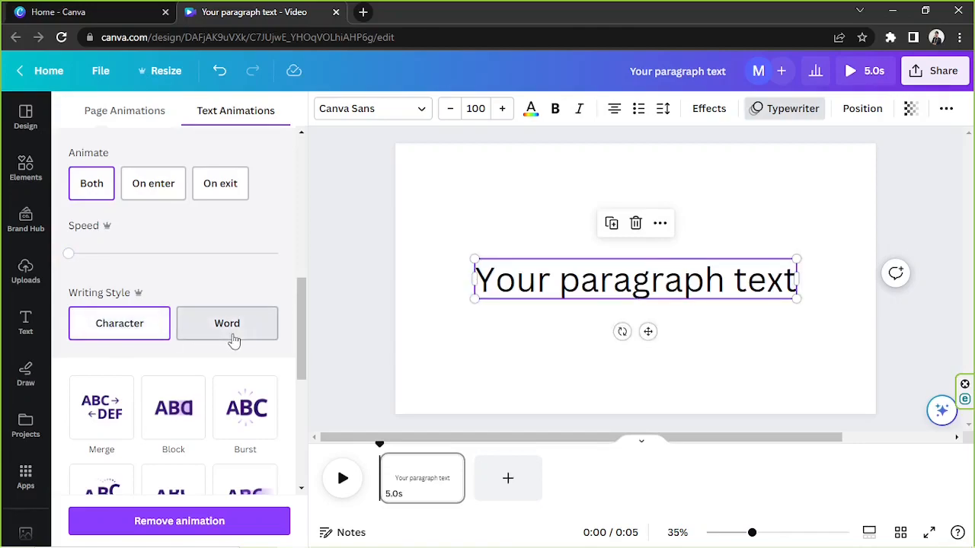
pyautogui.click(227, 323)
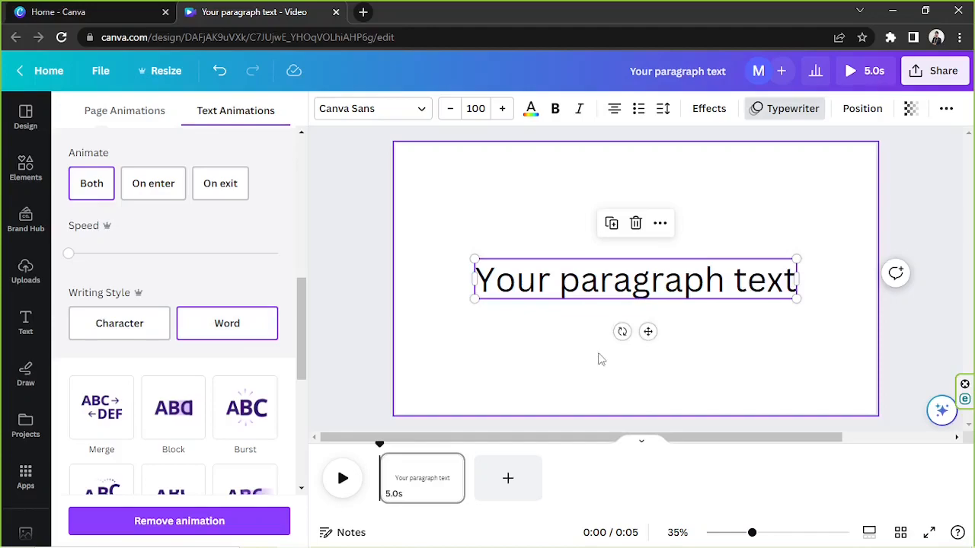
pyautogui.moveTo(603, 373)
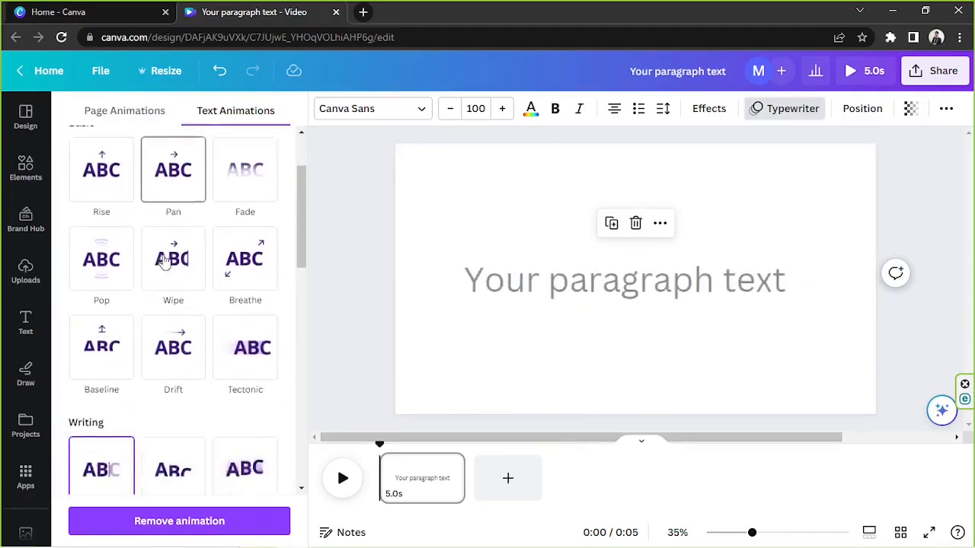
# - Try the Rise and Fade basic animations on the paragraph text
pyautogui.click(101, 469)
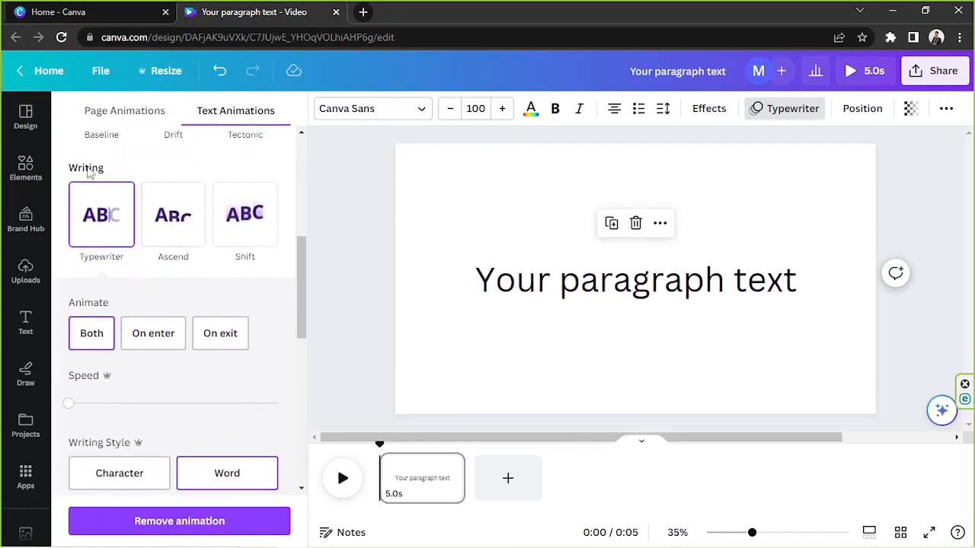
pyautogui.scroll(-3)
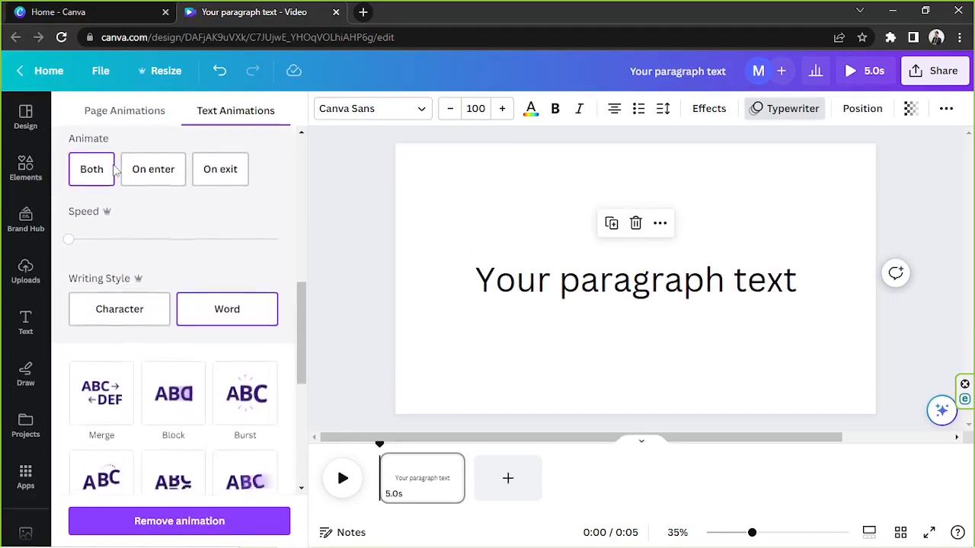
pyautogui.scroll(-3)
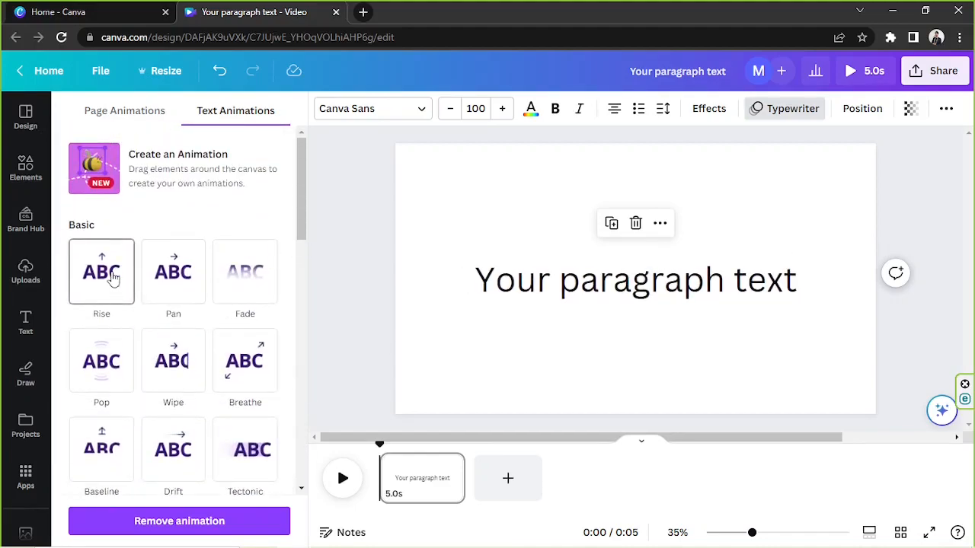
pyautogui.click(100, 271)
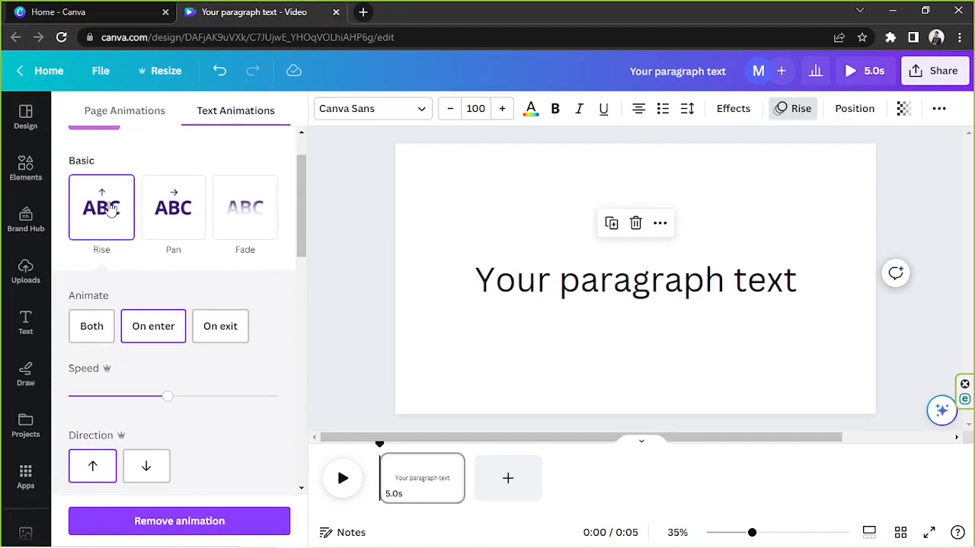
pyautogui.click(173, 207)
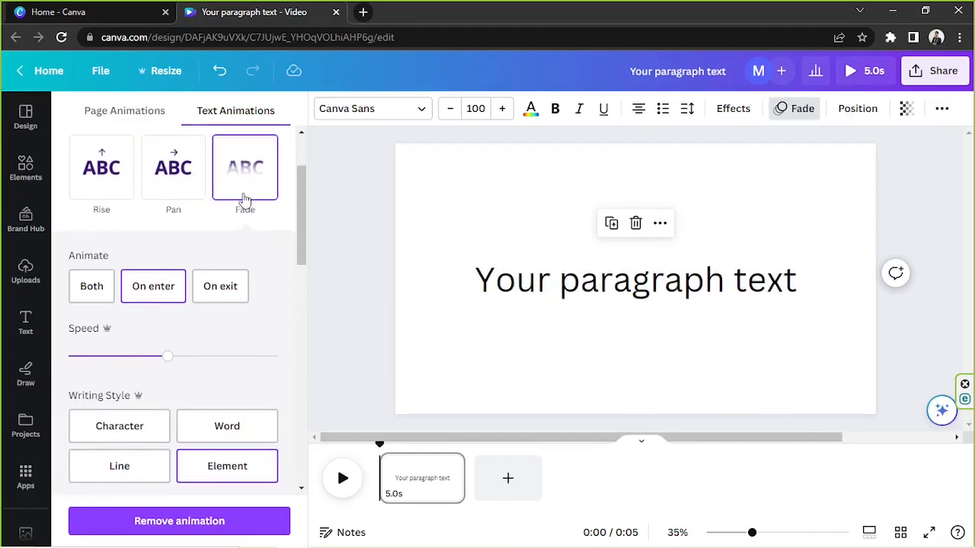
pyautogui.scroll(-3)
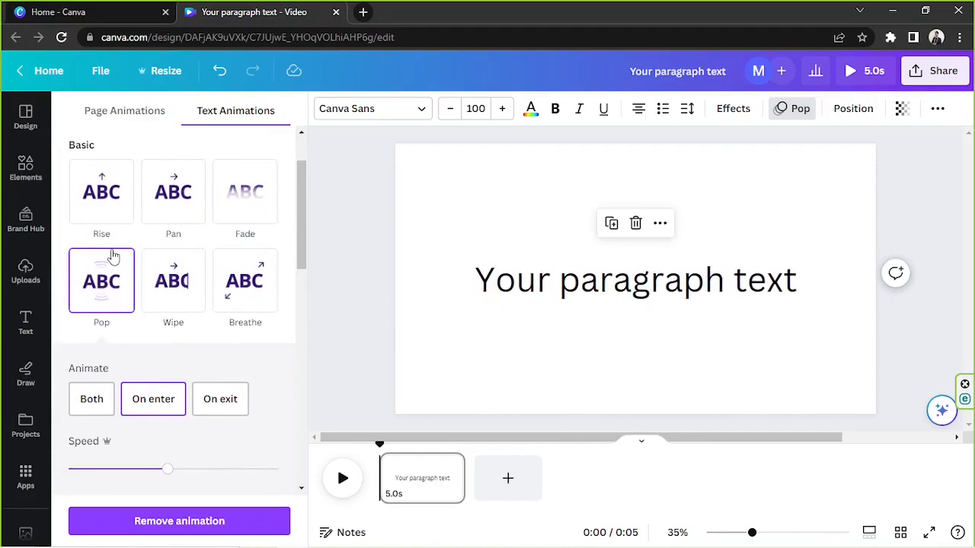
# - Try Wipe, Breathe, Baseline and Drift, settling on the Tectonic animation
pyautogui.click(173, 280)
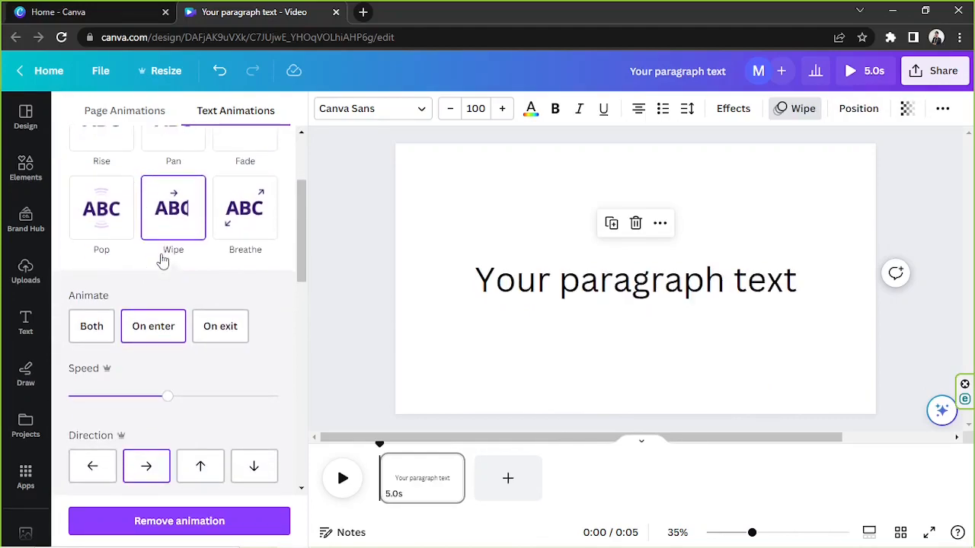
pyautogui.click(244, 207)
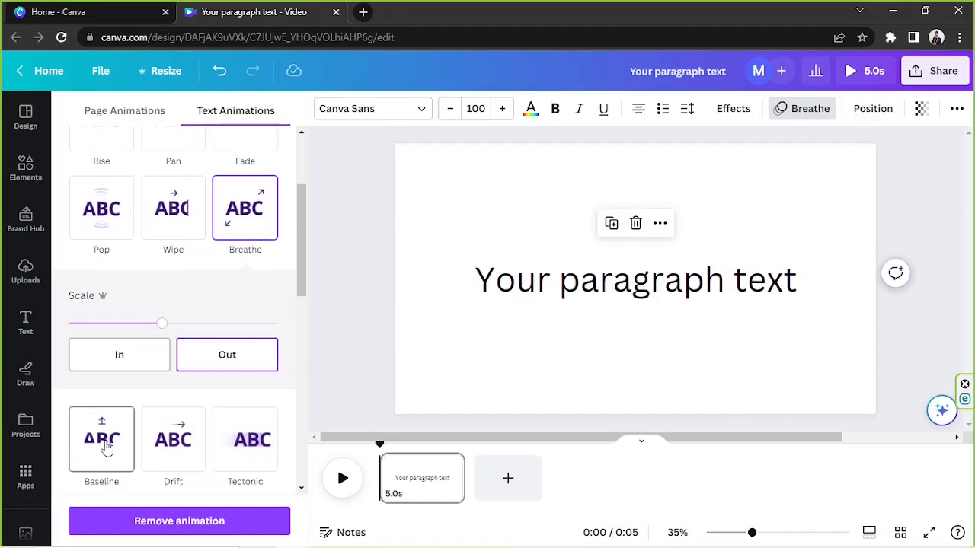
pyautogui.click(101, 439)
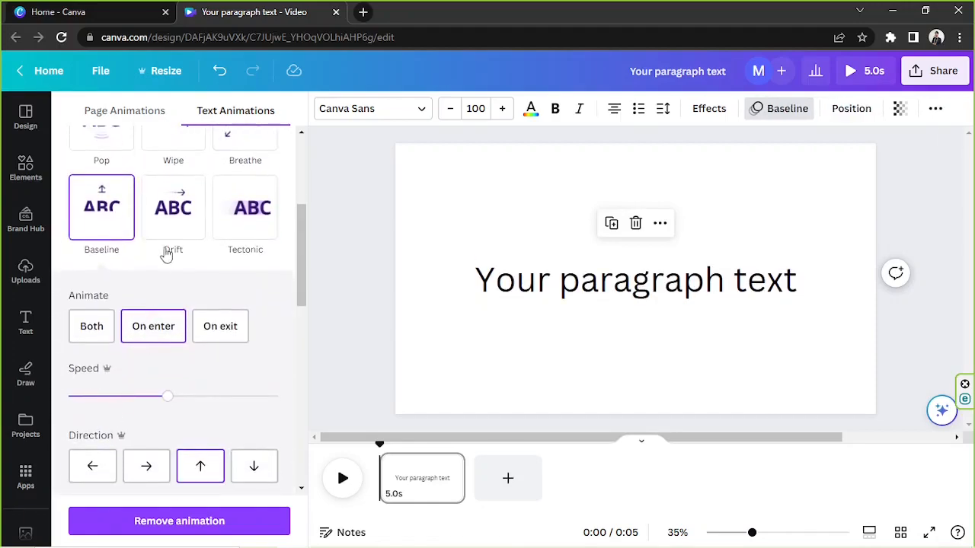
pyautogui.click(173, 207)
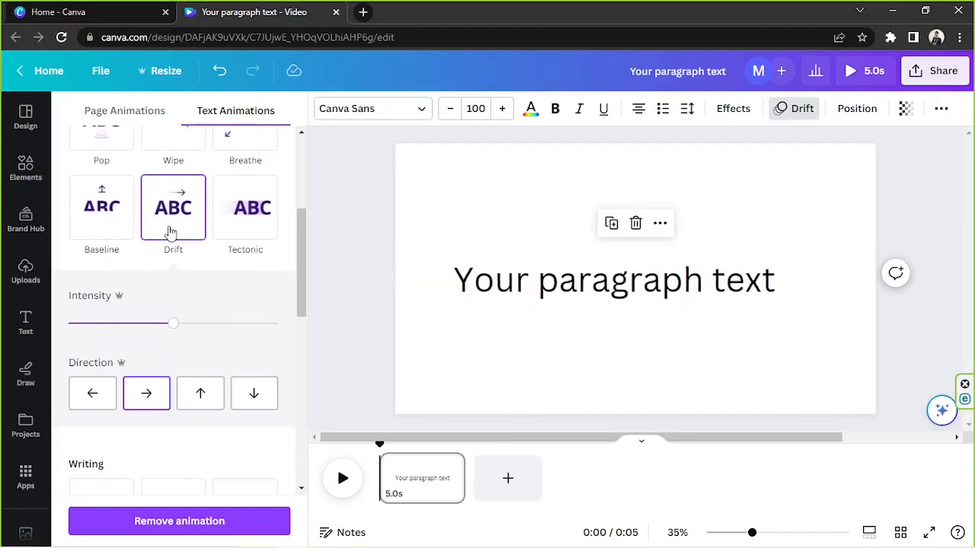
pyautogui.click(245, 207)
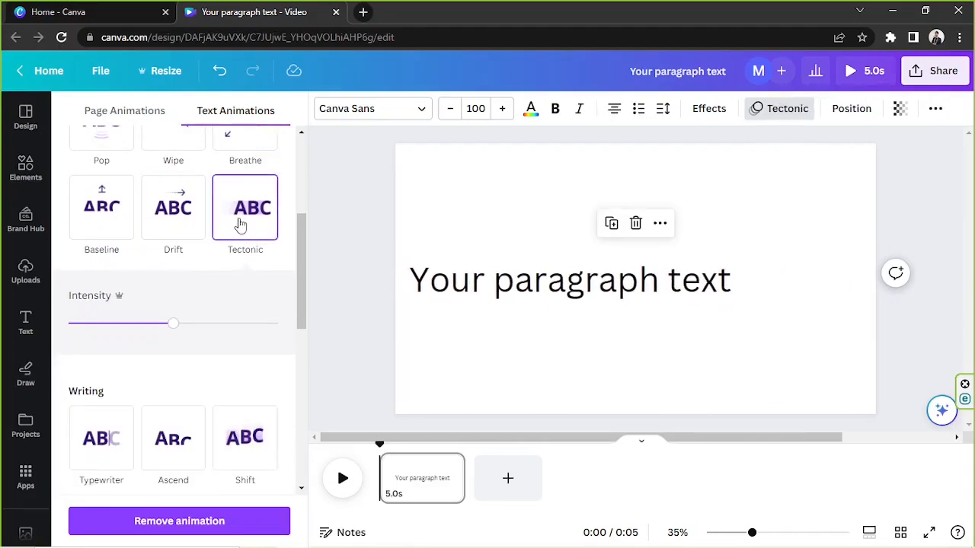
pyautogui.scroll(-3)
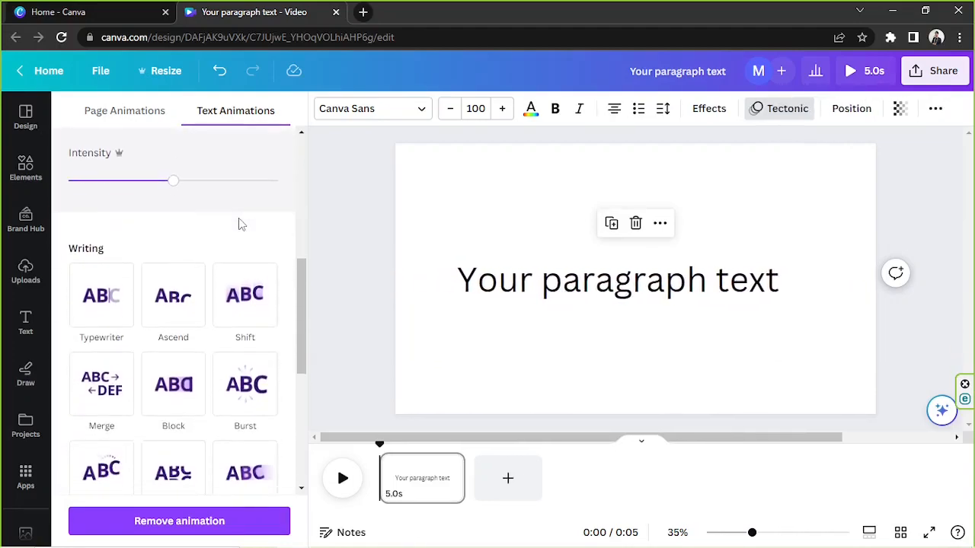
# - Try the Typewriter, Ascend, Shift and Merge writing animations on the text
pyautogui.click(101, 295)
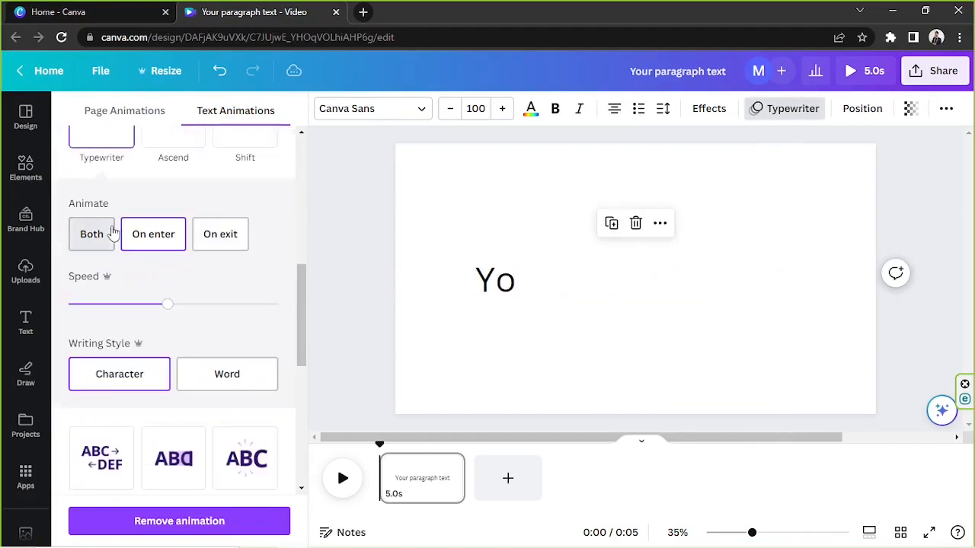
pyautogui.scroll(-3)
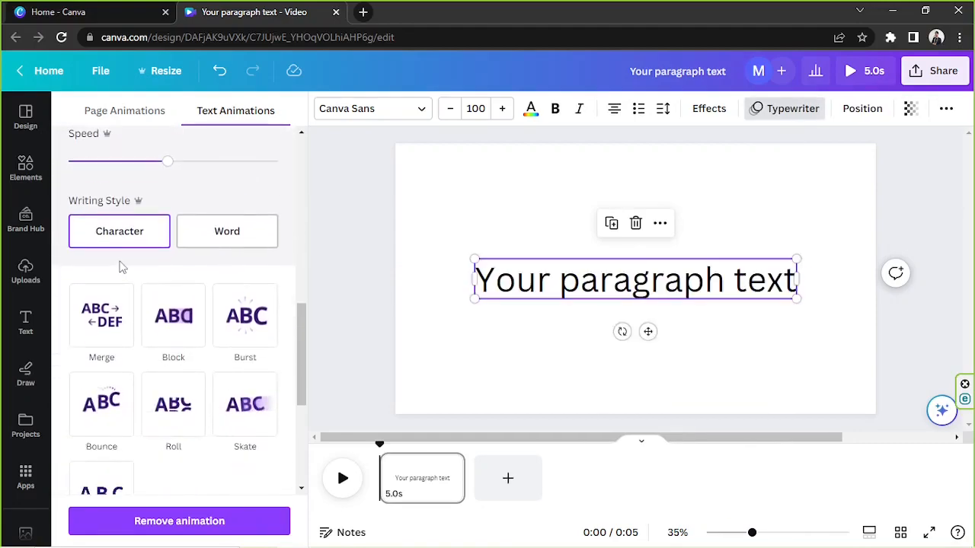
pyautogui.click(174, 173)
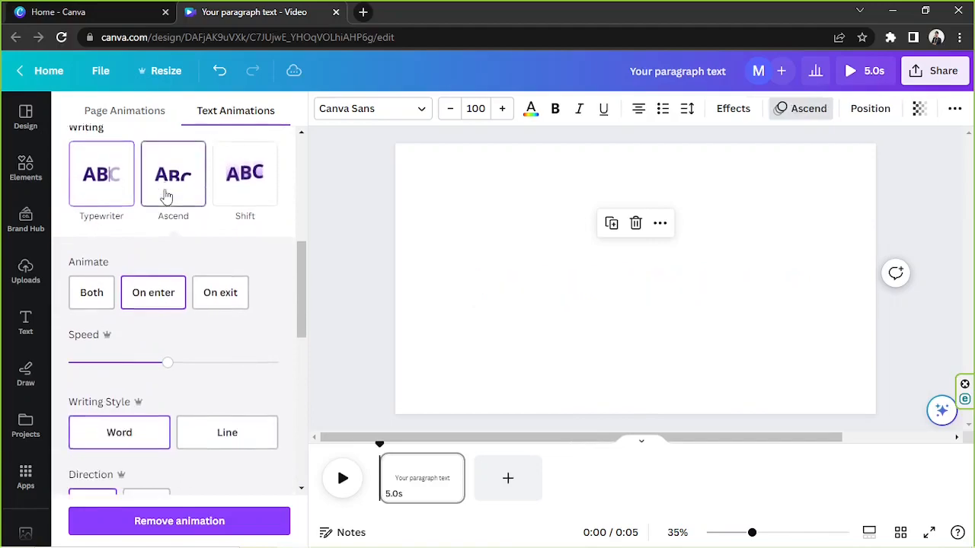
pyautogui.click(243, 144)
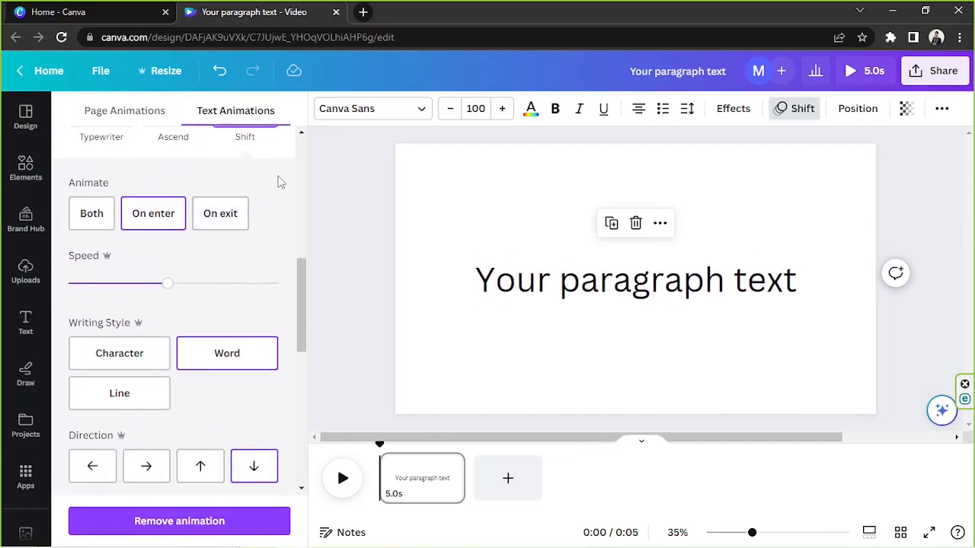
pyautogui.click(101, 280)
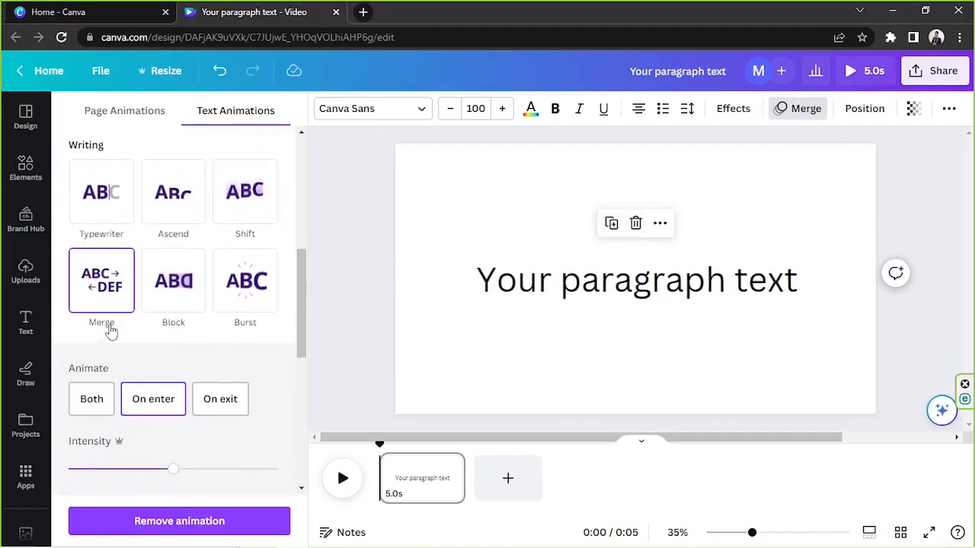
pyautogui.click(637, 280)
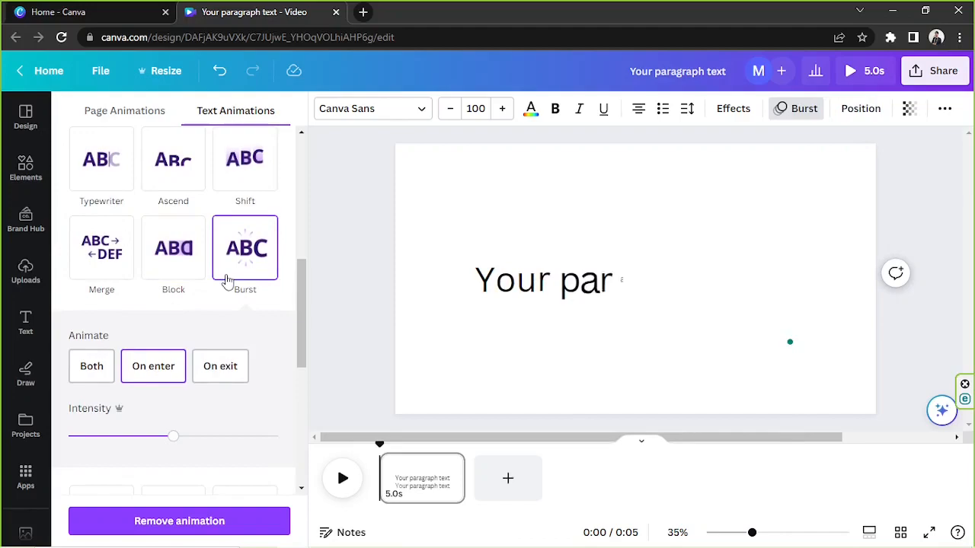
# - Try Roll and Skate, then settle on the Spread animation
pyautogui.click(101, 207)
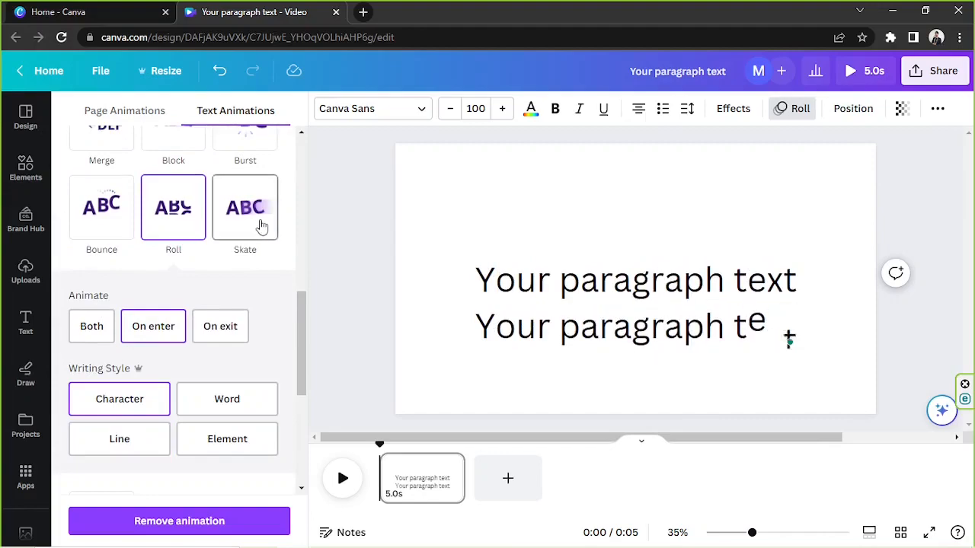
pyautogui.click(243, 208)
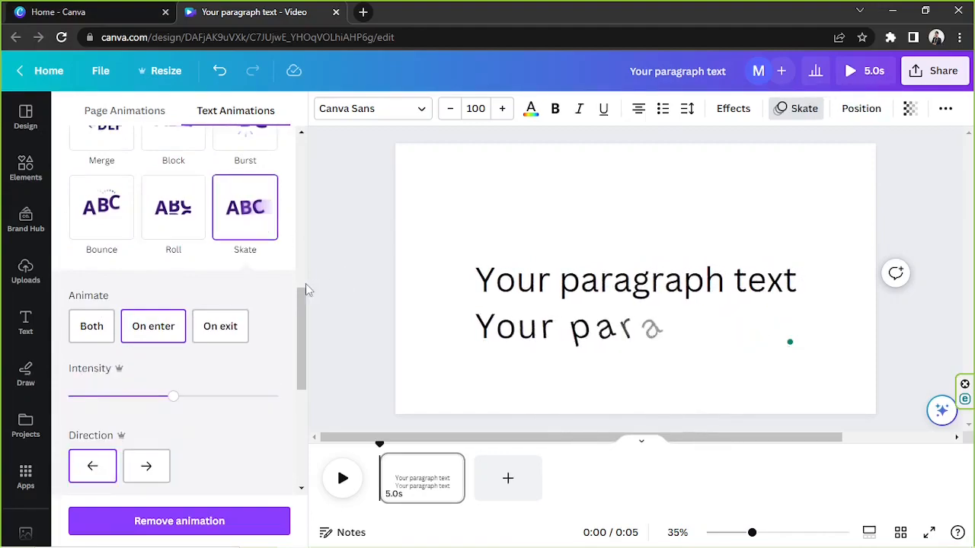
pyautogui.scroll(-3)
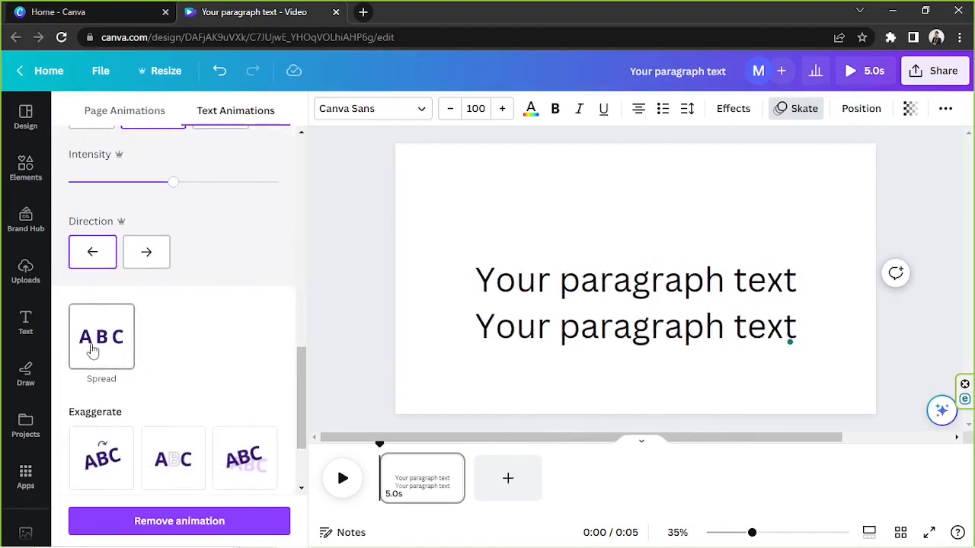
pyautogui.click(100, 336)
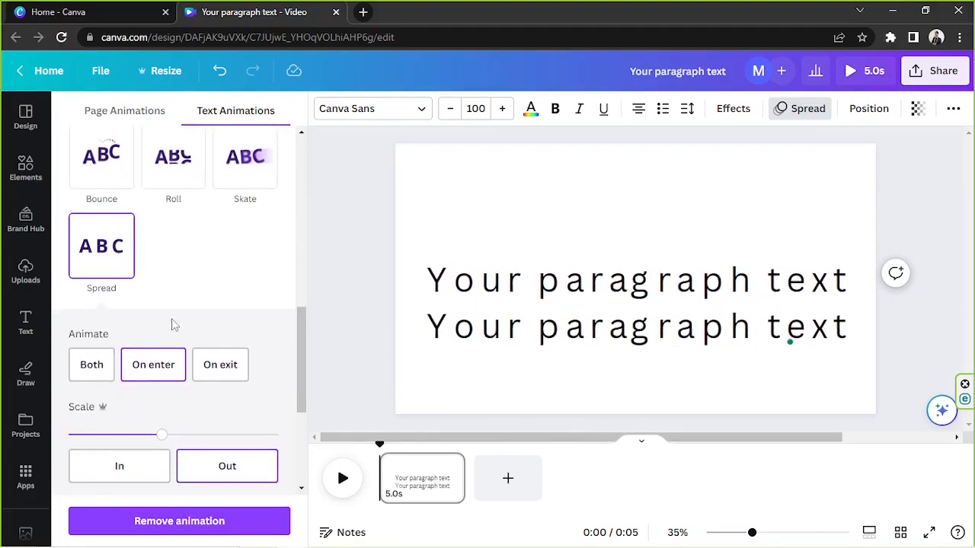
# - Try the exaggerated Tumble and Neon animations, then apply Stomp to the text
pyautogui.scroll(-3)
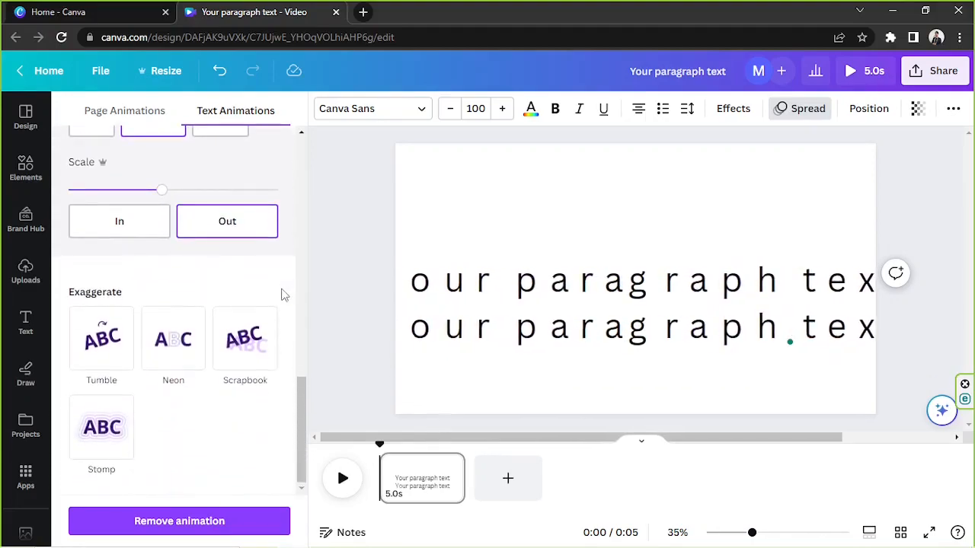
pyautogui.click(100, 338)
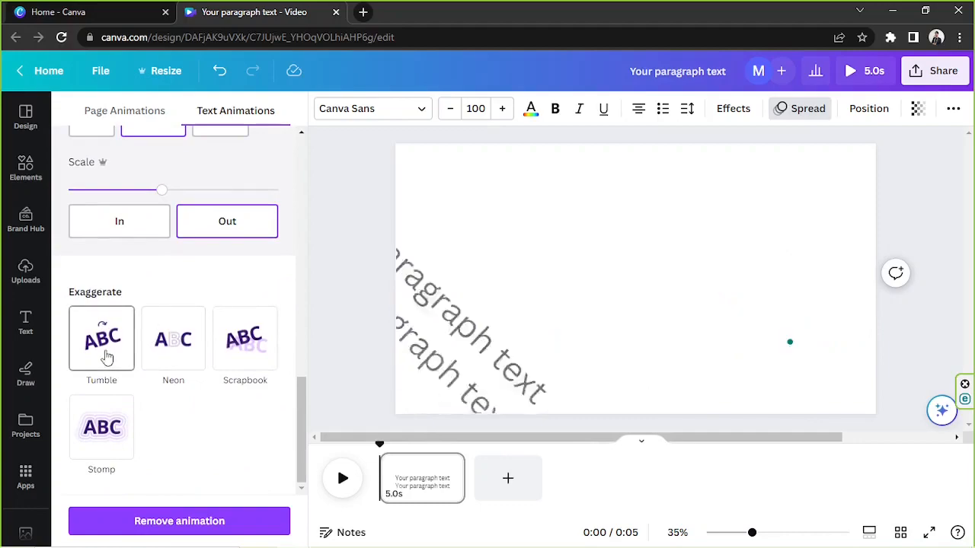
pyautogui.click(100, 338)
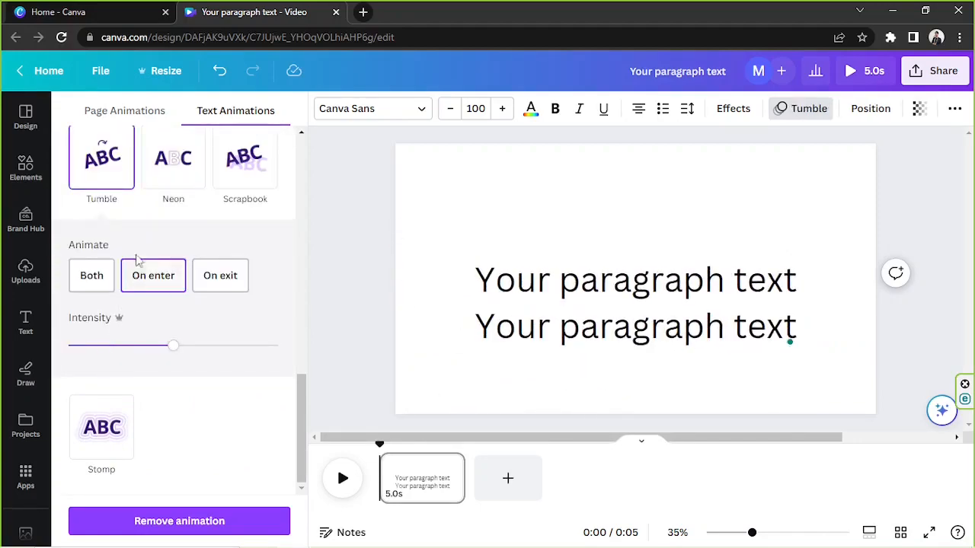
pyautogui.click(174, 156)
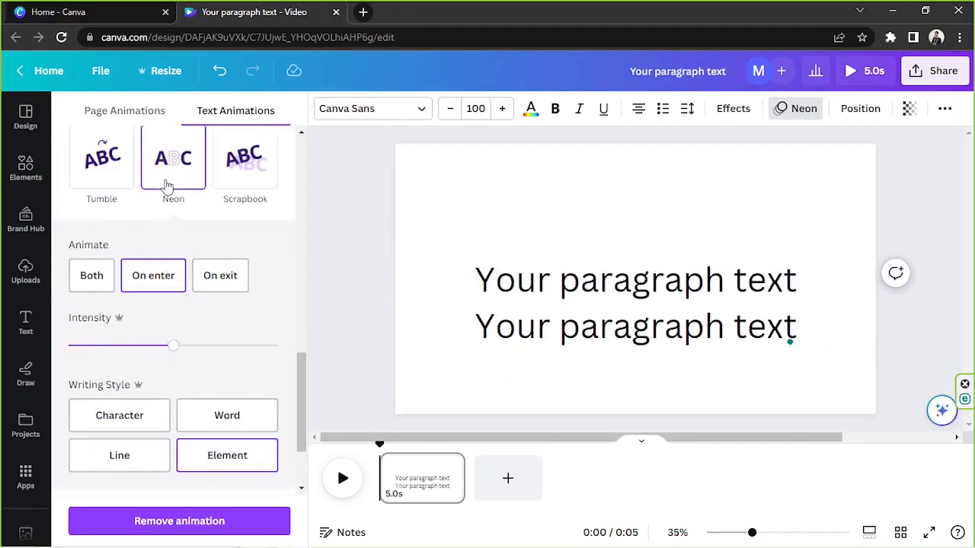
pyautogui.click(244, 224)
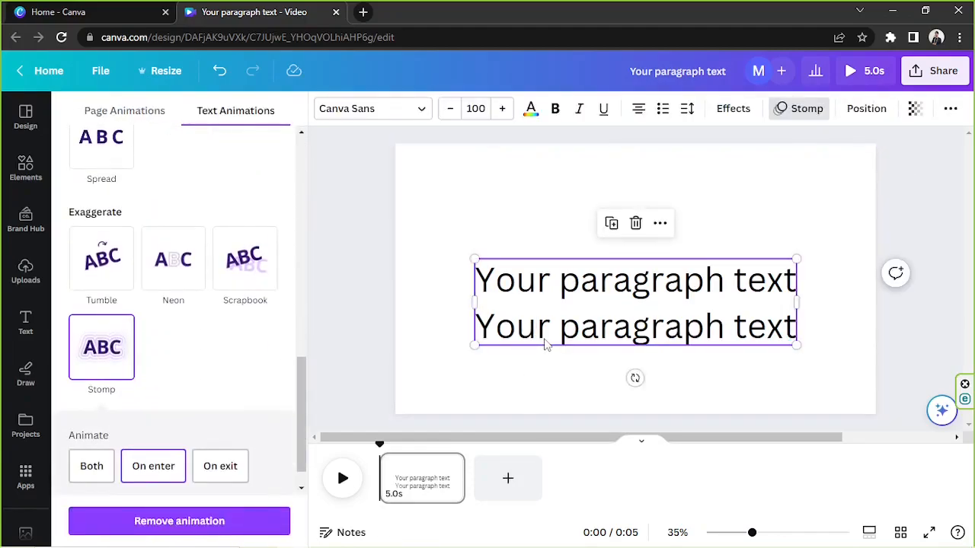
# - Search Elements for 'cat' and add the waving cartoon cat graphic to the page
pyautogui.click(24, 323)
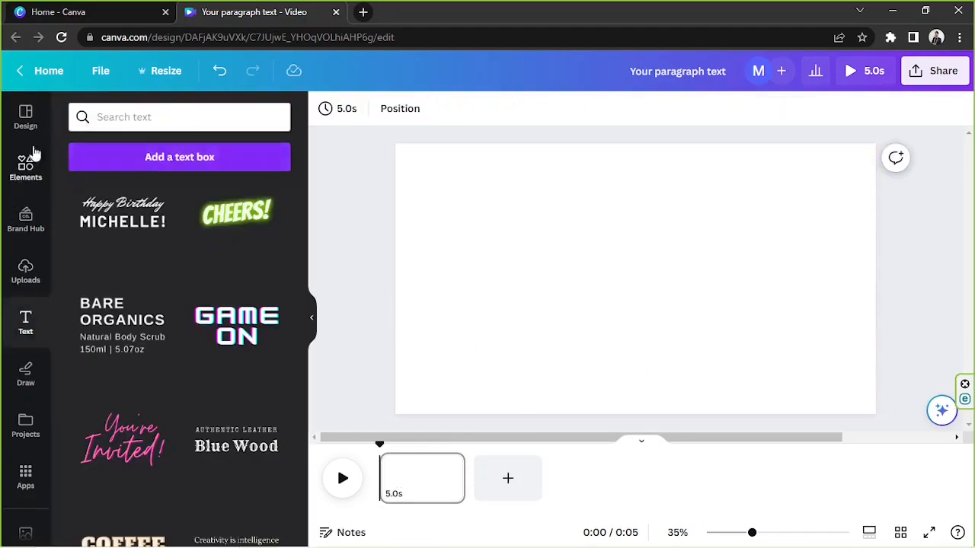
pyautogui.click(25, 166)
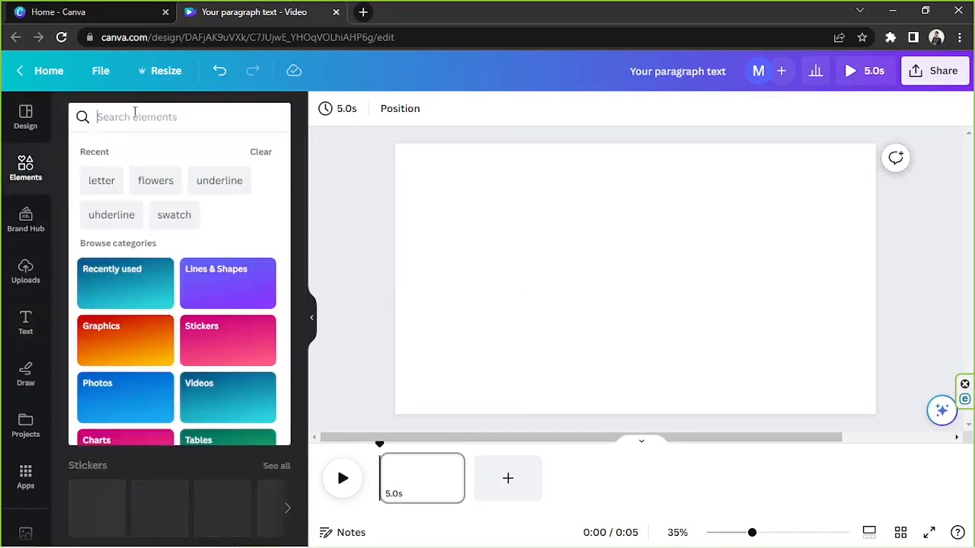
pyautogui.write('cat')
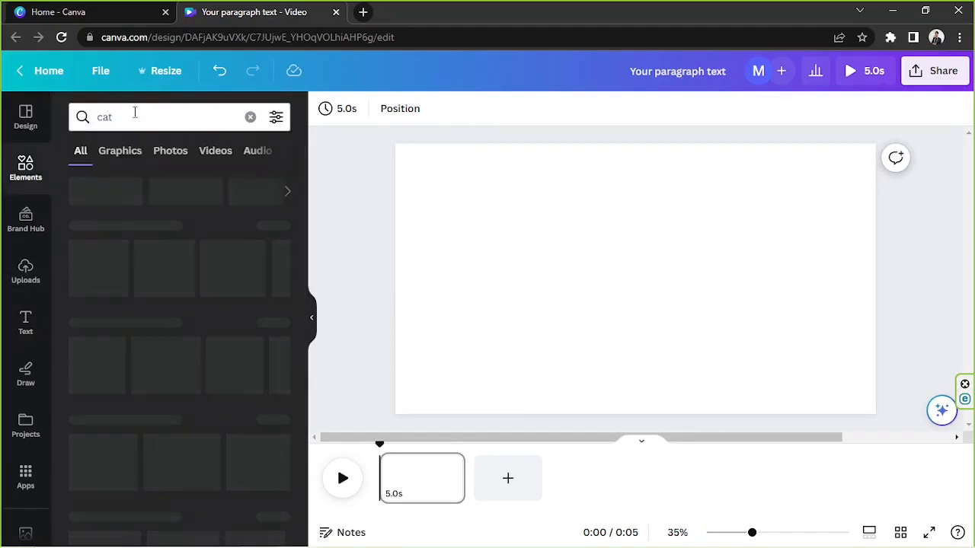
pyautogui.press('Return')
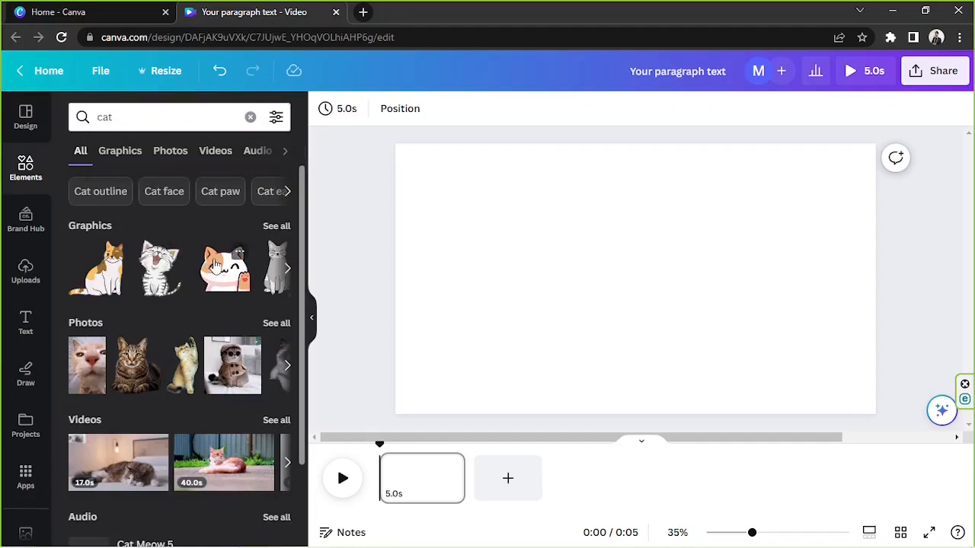
pyautogui.click(224, 268)
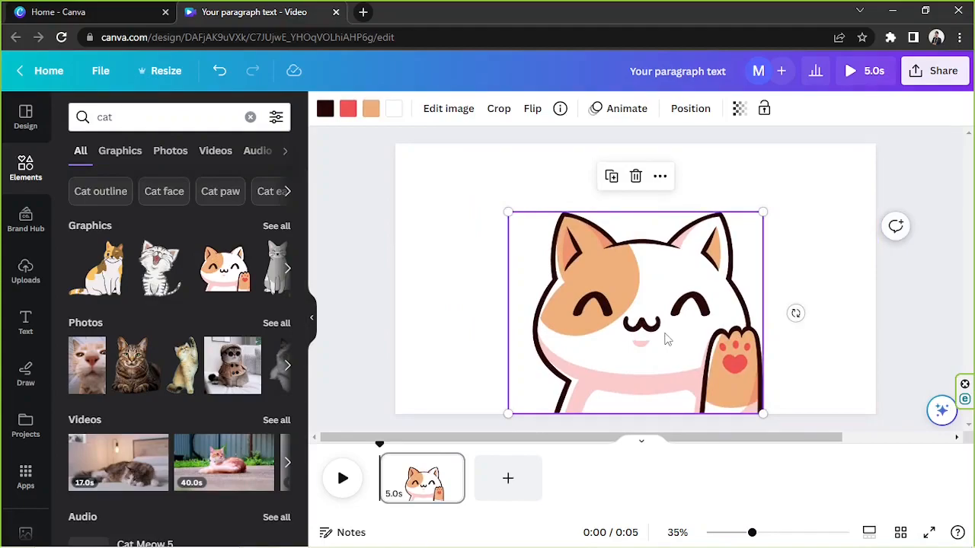
pyautogui.moveTo(637, 297)
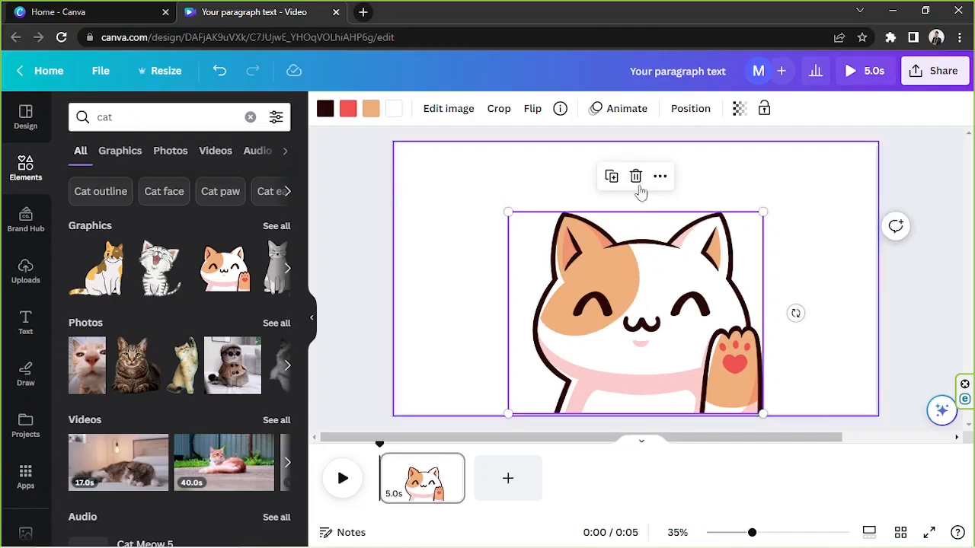
# - Give the cat a Baseline animation playing on enter with upward direction
pyautogui.click(626, 108)
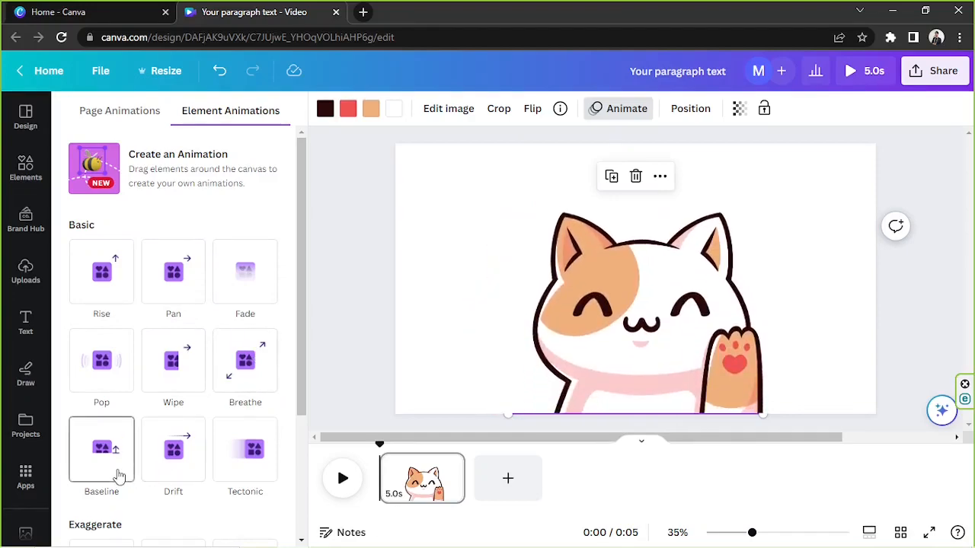
pyautogui.click(243, 448)
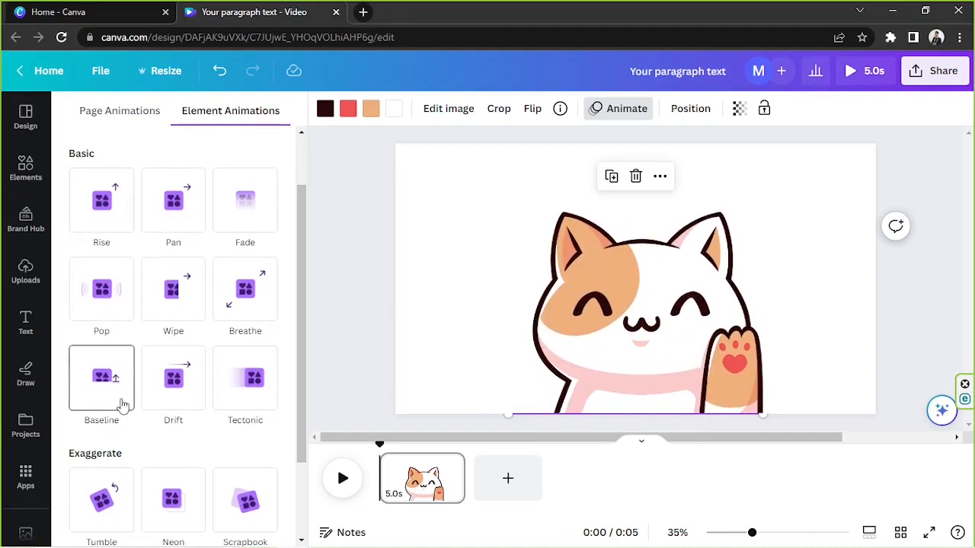
pyautogui.click(101, 374)
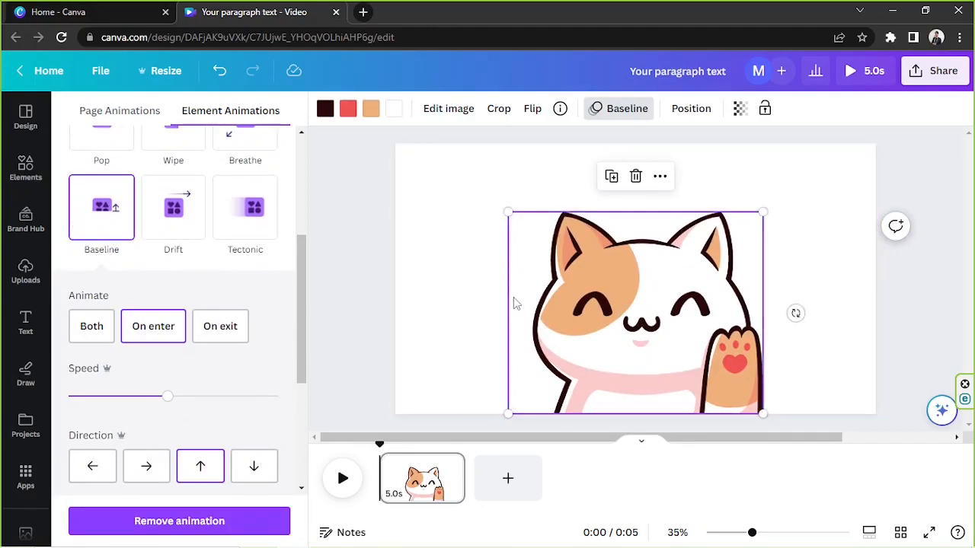
pyautogui.moveTo(512, 303)
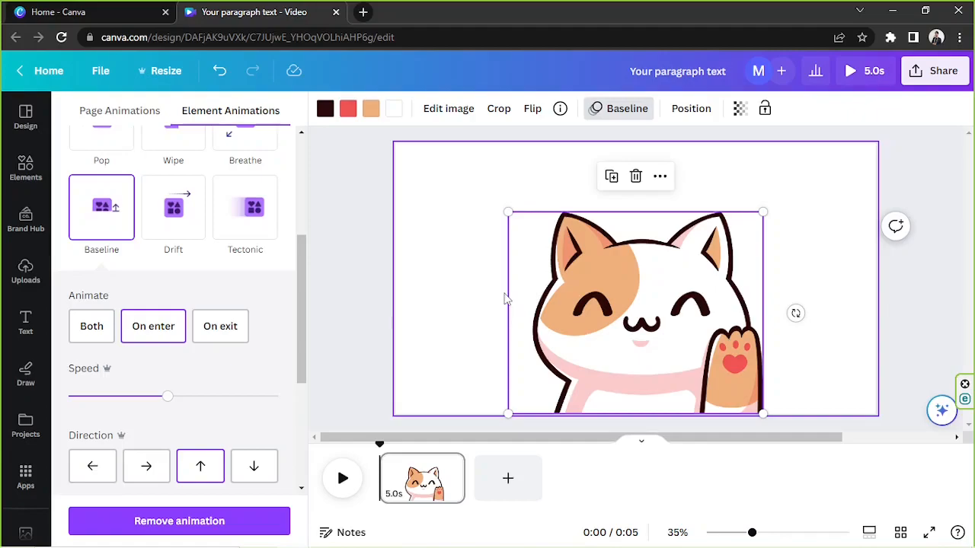
pyautogui.moveTo(506, 284)
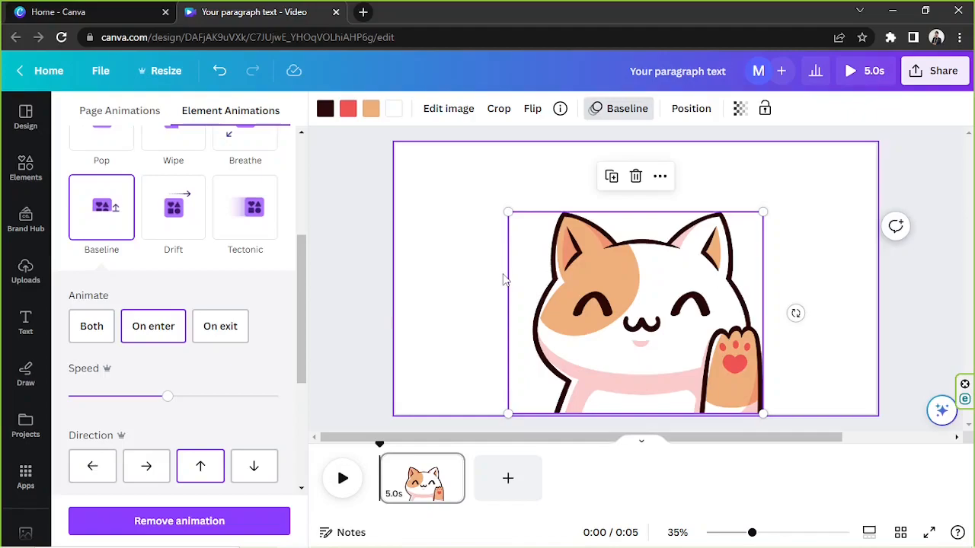
pyautogui.moveTo(509, 210)
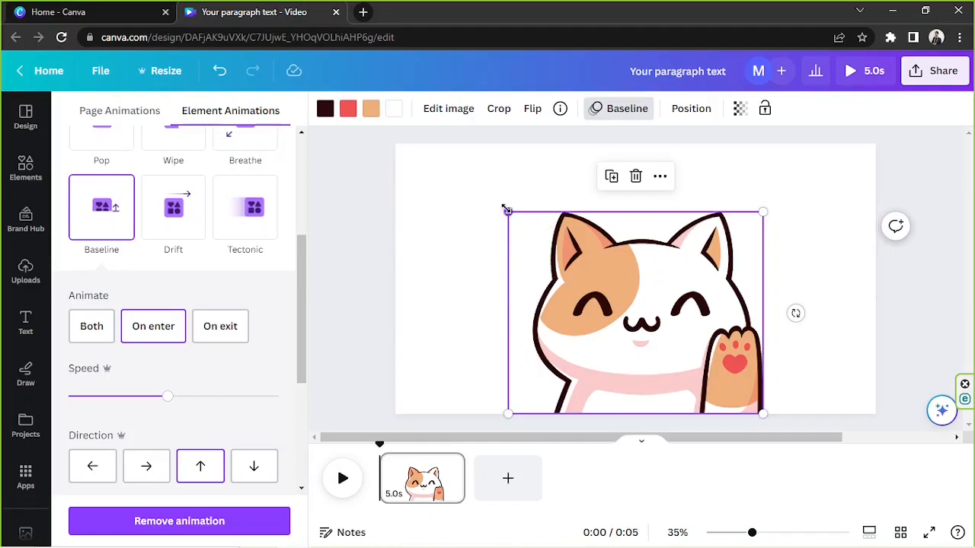
# - Shrink the cat and move it down to the page's bottom edge
pyautogui.moveTo(507, 210); pyautogui.dragTo(536, 286)
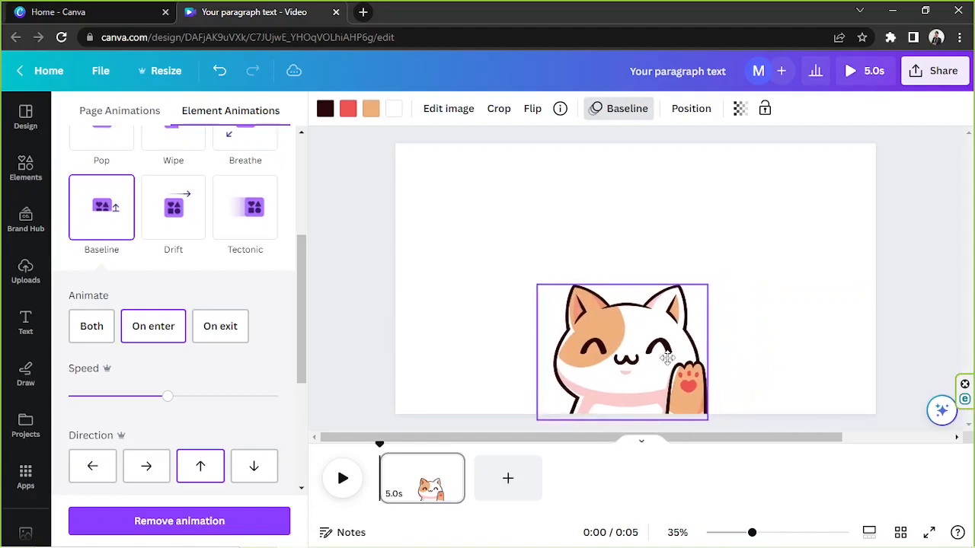
pyautogui.moveTo(621, 351); pyautogui.dragTo(631, 347)
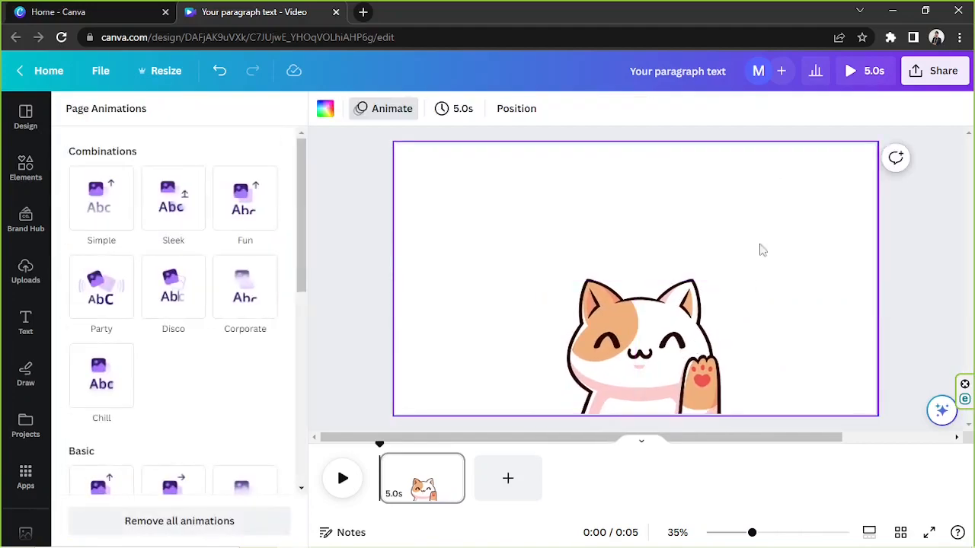
# - Fill the background with the document peach colour, lightened to a pale peach, and enlarge the cat slightly
pyautogui.click(326, 108)
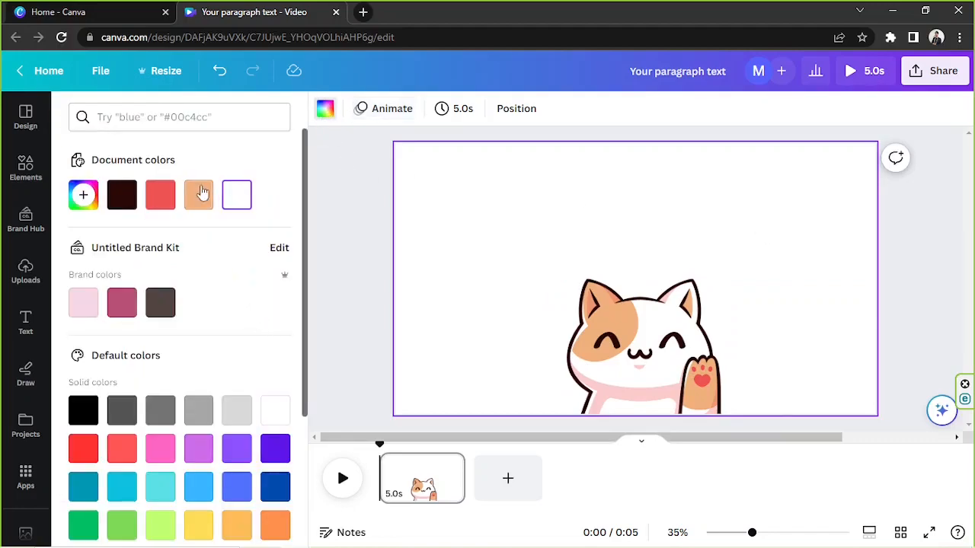
pyautogui.click(198, 195)
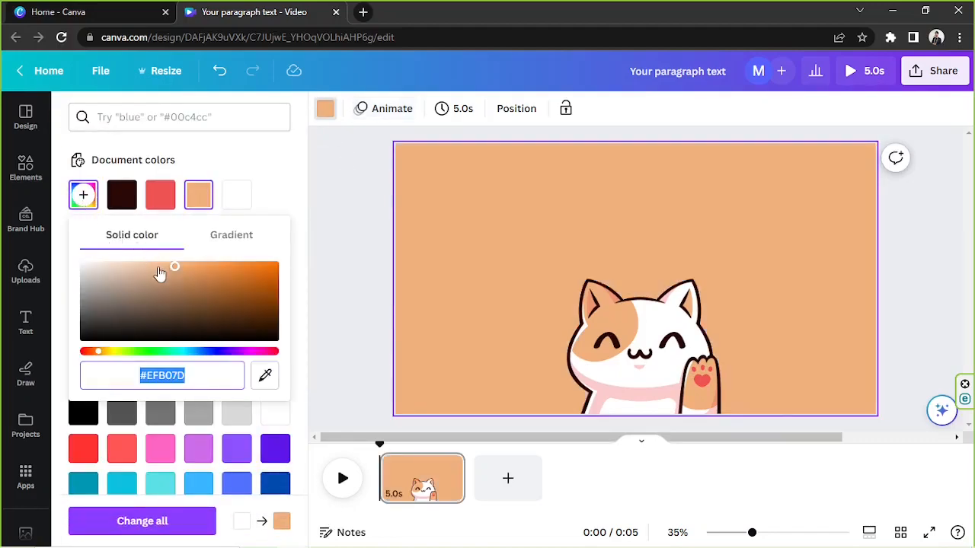
pyautogui.moveTo(174, 267); pyautogui.dragTo(124, 265)
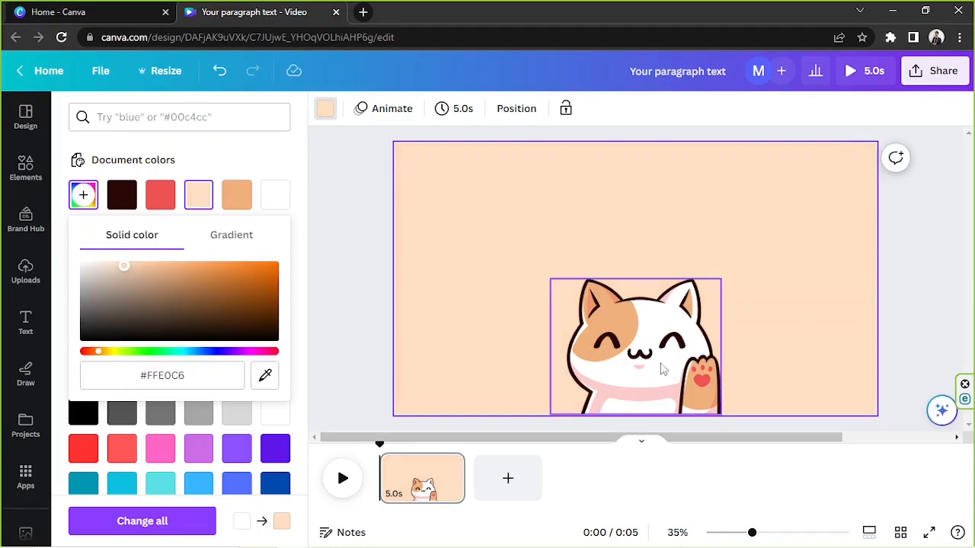
pyautogui.moveTo(125, 265); pyautogui.dragTo(109, 265)
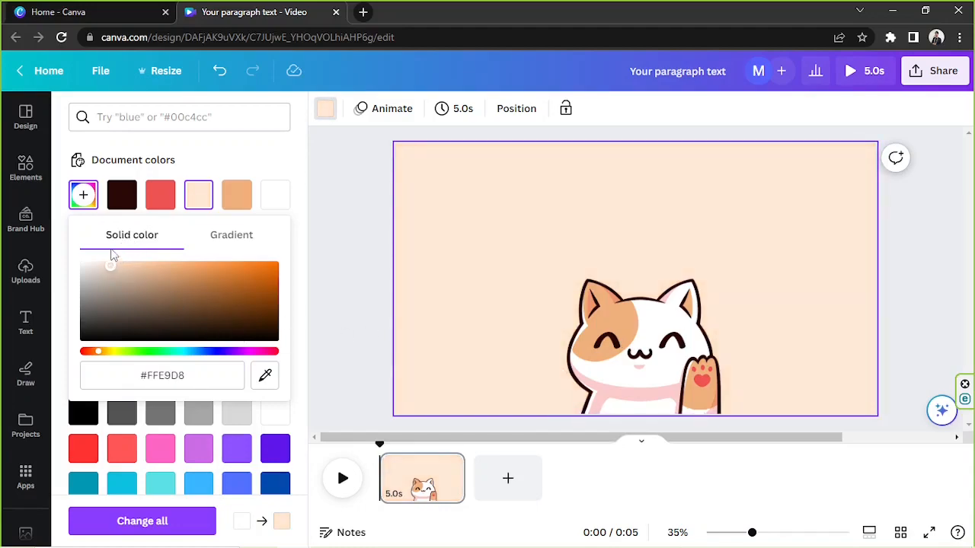
pyautogui.moveTo(545, 271)
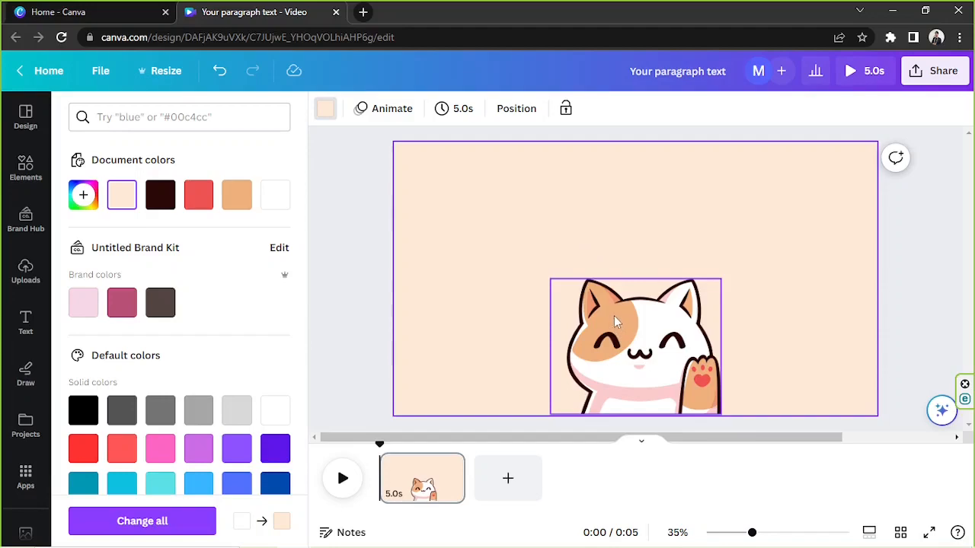
pyautogui.click(637, 348)
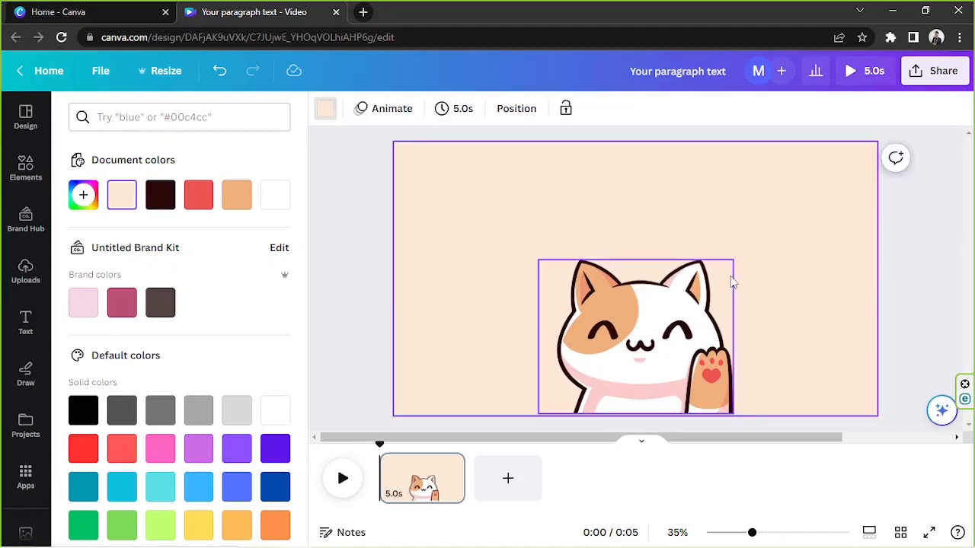
pyautogui.moveTo(721, 292)
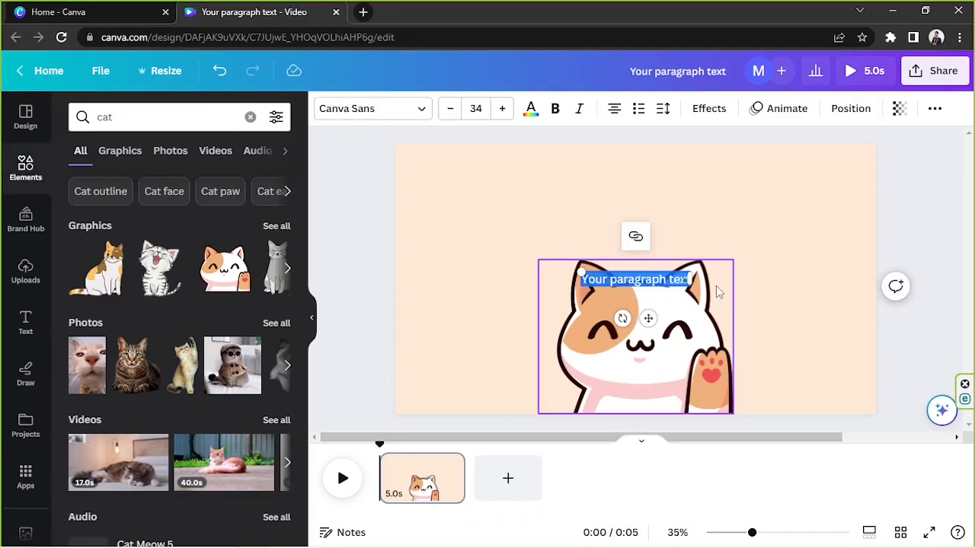
# - Add a 'Thank You For Watching!' text box set in Gaegu Bold
pyautogui.write('Thank You For Watching!')
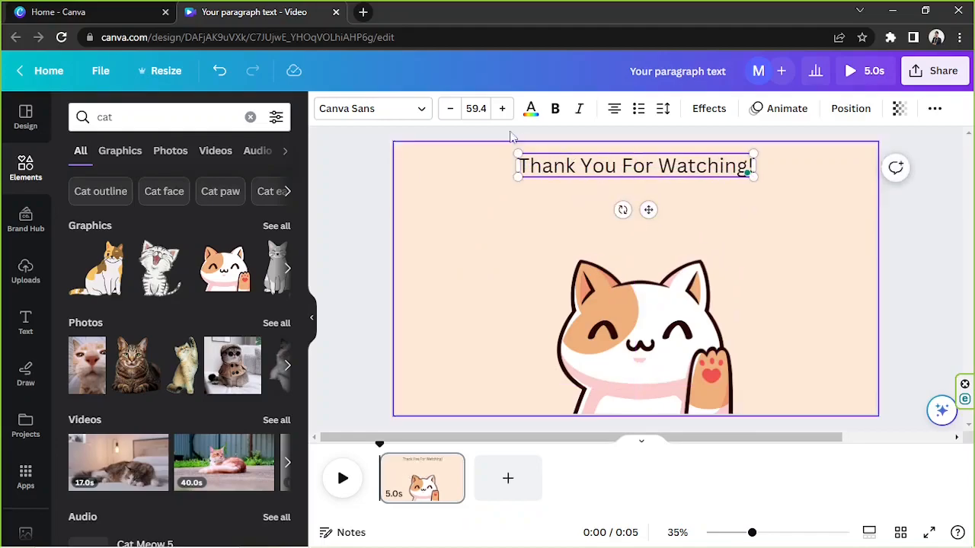
pyautogui.click(372, 108)
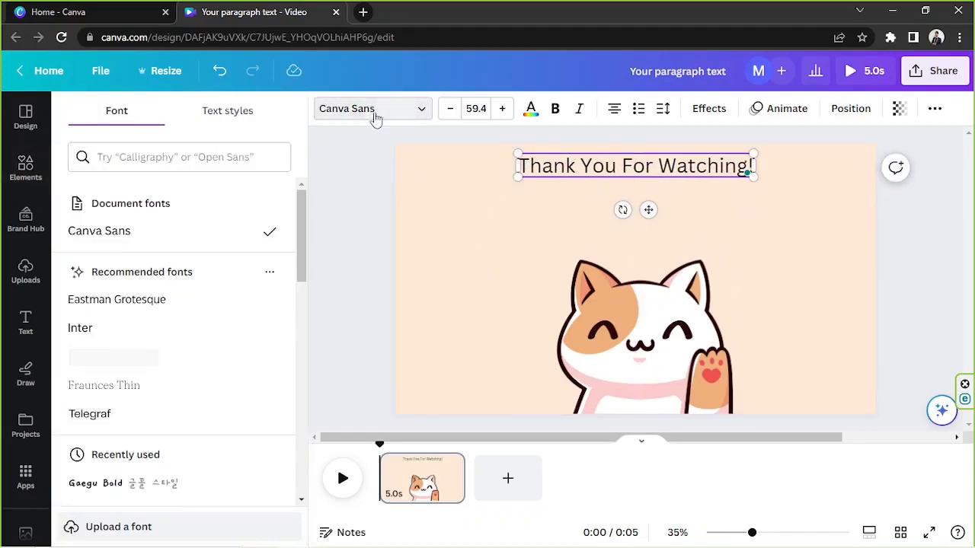
pyautogui.scroll(-3)
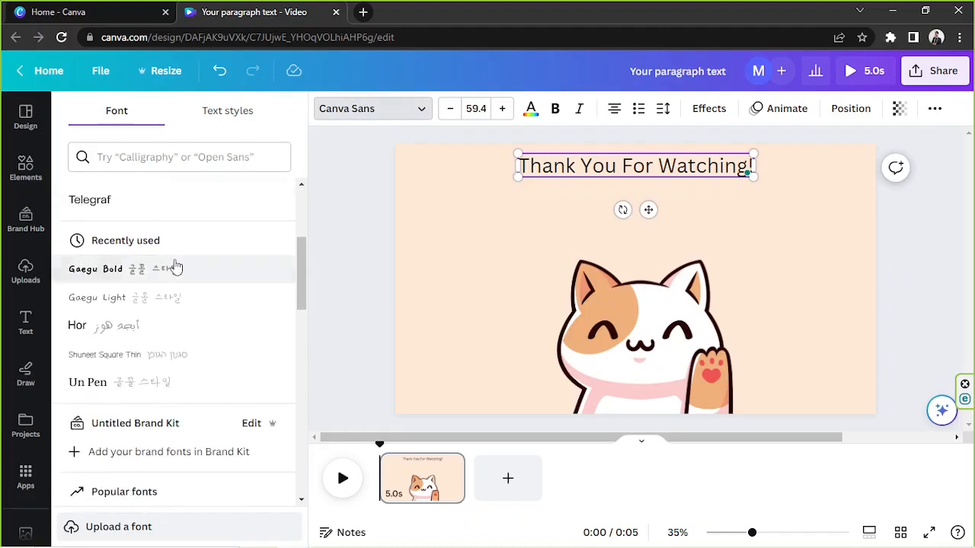
pyautogui.click(96, 268)
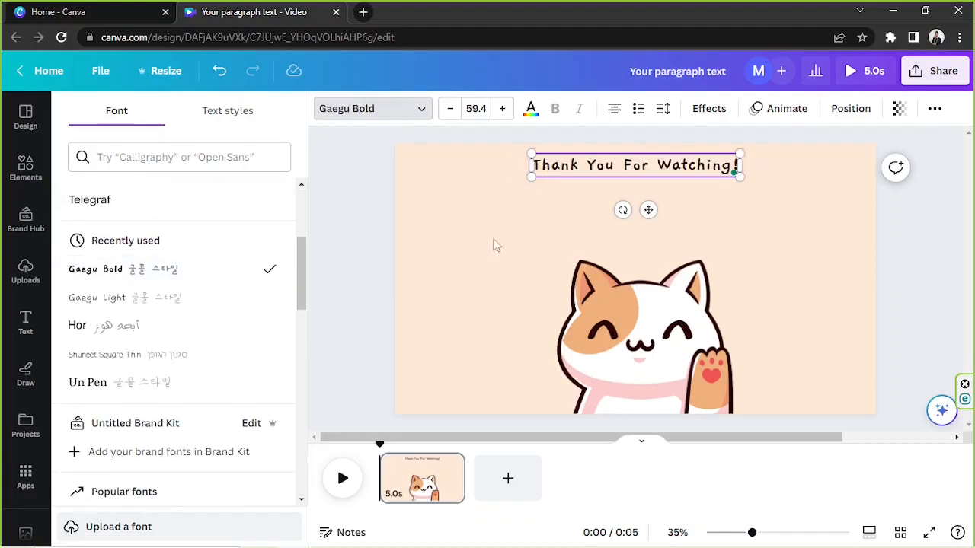
# - Enlarge the title to size 105 and centre it along the top of the page above the cat
pyautogui.click(503, 108)
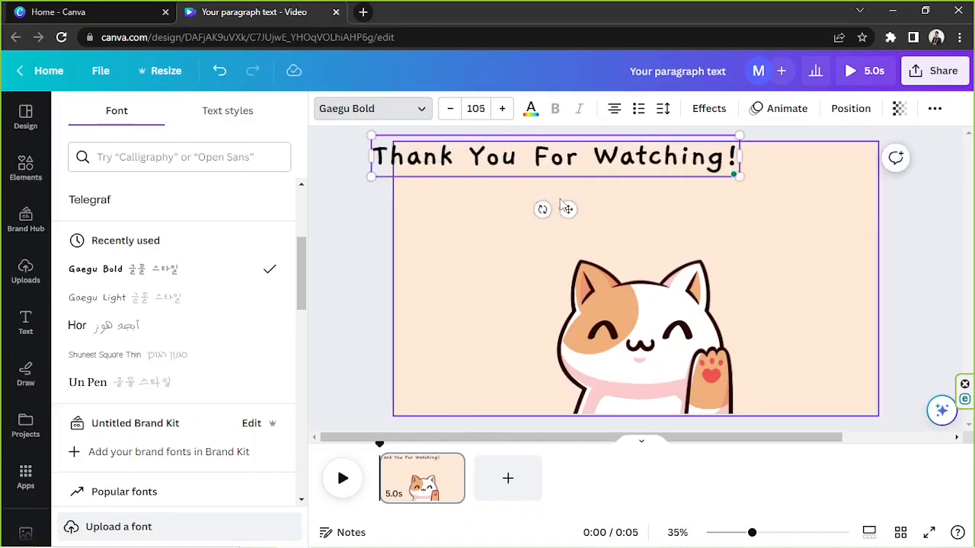
pyautogui.moveTo(552, 155); pyautogui.dragTo(624, 171)
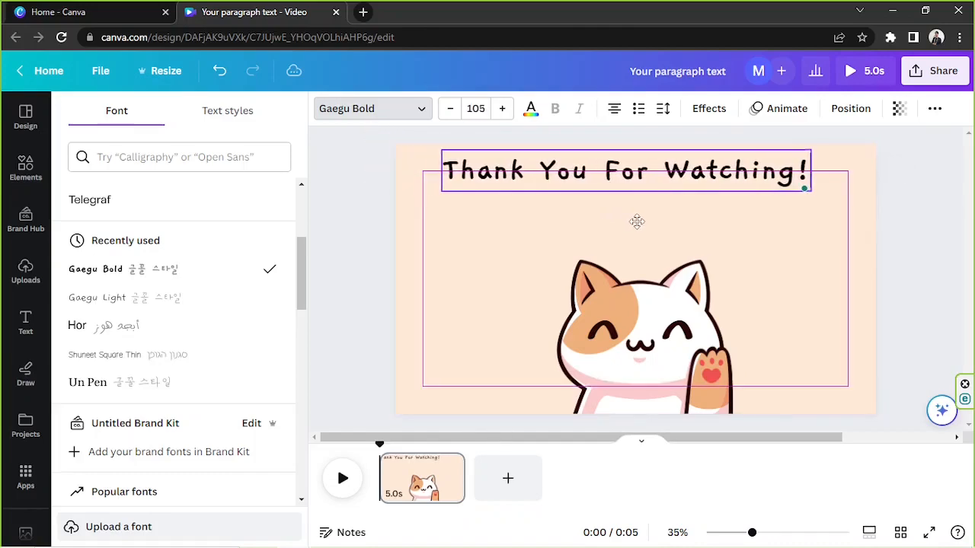
pyautogui.click(636, 336)
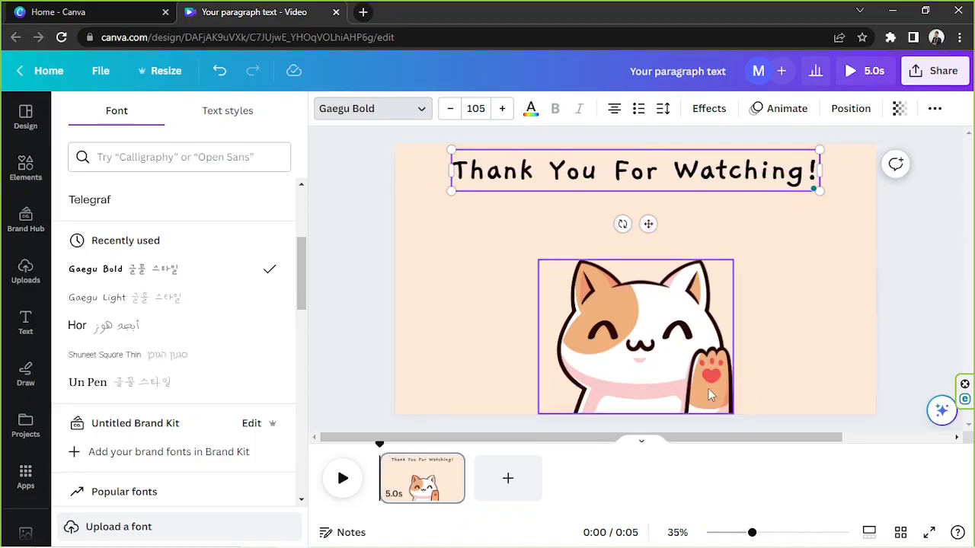
pyautogui.click(635, 337)
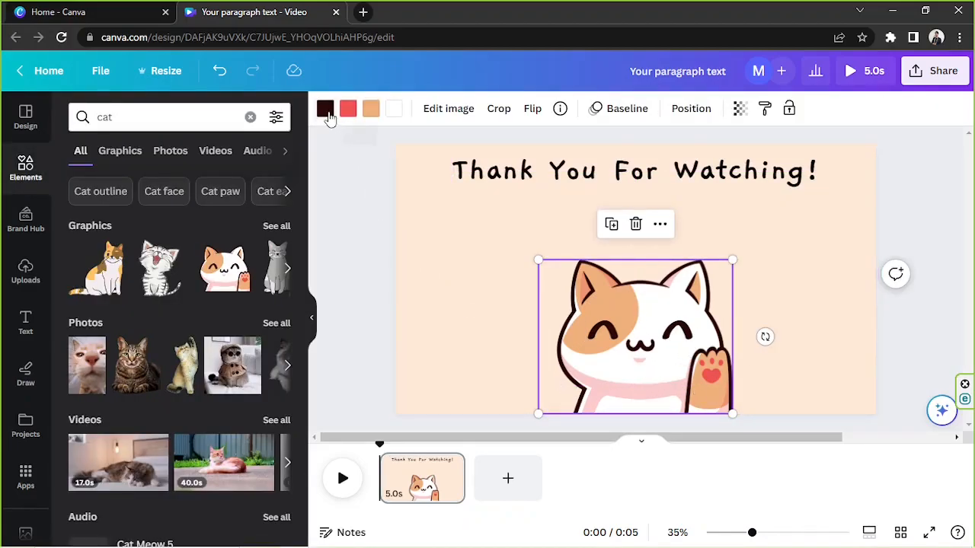
# - Recolour the title text to the cat's dark brown #50130f from Document colors
pyautogui.click(325, 109)
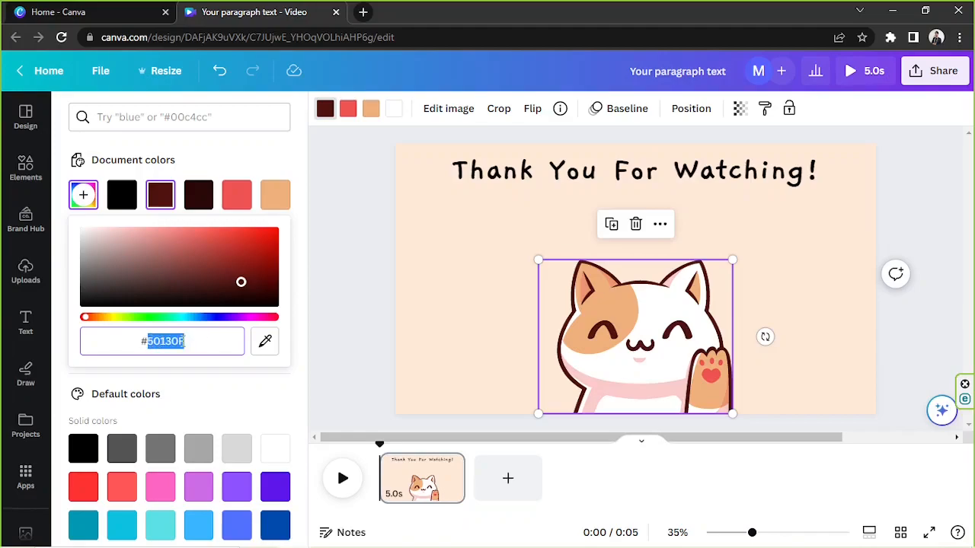
pyautogui.click(414, 218)
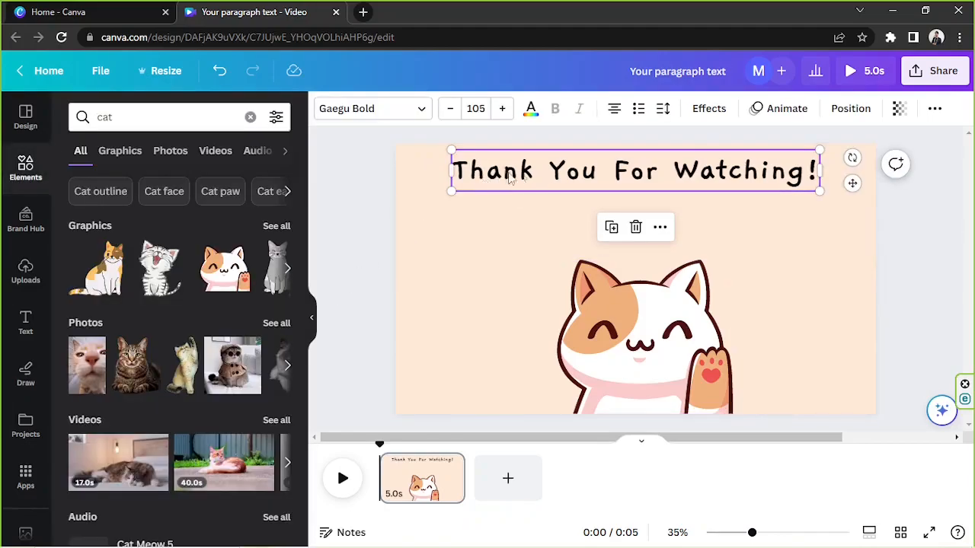
pyautogui.click(530, 108)
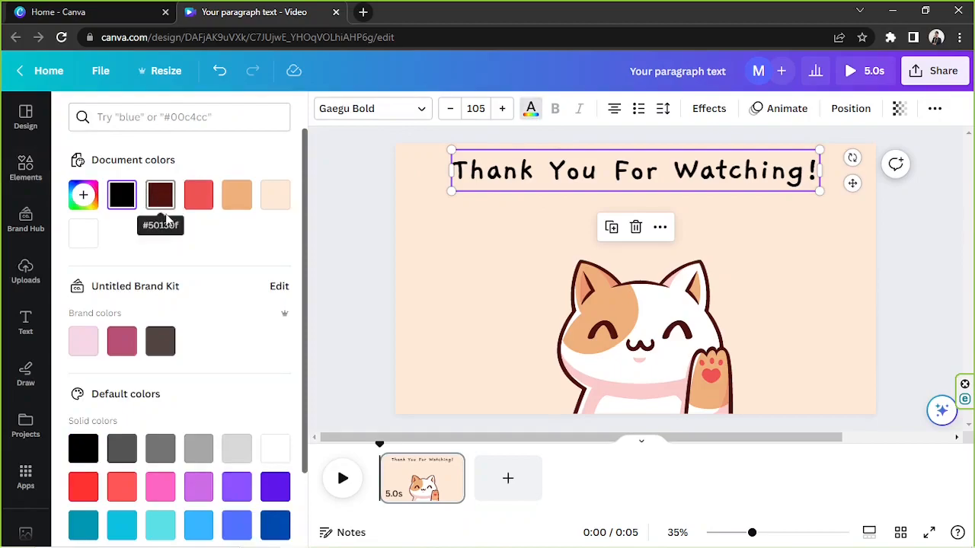
pyautogui.moveTo(160, 195)
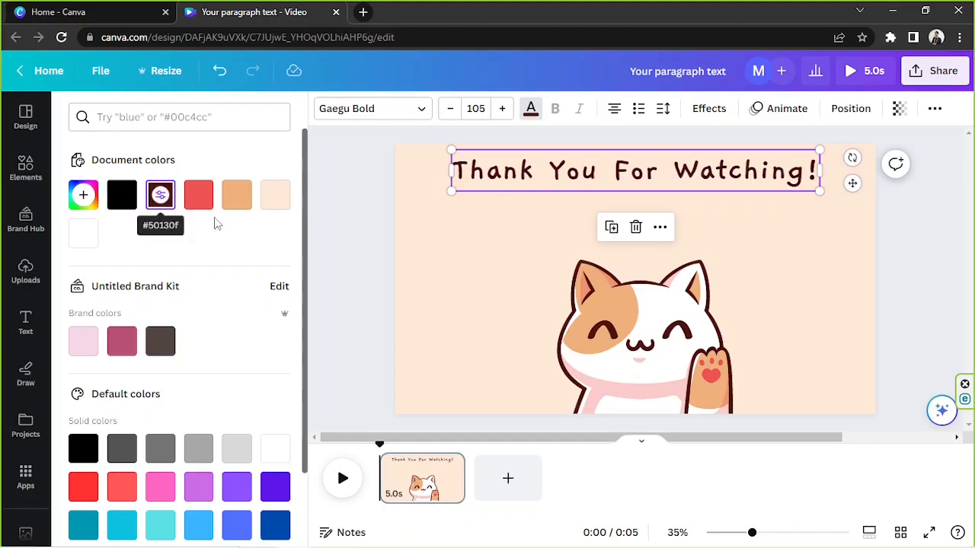
pyautogui.click(24, 168)
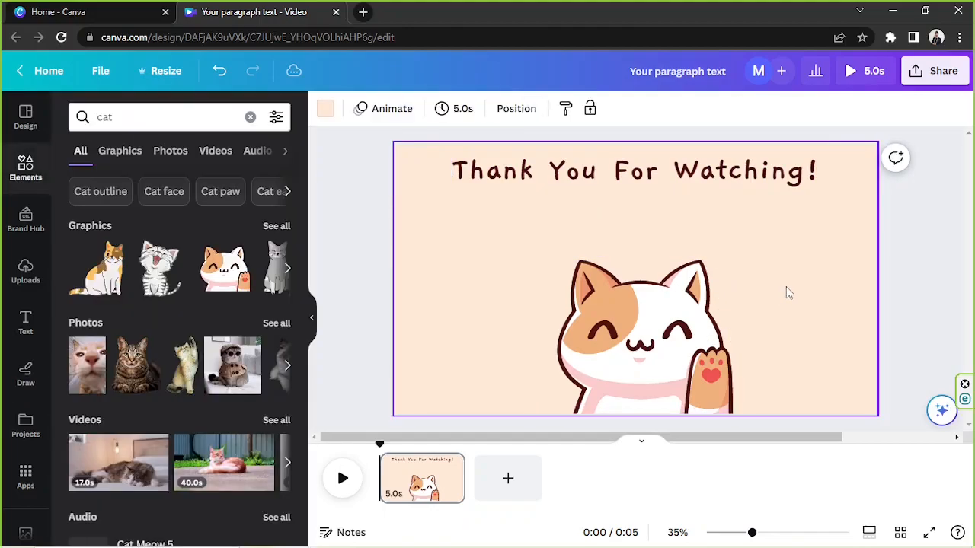
pyautogui.click(633, 170)
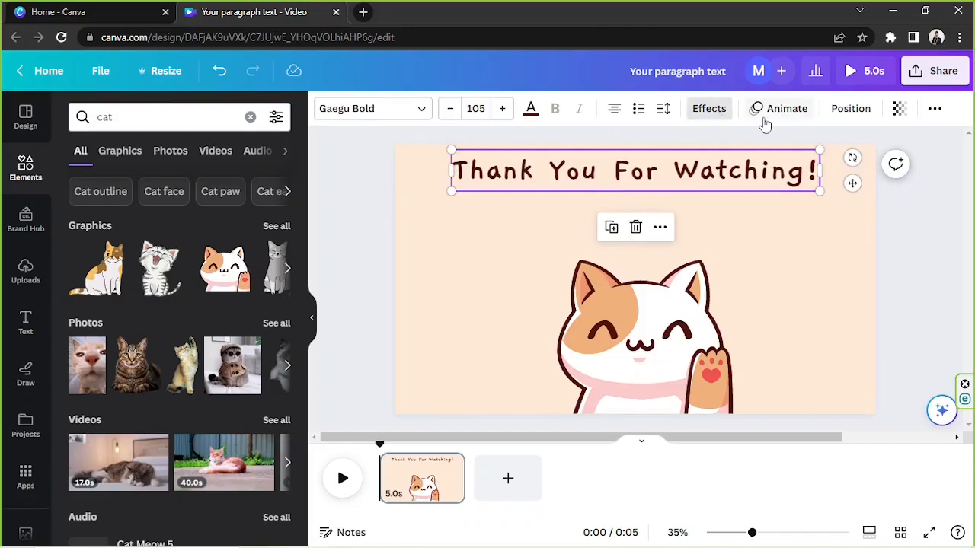
# - Apply a Typewriter entry animation to the title by character, with Speed at maximum
pyautogui.click(786, 108)
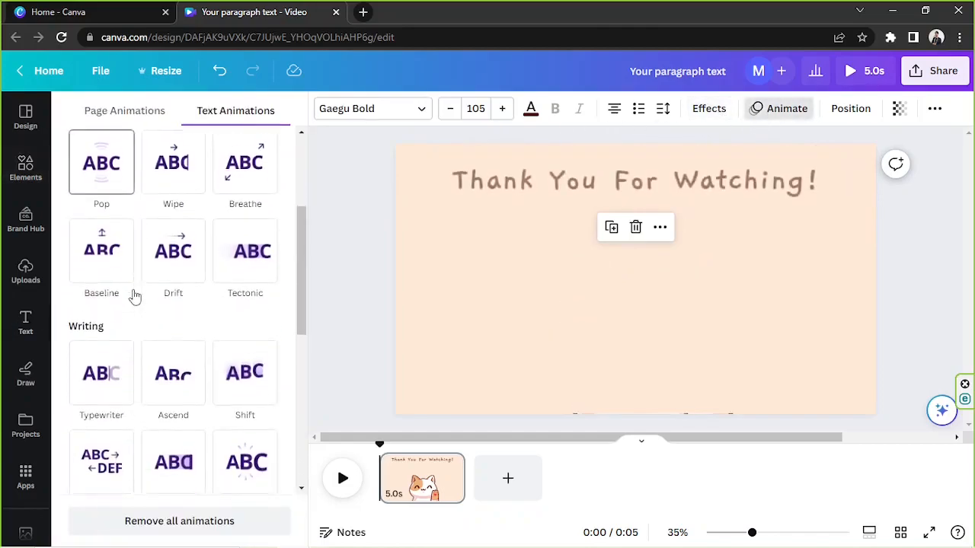
pyautogui.click(101, 373)
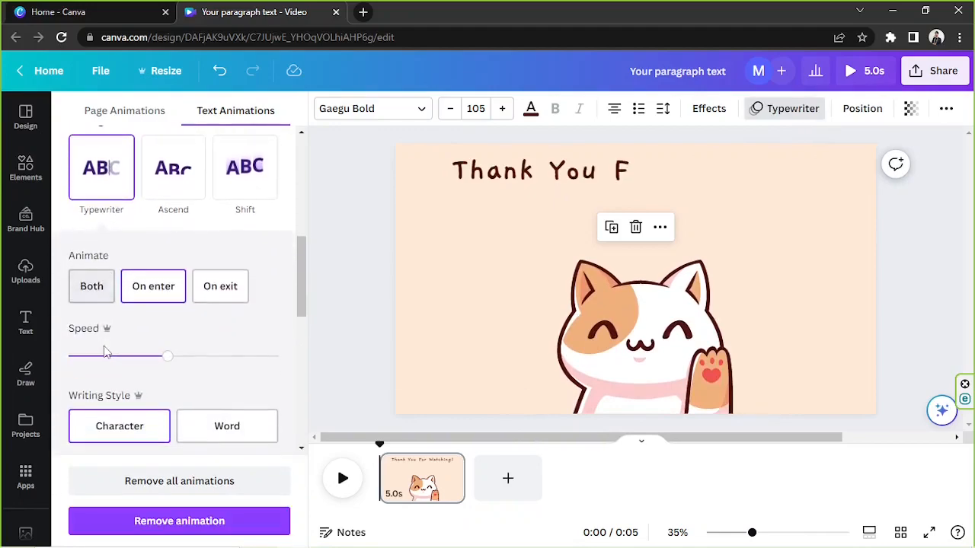
pyautogui.moveTo(168, 356); pyautogui.dragTo(226, 356)
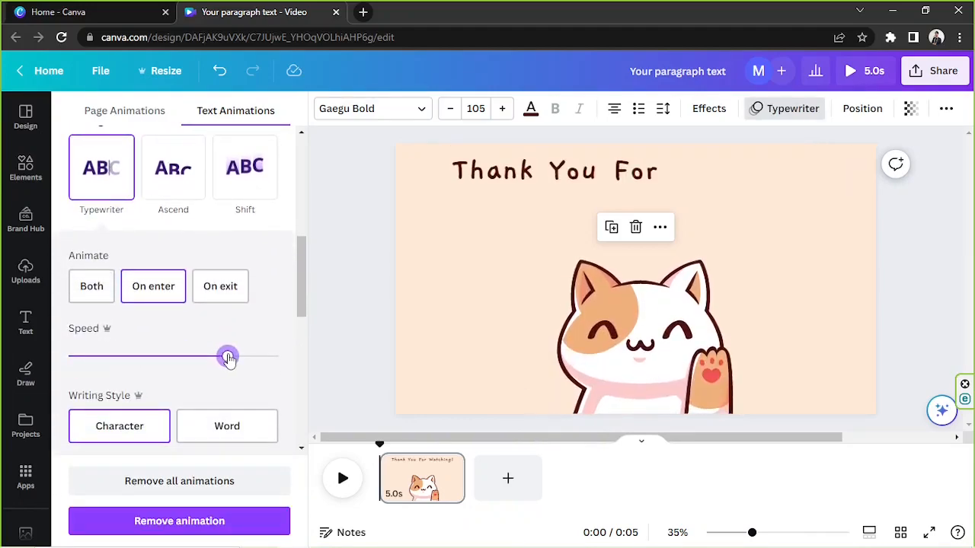
pyautogui.moveTo(228, 356); pyautogui.dragTo(278, 357)
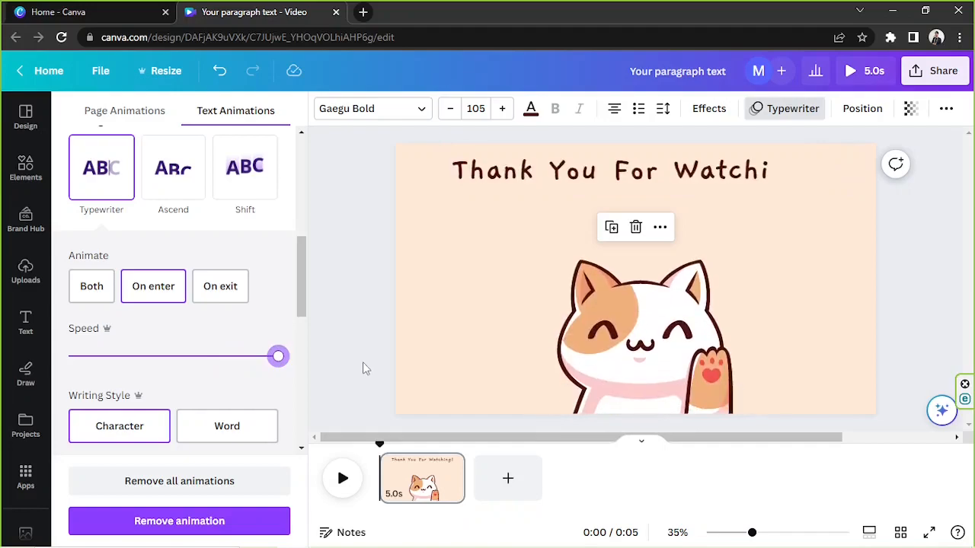
pyautogui.click(819, 274)
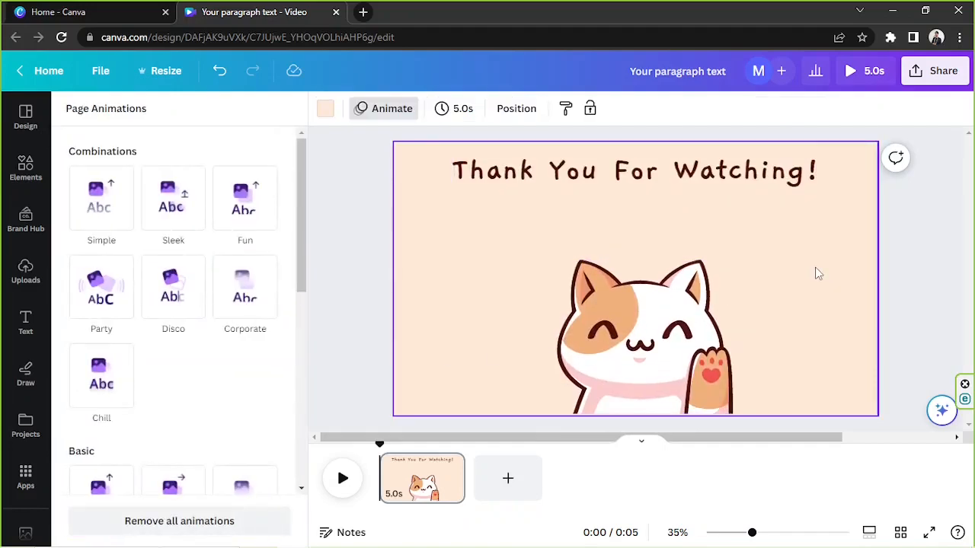
# - Search Elements for 'animation' and browse the Graphics-only results
pyautogui.click(24, 168)
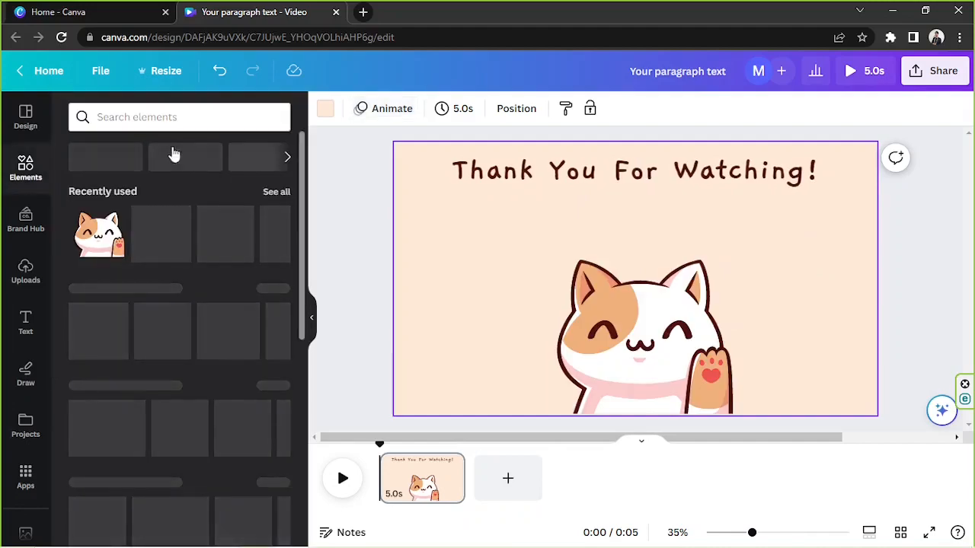
pyautogui.write('anim')
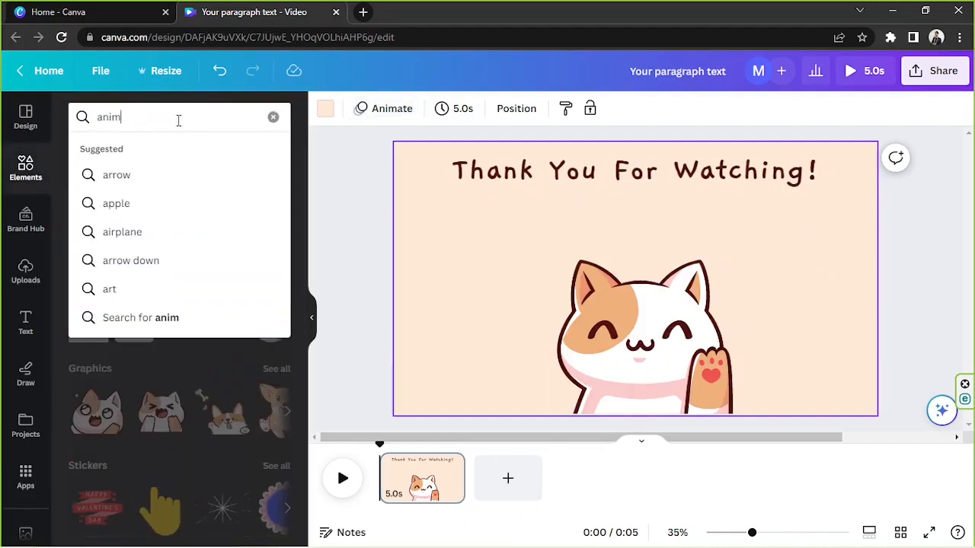
pyautogui.write('ation')
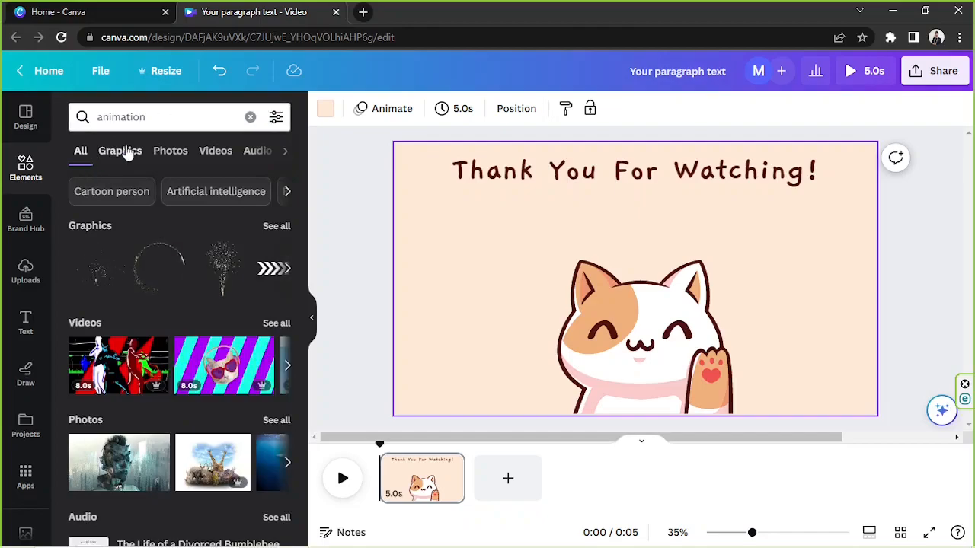
pyautogui.click(119, 151)
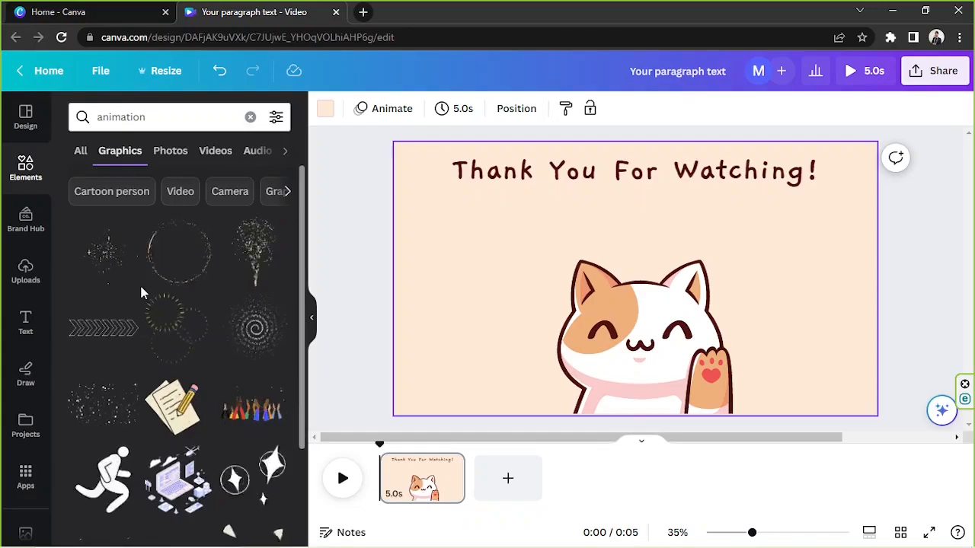
pyautogui.scroll(-3)
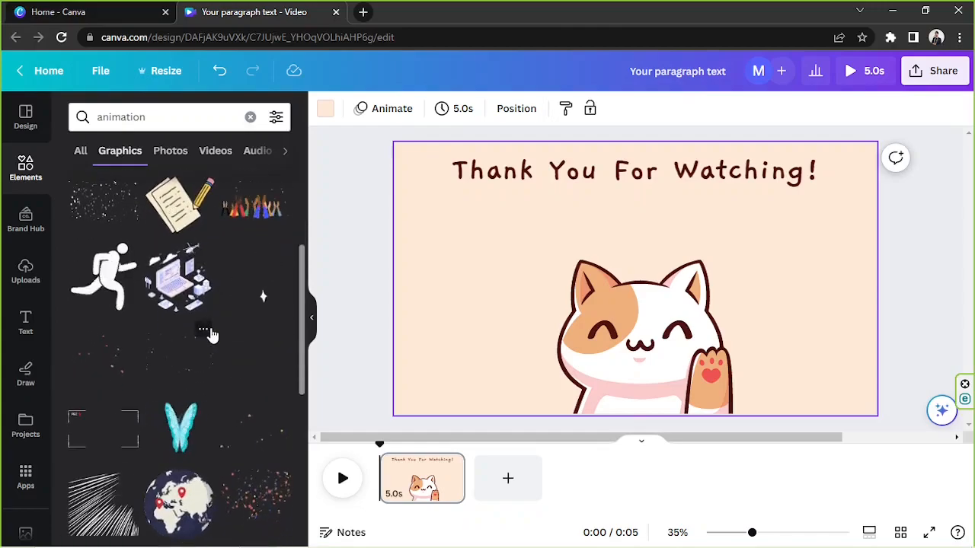
pyautogui.scroll(-3)
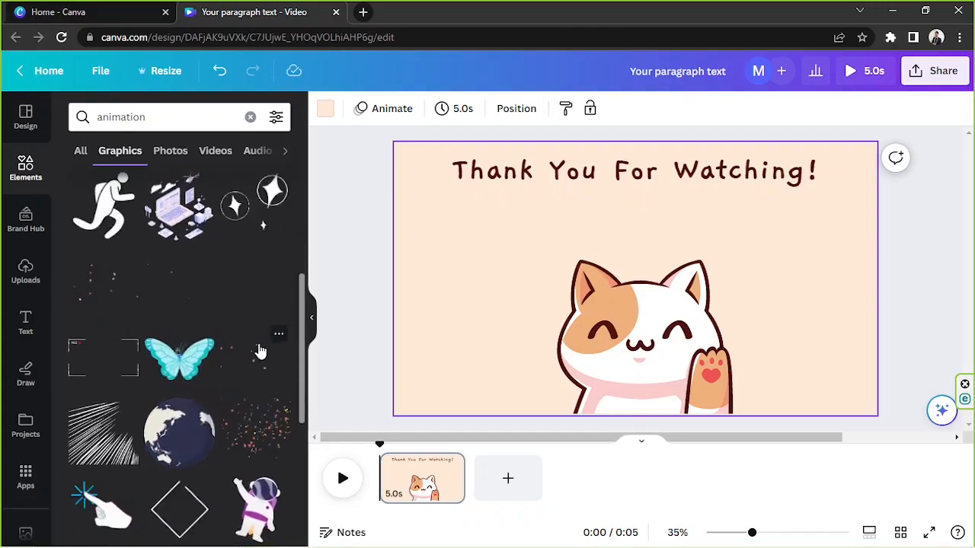
pyautogui.scroll(-3)
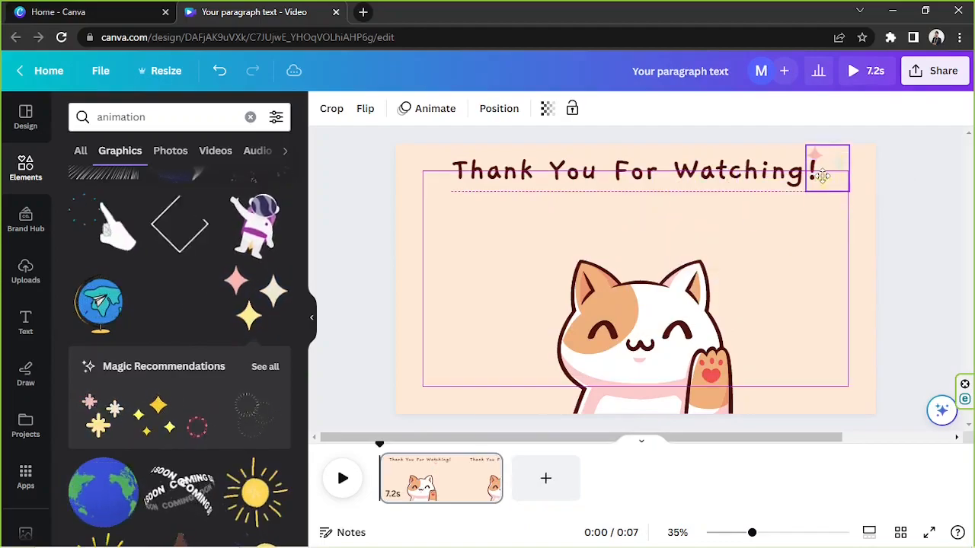
# - Place the sparkle graphic by the cat's head and duplicate copies to its lower left and the top-left corner
pyautogui.moveTo(822, 175); pyautogui.dragTo(731, 350)
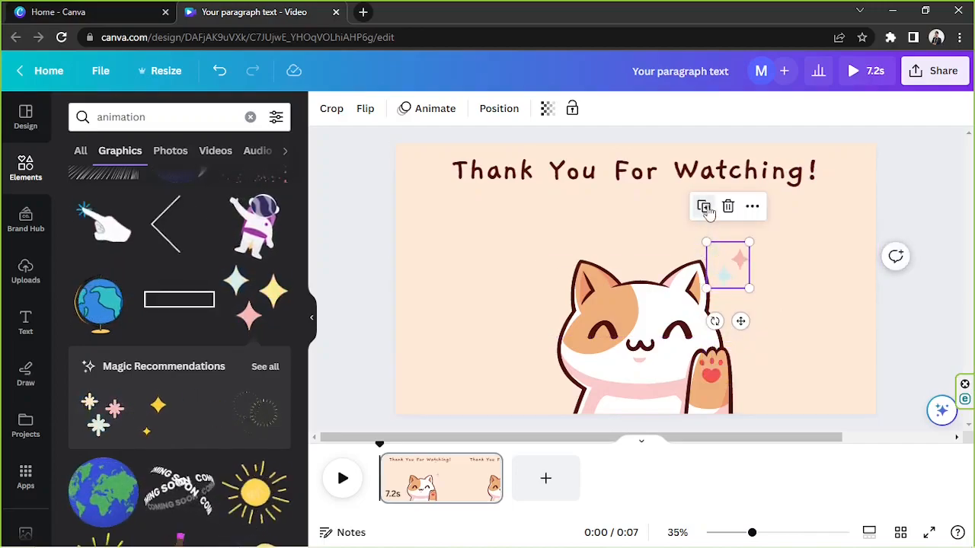
pyautogui.moveTo(728, 265); pyautogui.dragTo(539, 390)
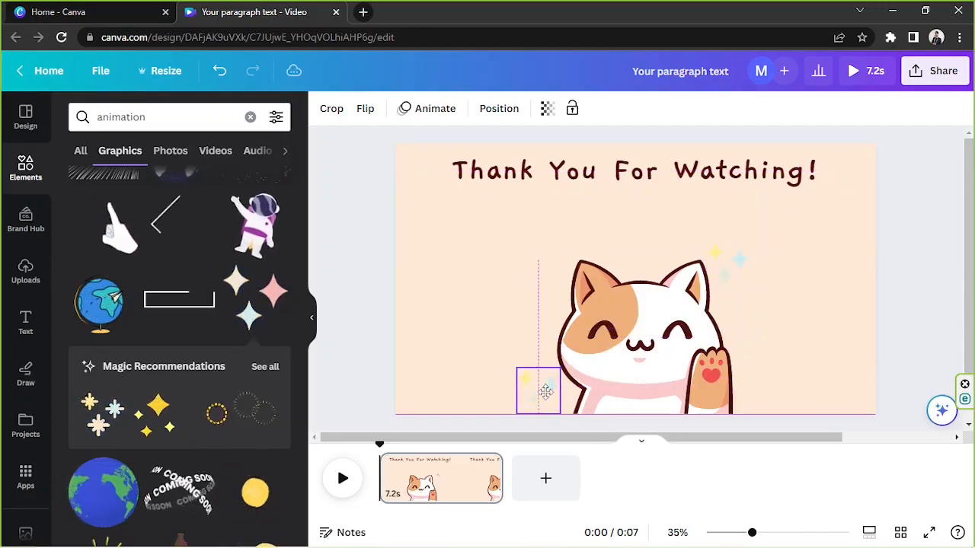
pyautogui.click(539, 390)
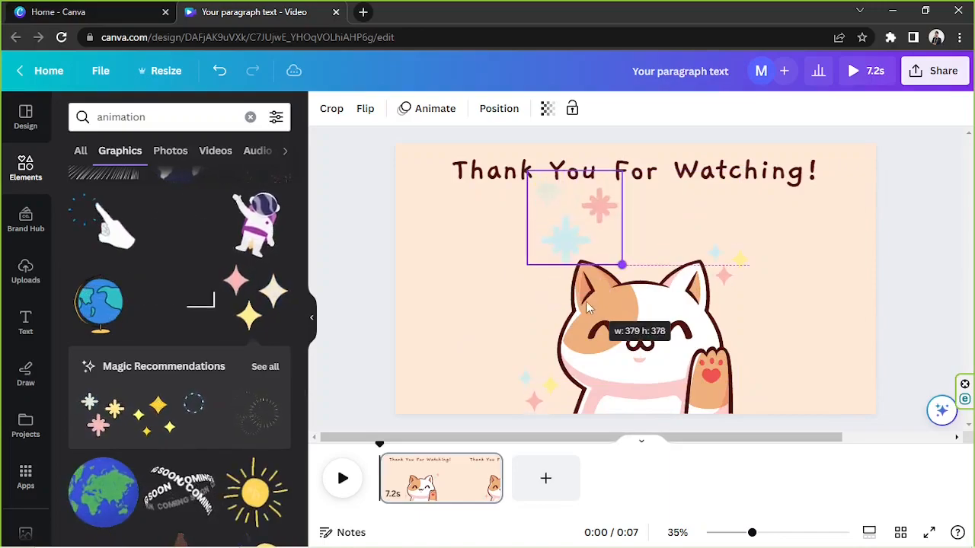
pyautogui.moveTo(576, 221); pyautogui.dragTo(435, 183)
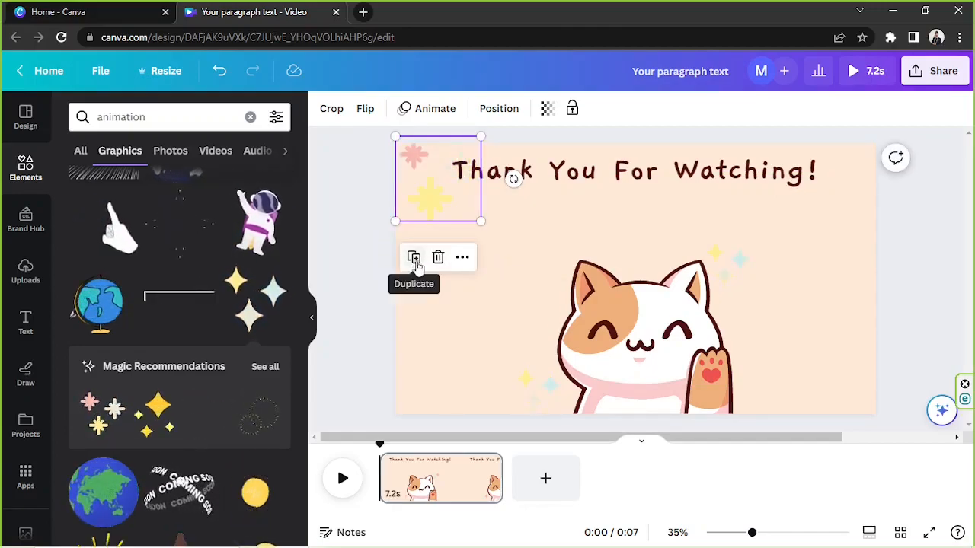
pyautogui.click(414, 256)
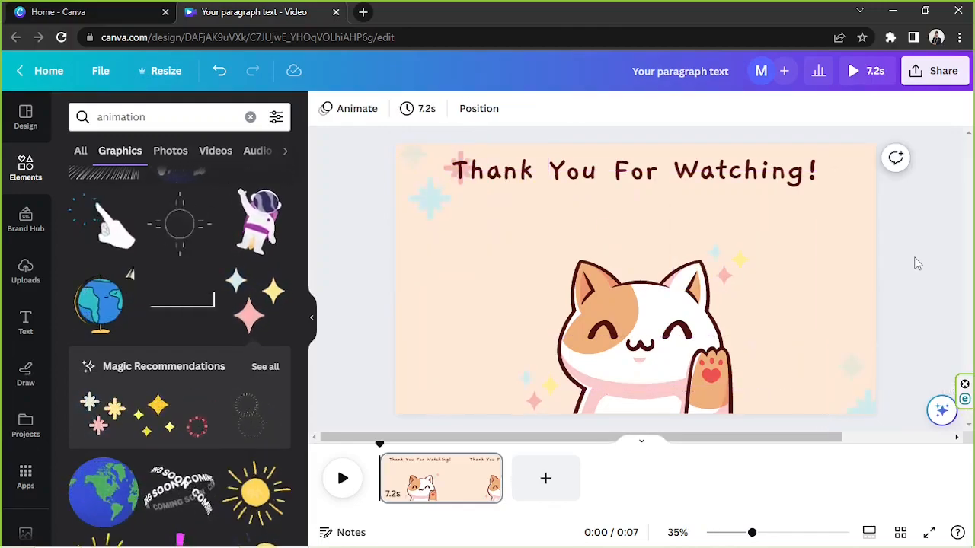
pyautogui.click(168, 116)
pyautogui.write('rectangle')
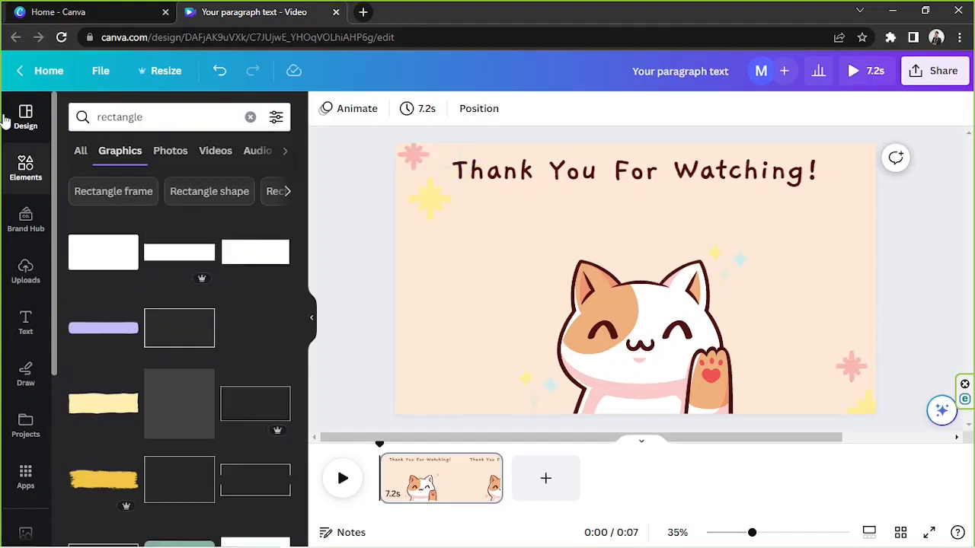
# - Browse the rectangle results, then switch the Elements search to 'shapes' via the suggestion
pyautogui.scroll(-3)
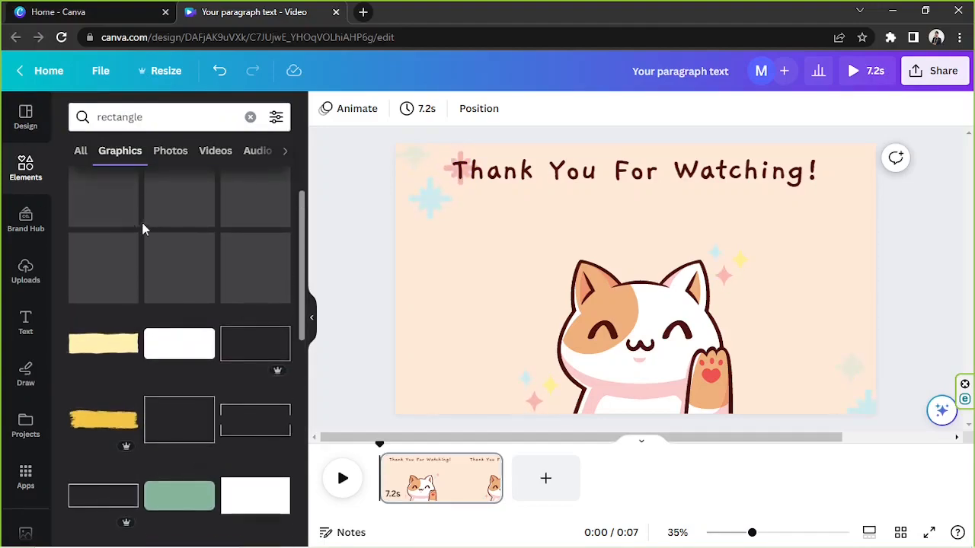
pyautogui.click(180, 344)
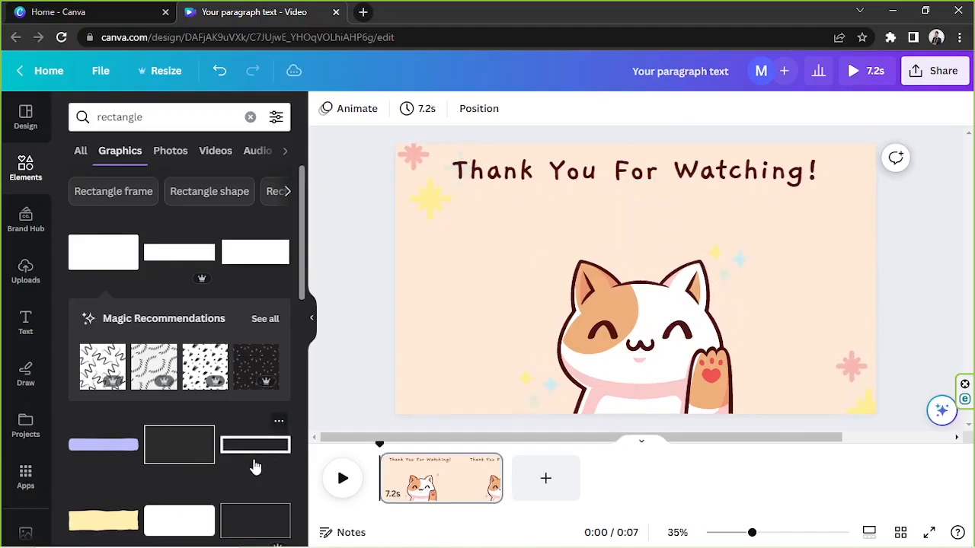
pyautogui.moveTo(140, 405)
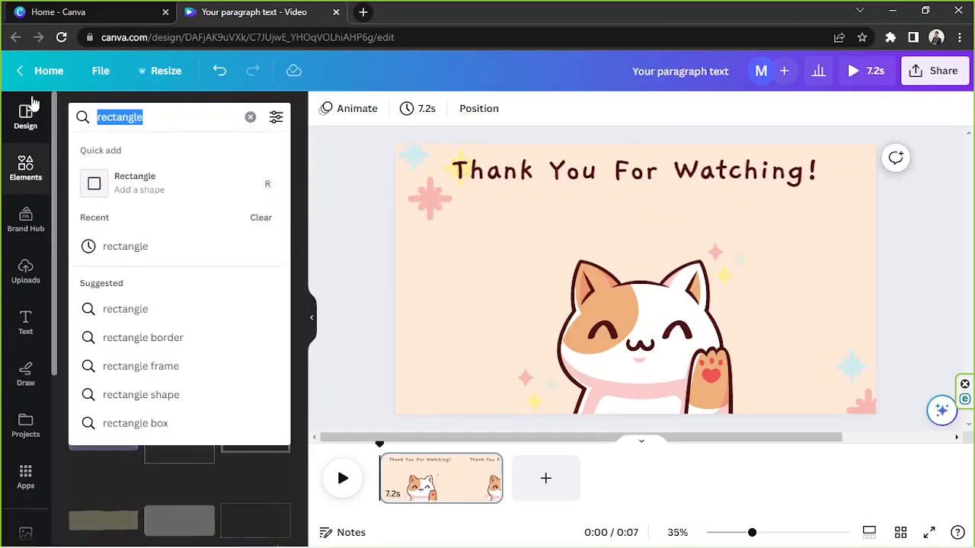
pyautogui.write('shape')
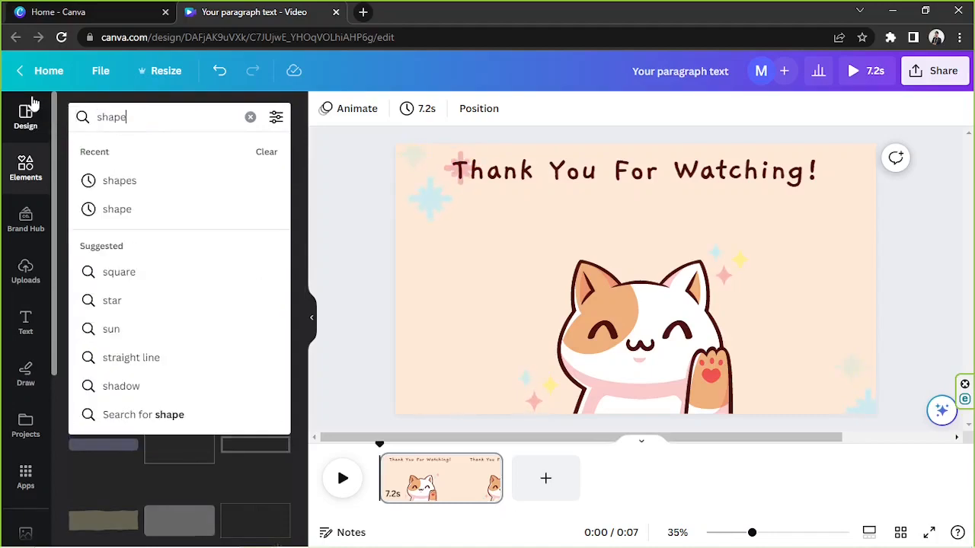
pyautogui.click(119, 179)
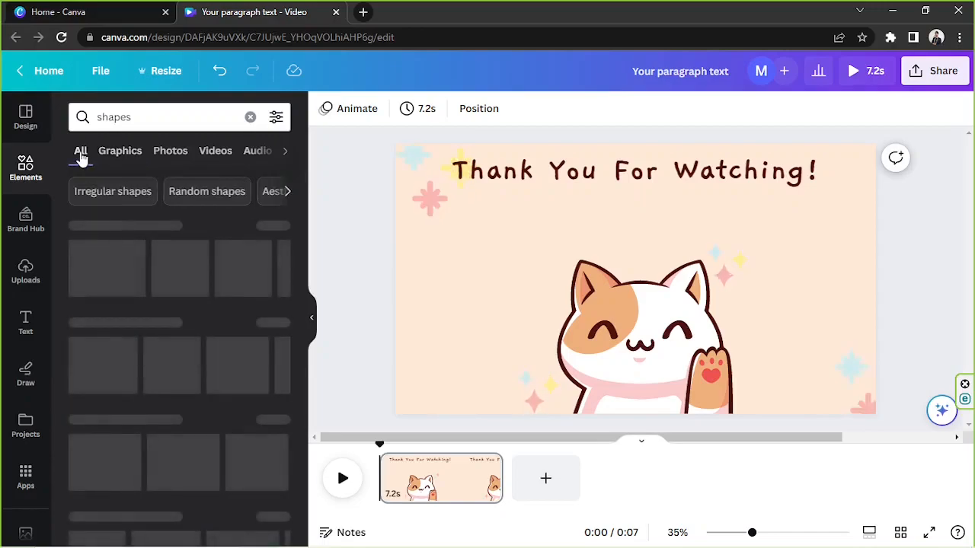
# - Add a square stretched into a wide #50130f rectangle under the title, with a duplicate placed beside it
pyautogui.click(80, 151)
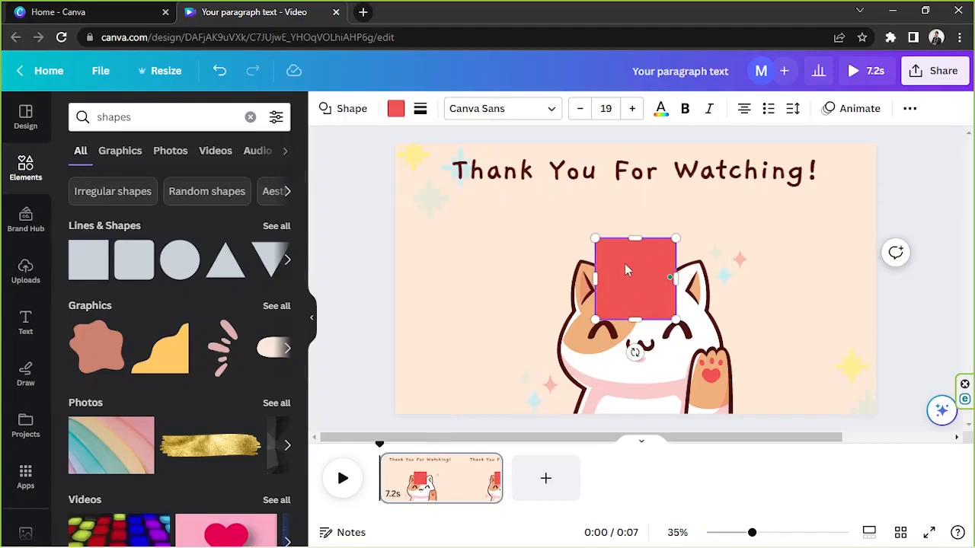
pyautogui.moveTo(634, 277); pyautogui.dragTo(457, 259)
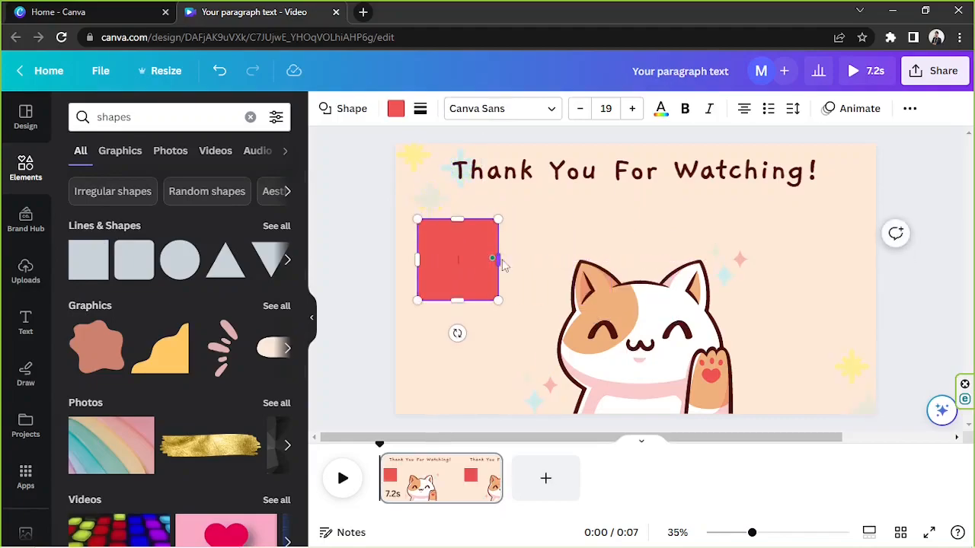
pyautogui.moveTo(499, 259); pyautogui.dragTo(560, 259)
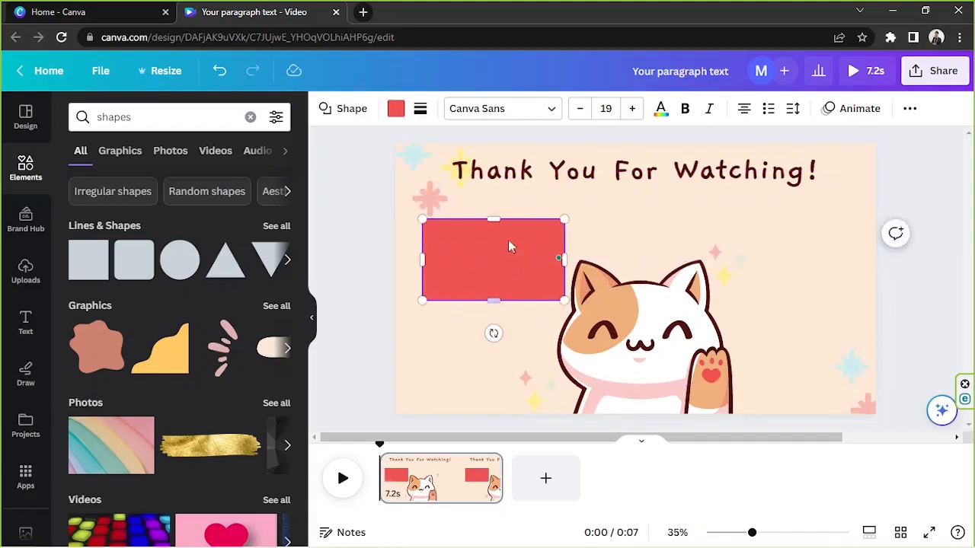
pyautogui.click(396, 109)
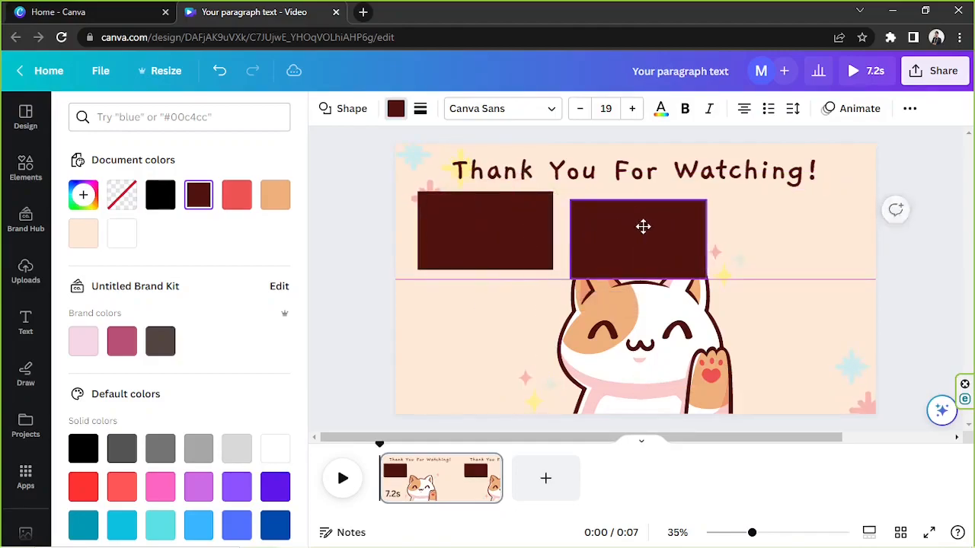
pyautogui.moveTo(643, 226); pyautogui.dragTo(774, 219)
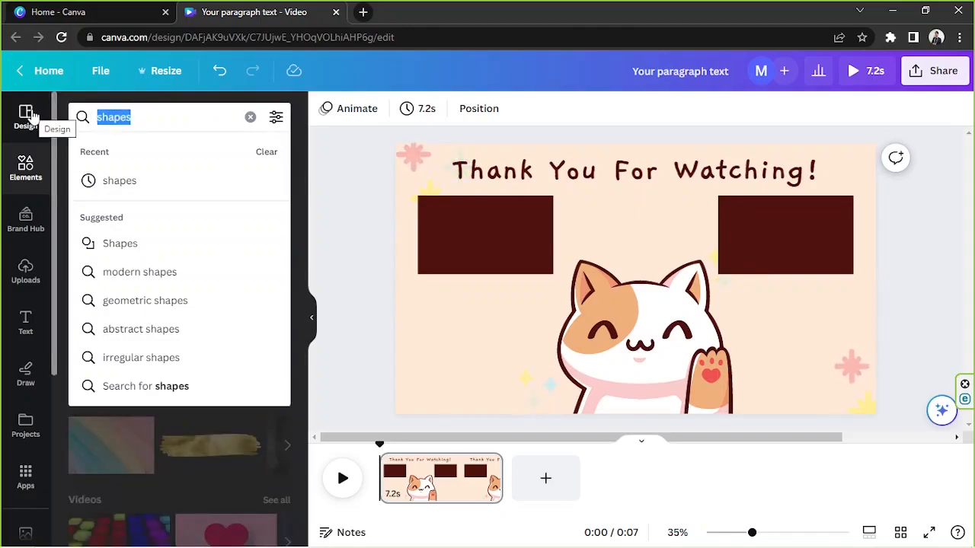
# - Search Elements for 'cursor' graphics and add a clicking-arrow cursor above the cat
pyautogui.write('cursor')
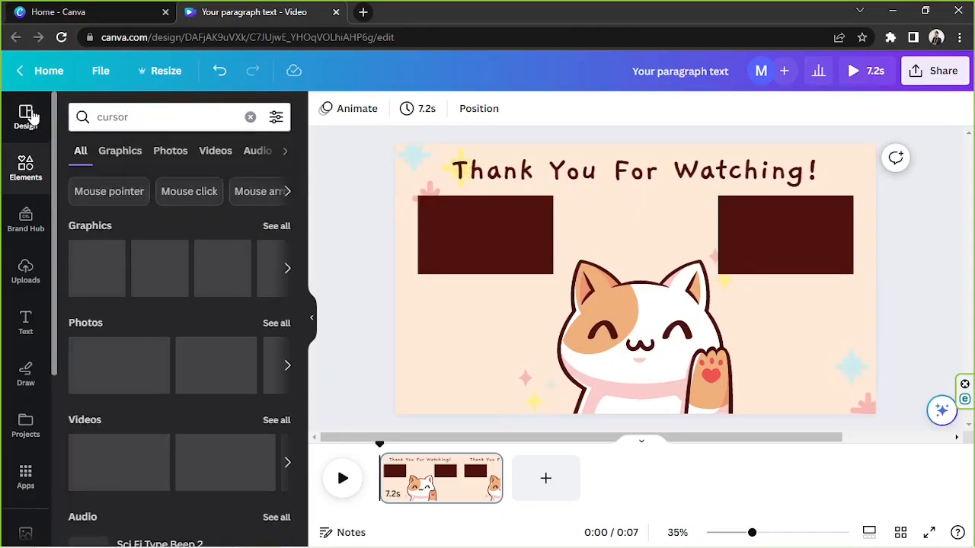
pyautogui.moveTo(119, 151)
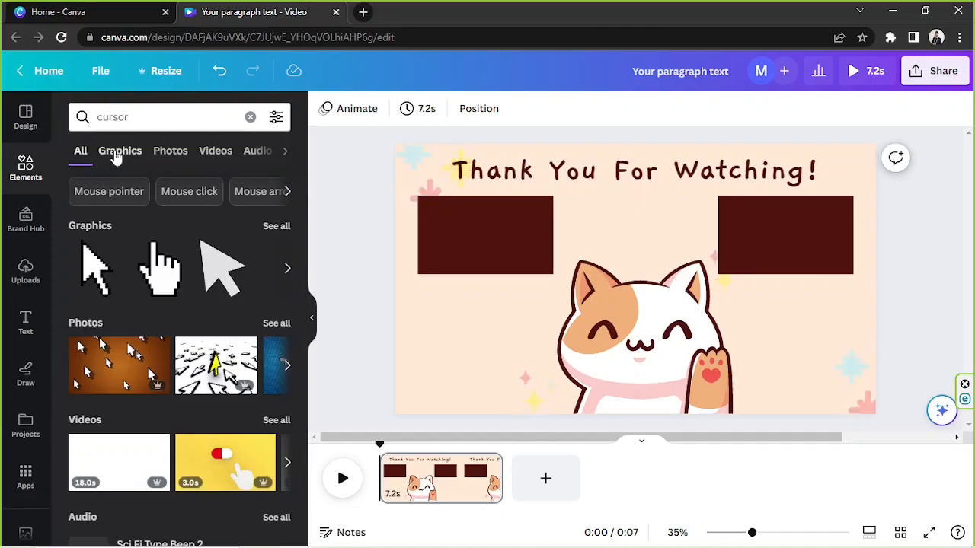
pyautogui.click(119, 150)
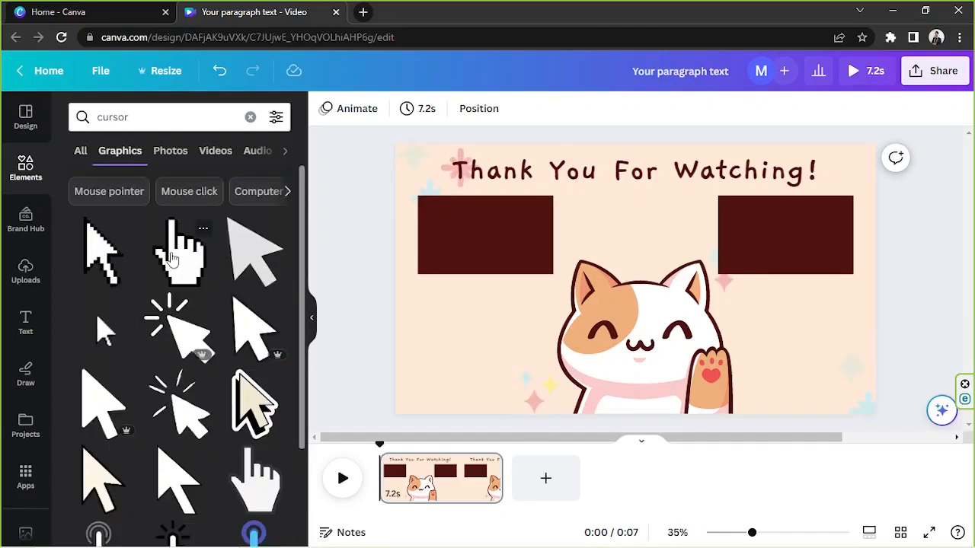
pyautogui.moveTo(103, 332)
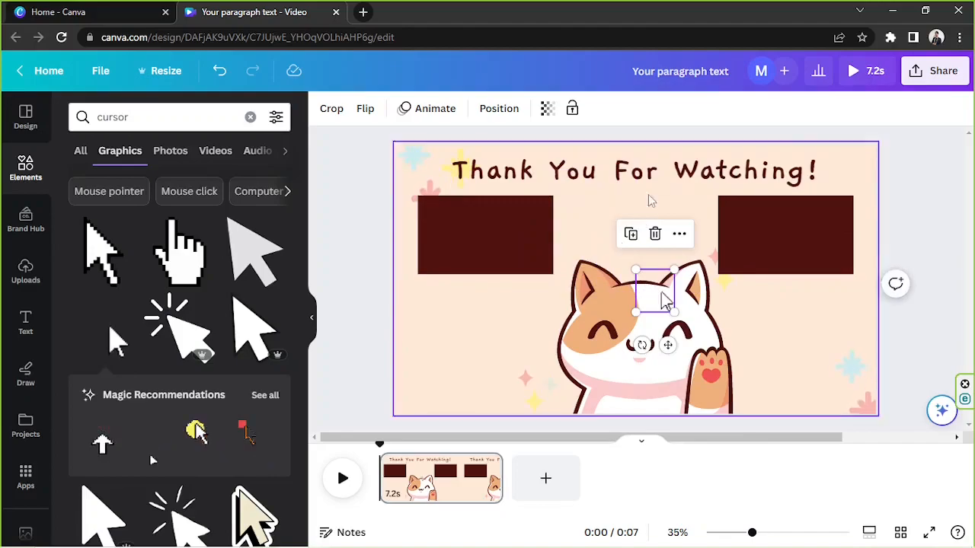
pyautogui.click(676, 232)
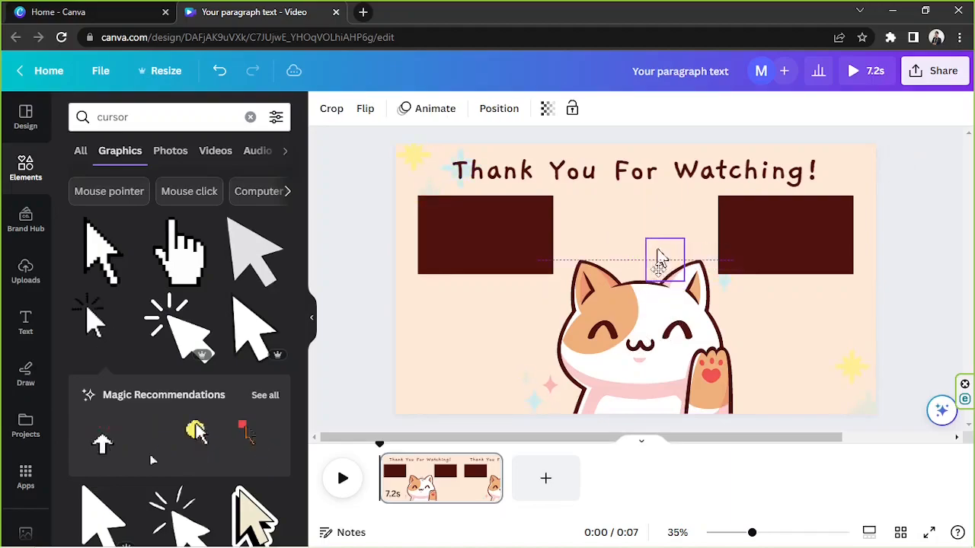
# - Adjust the cursor graphic's size and position above the cat's head between the rectangles
pyautogui.click(664, 260)
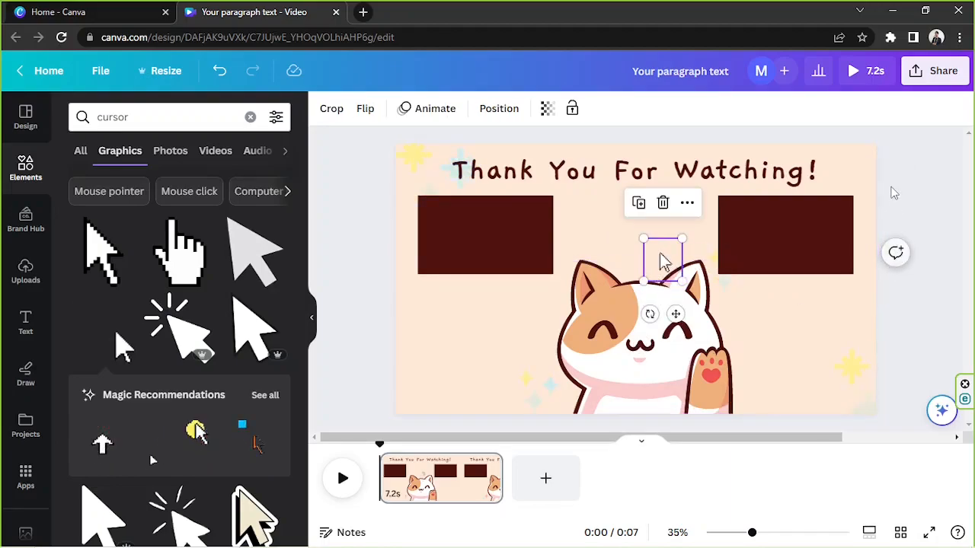
pyautogui.click(640, 335)
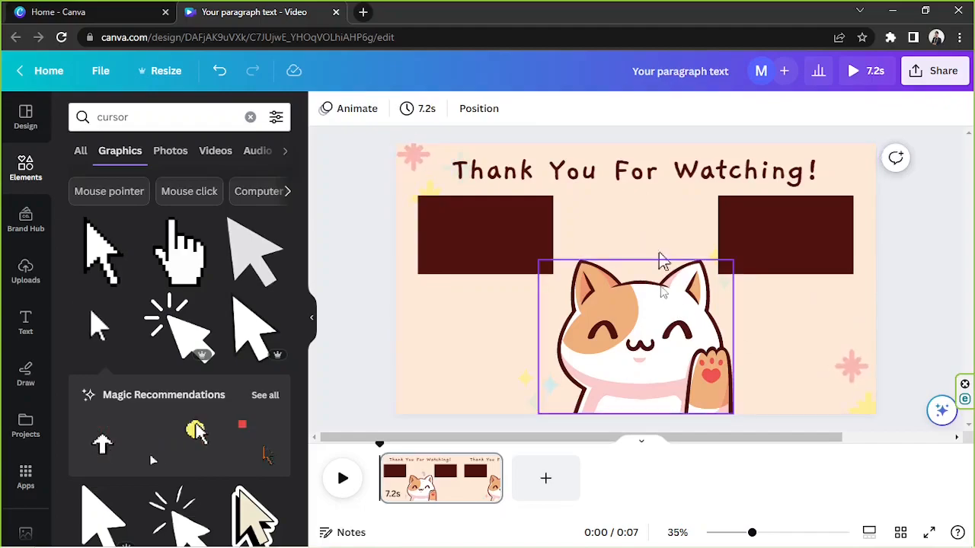
pyautogui.click(663, 262)
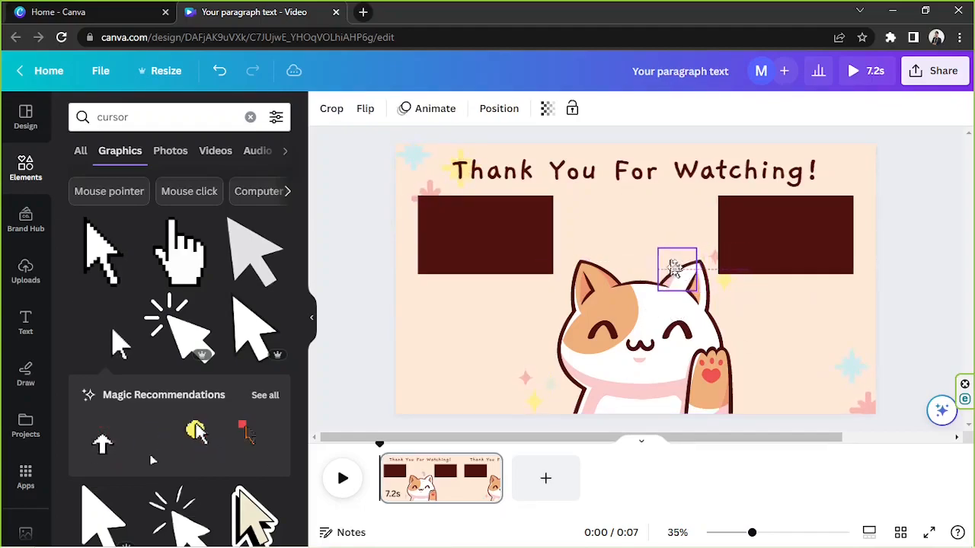
pyautogui.click(676, 268)
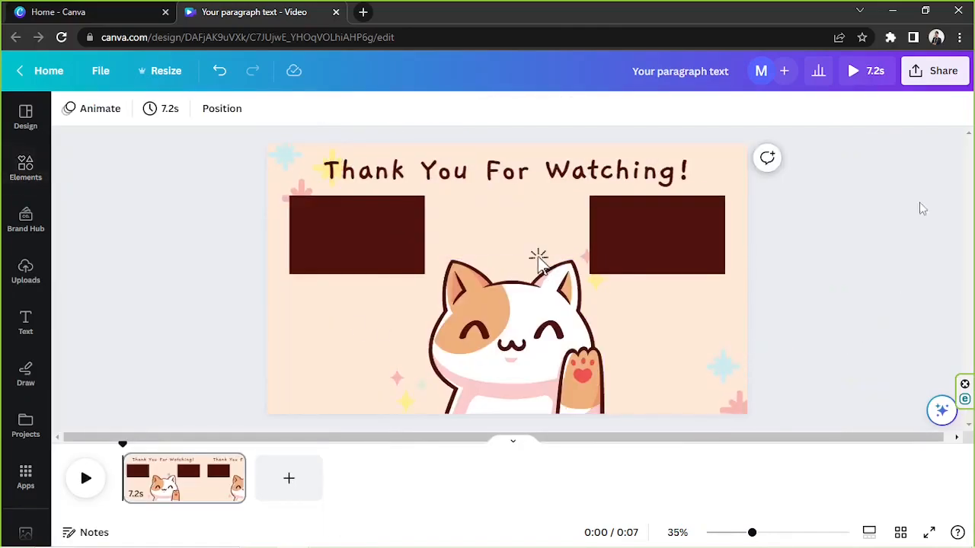
pyautogui.moveTo(810, 364)
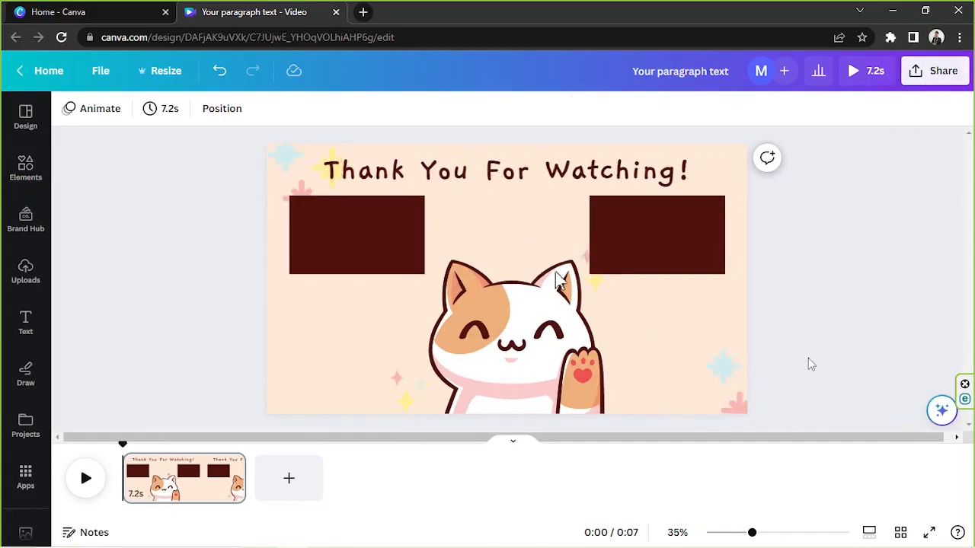
pyautogui.click(506, 171)
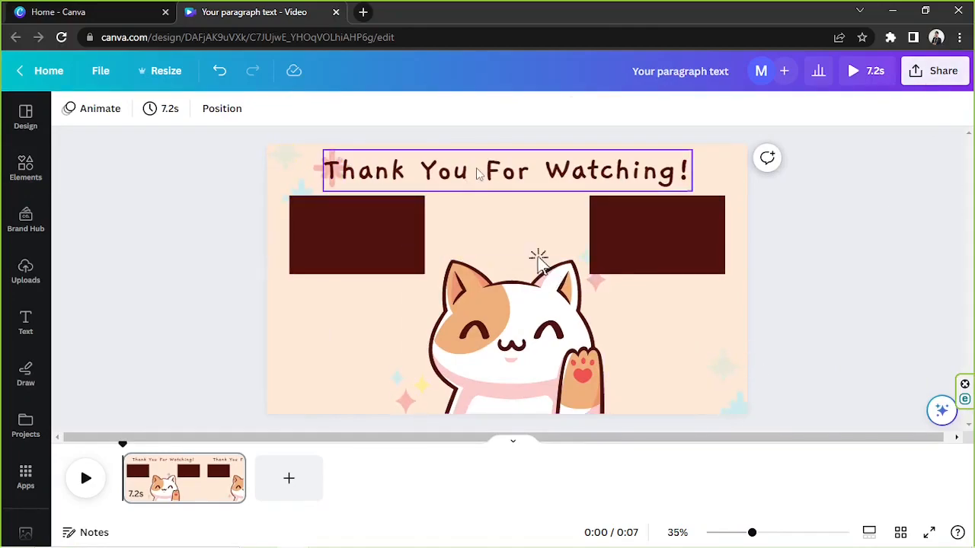
pyautogui.click(356, 235)
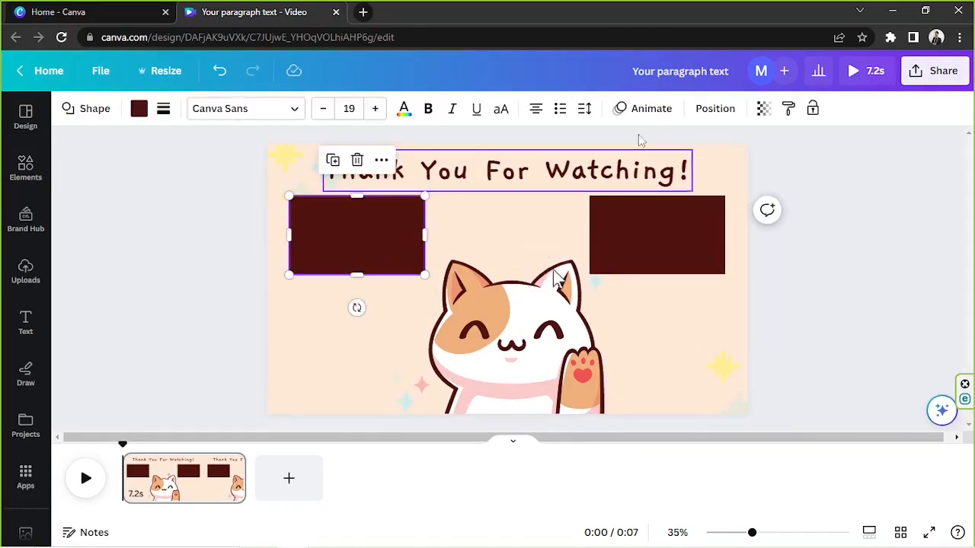
pyautogui.click(652, 108)
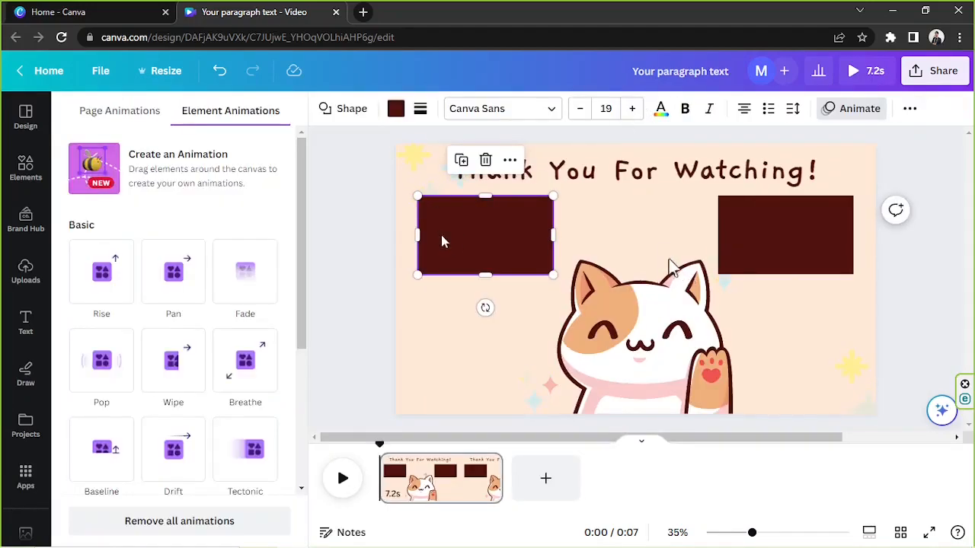
pyautogui.click(244, 271)
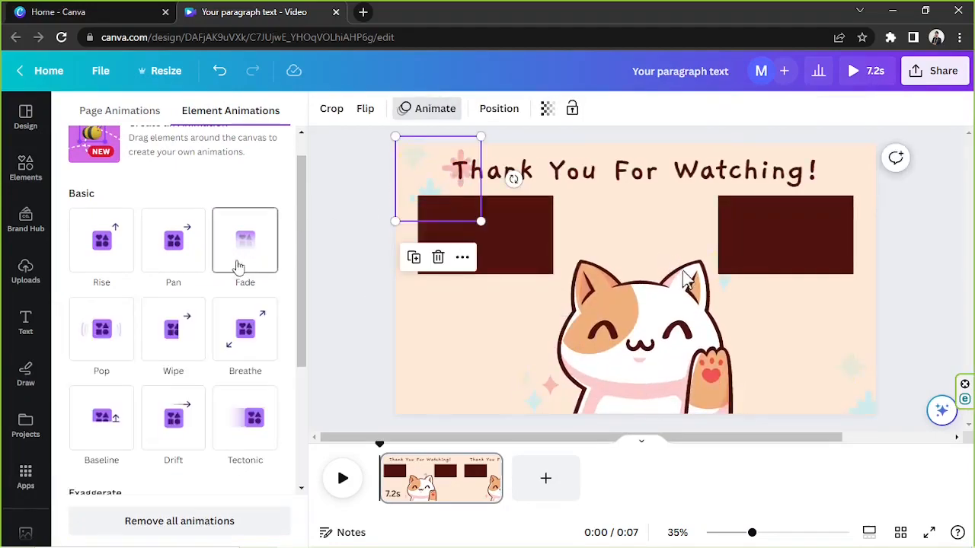
pyautogui.click(244, 240)
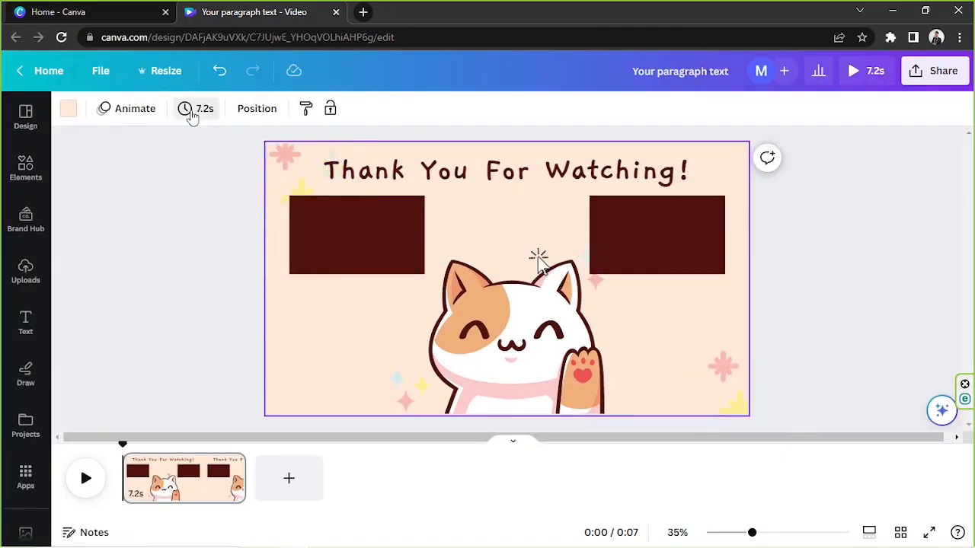
# - Change the page duration from 7.2s to 20.0s
pyautogui.click(195, 109)
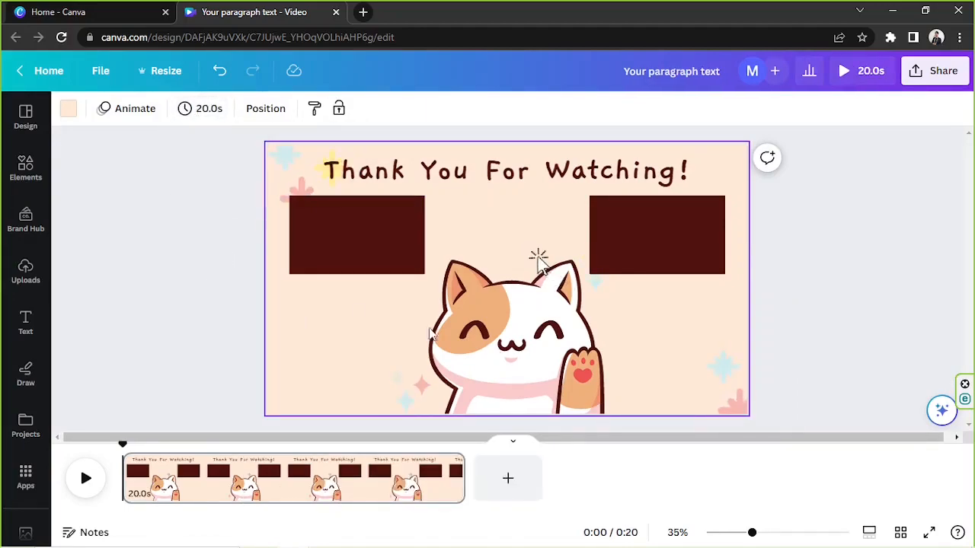
pyautogui.click(868, 263)
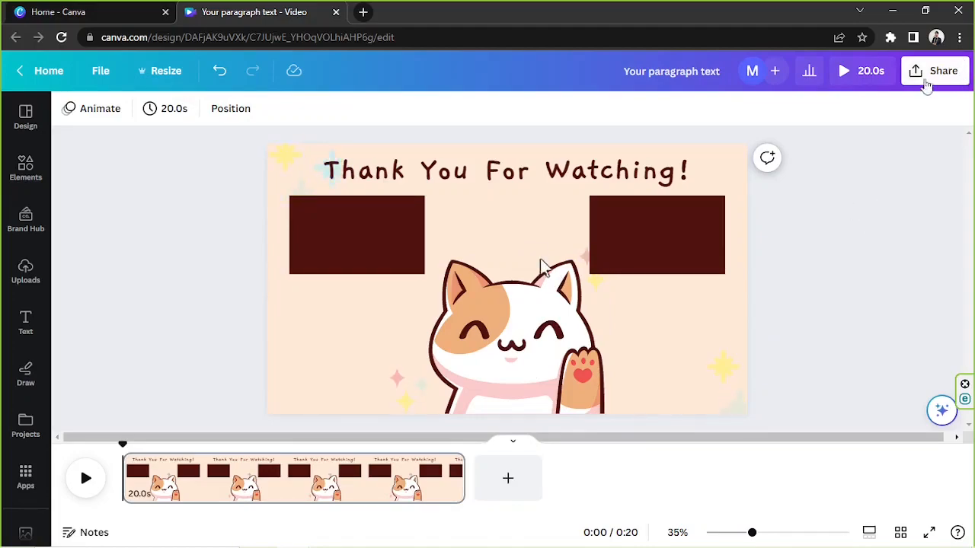
# - From Share > Download, choose MP4 Video at 1080p as the export format
pyautogui.click(935, 70)
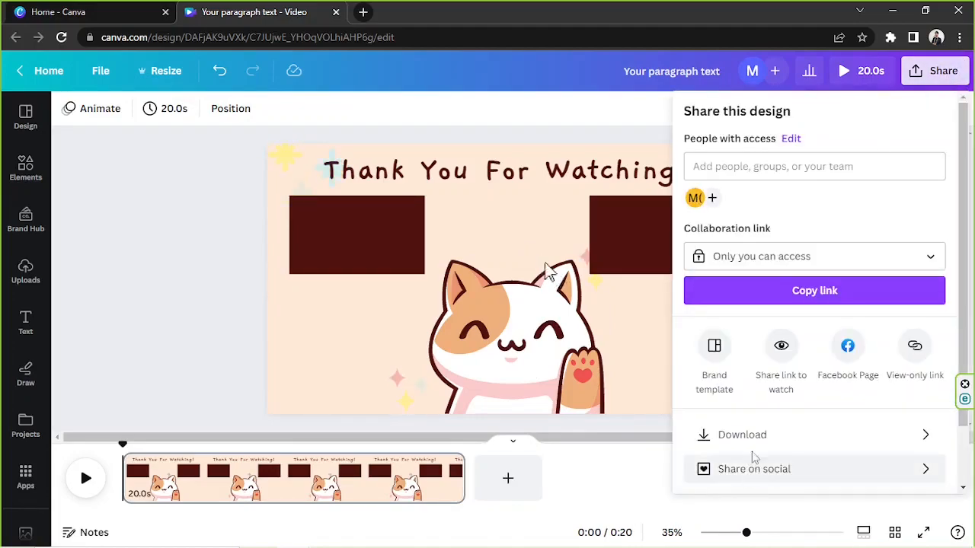
pyautogui.click(742, 434)
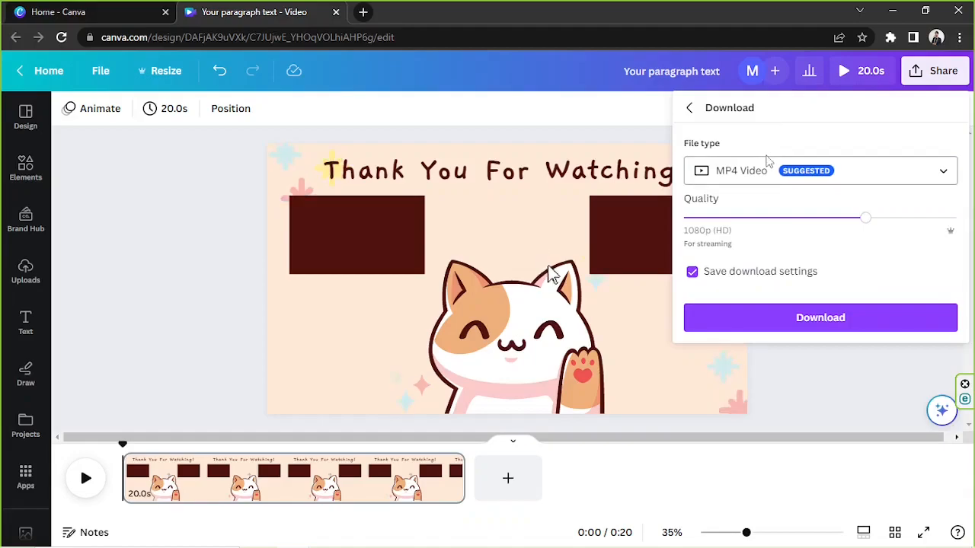
pyautogui.click(820, 171)
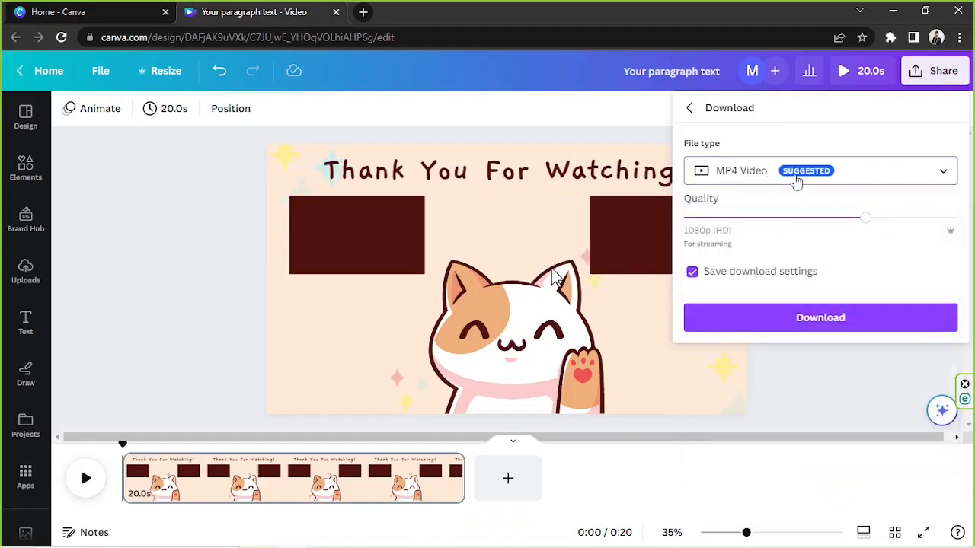
pyautogui.moveTo(905, 210)
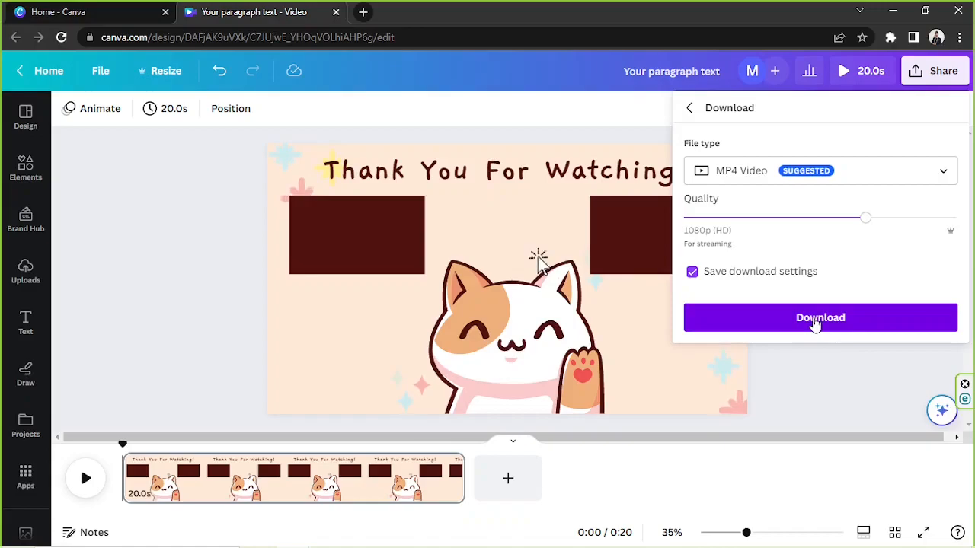
pyautogui.moveTo(560, 280)
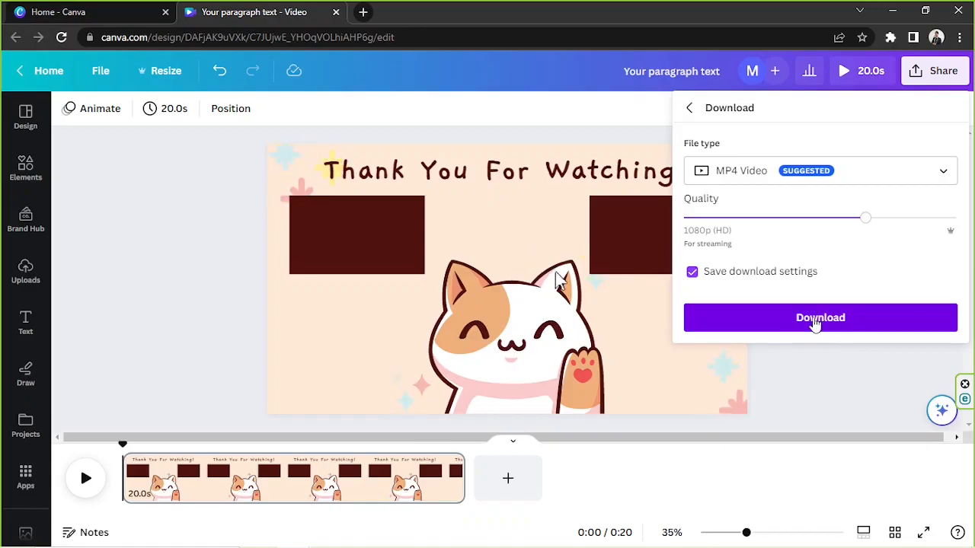
pyautogui.moveTo(539, 259)
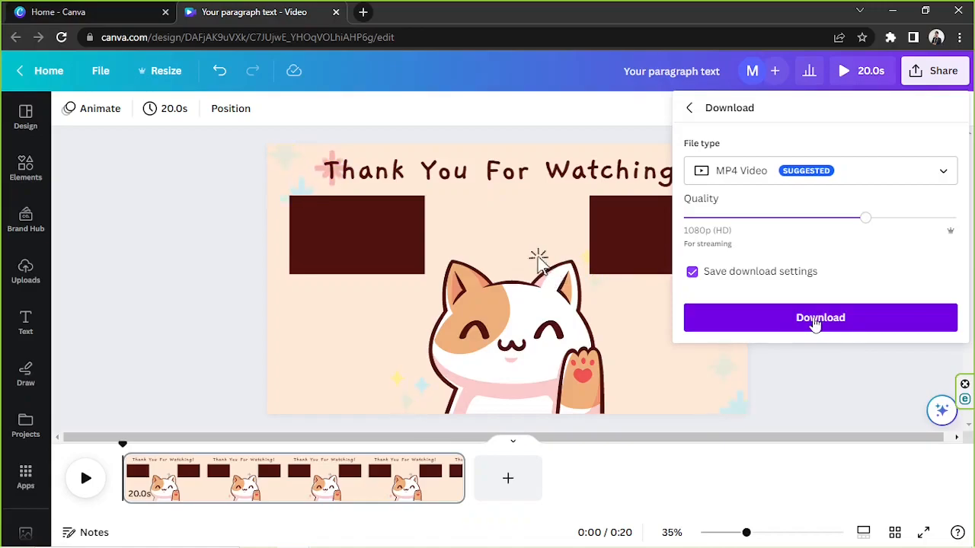
pyautogui.moveTo(556, 277)
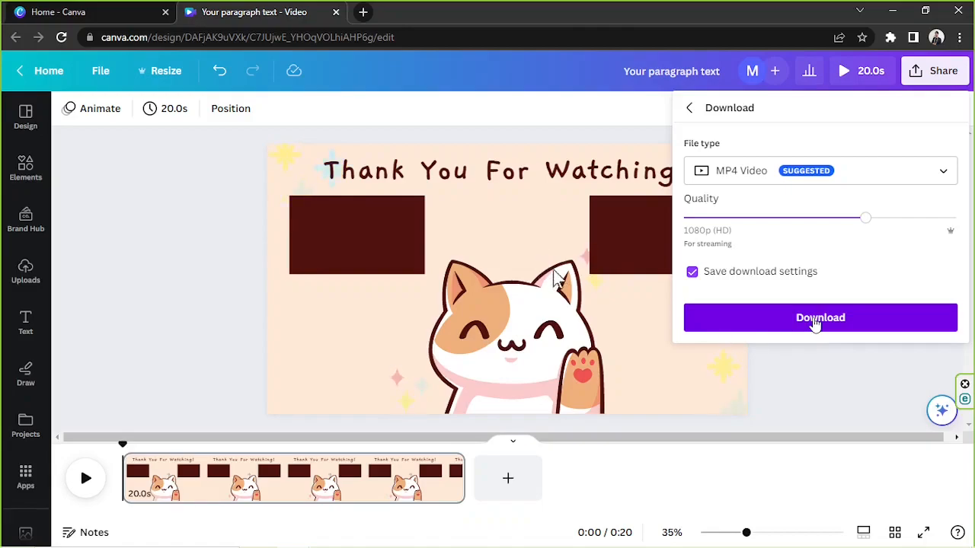
pyautogui.moveTo(545, 271)
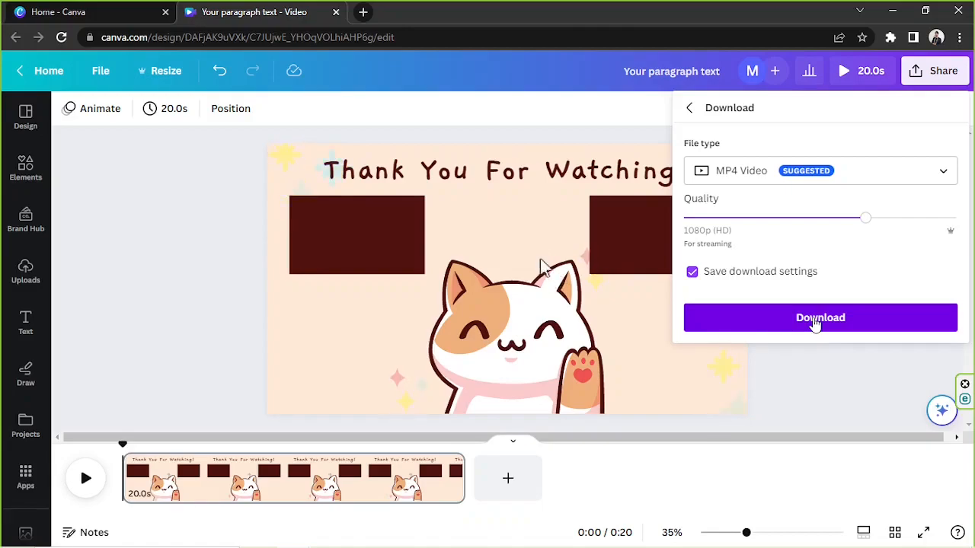